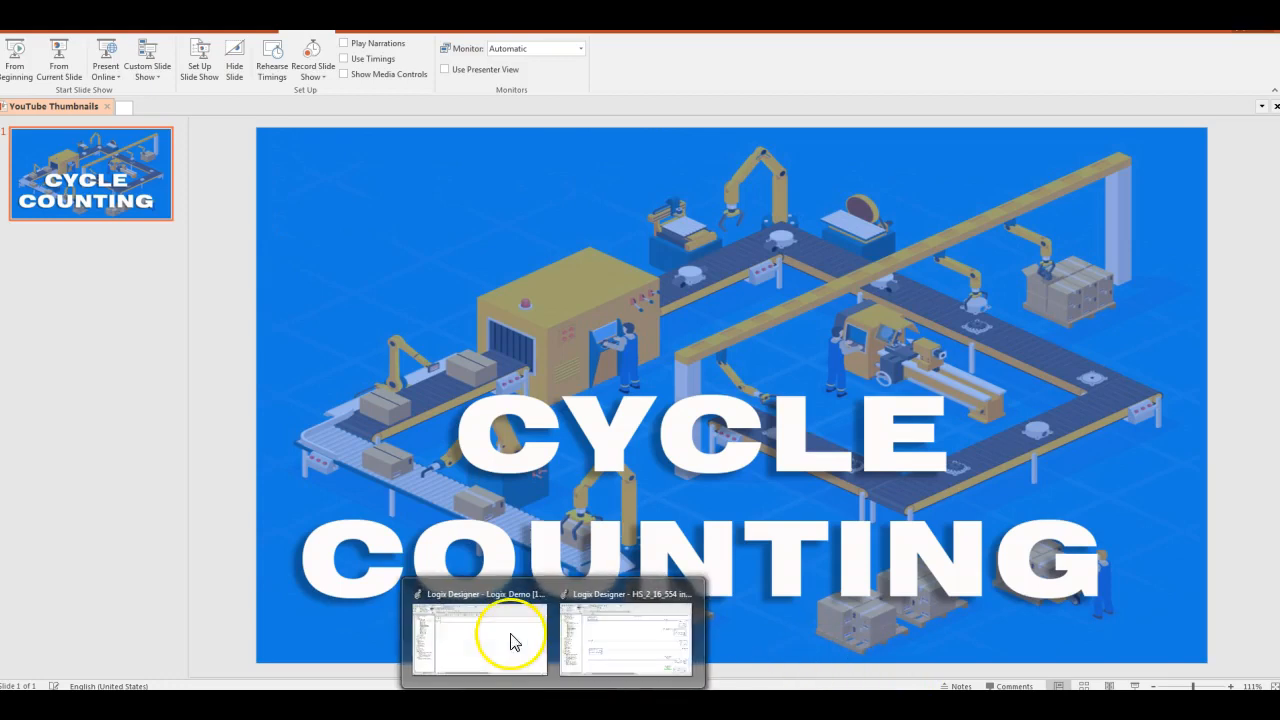
Step: Switch from the PowerPoint Cycle Counting slide to another open program window
{"action": "left_click", "coordinate": [478, 635]}
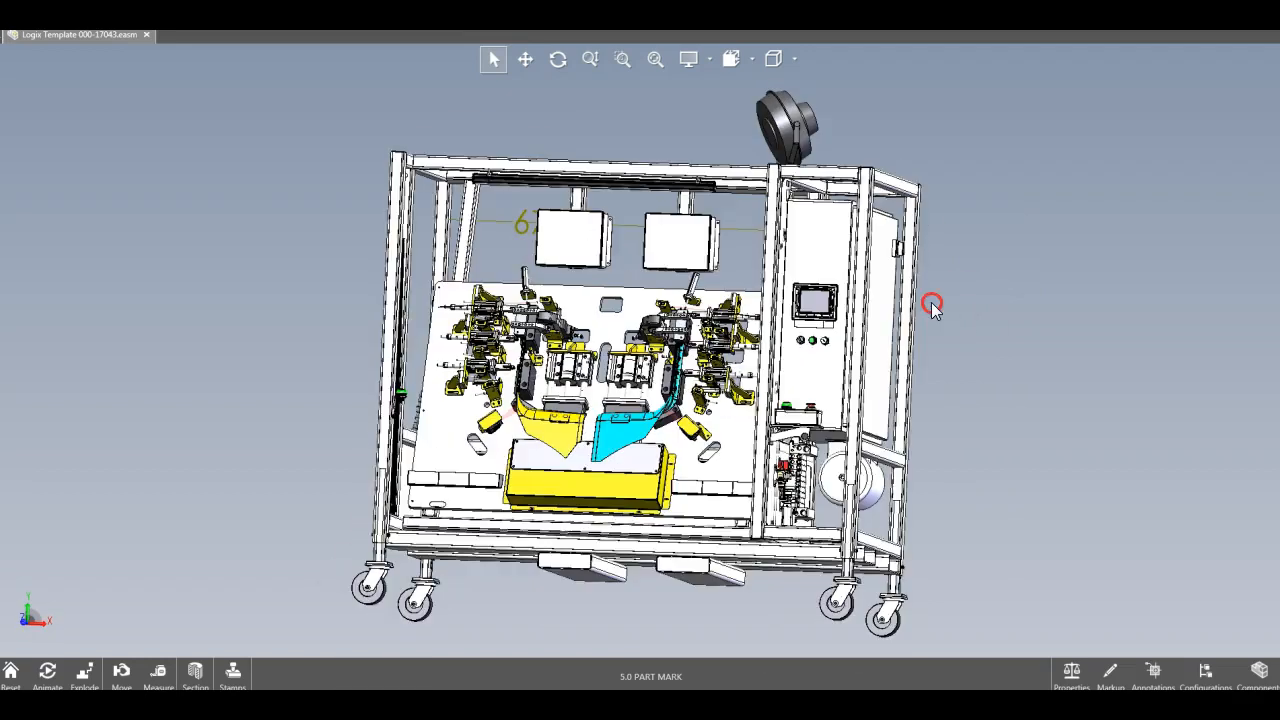
Step: Rotate the fixture to a front view and step through 1.0 START, 2.0 PRODUCT LOADED and later configurations, ending on 1.0 START
{"action": "left_click_drag", "start_coordinate": [930, 305], "coordinate": [745, 320]}
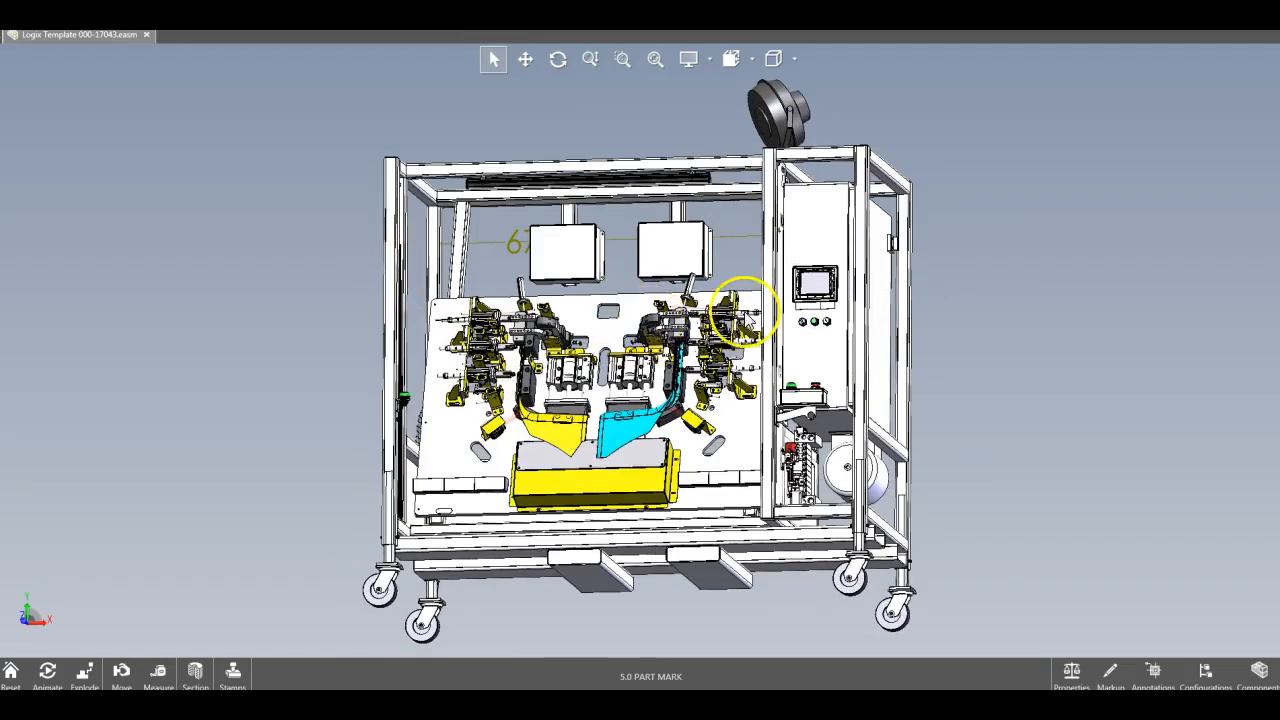
{"action": "left_click", "coordinate": [1205, 672]}
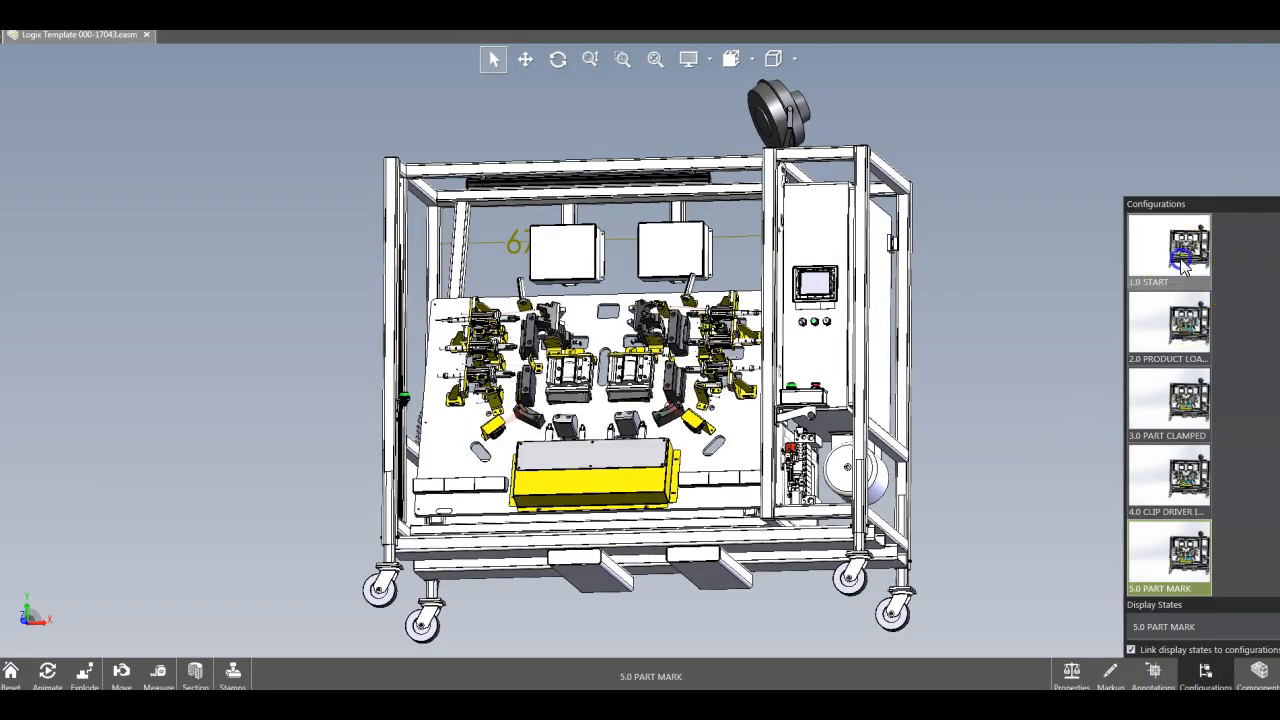
{"action": "left_click", "coordinate": [1168, 247]}
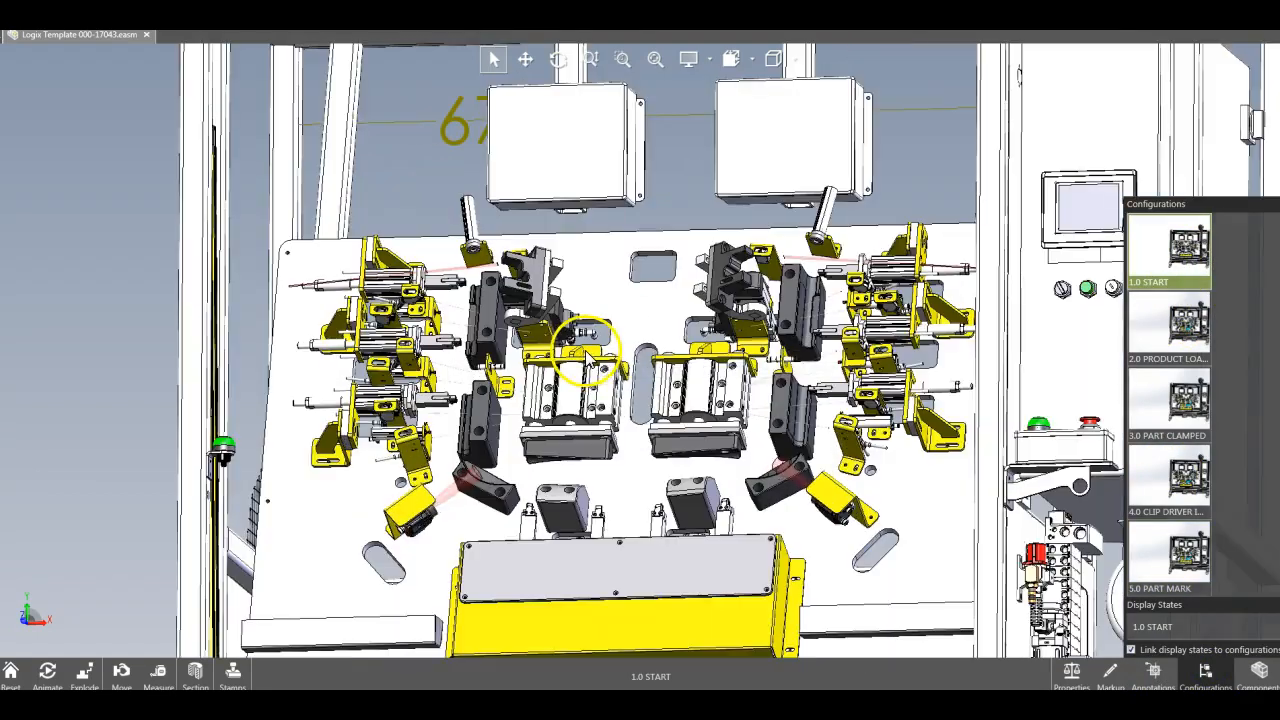
{"action": "left_click", "coordinate": [1168, 330]}
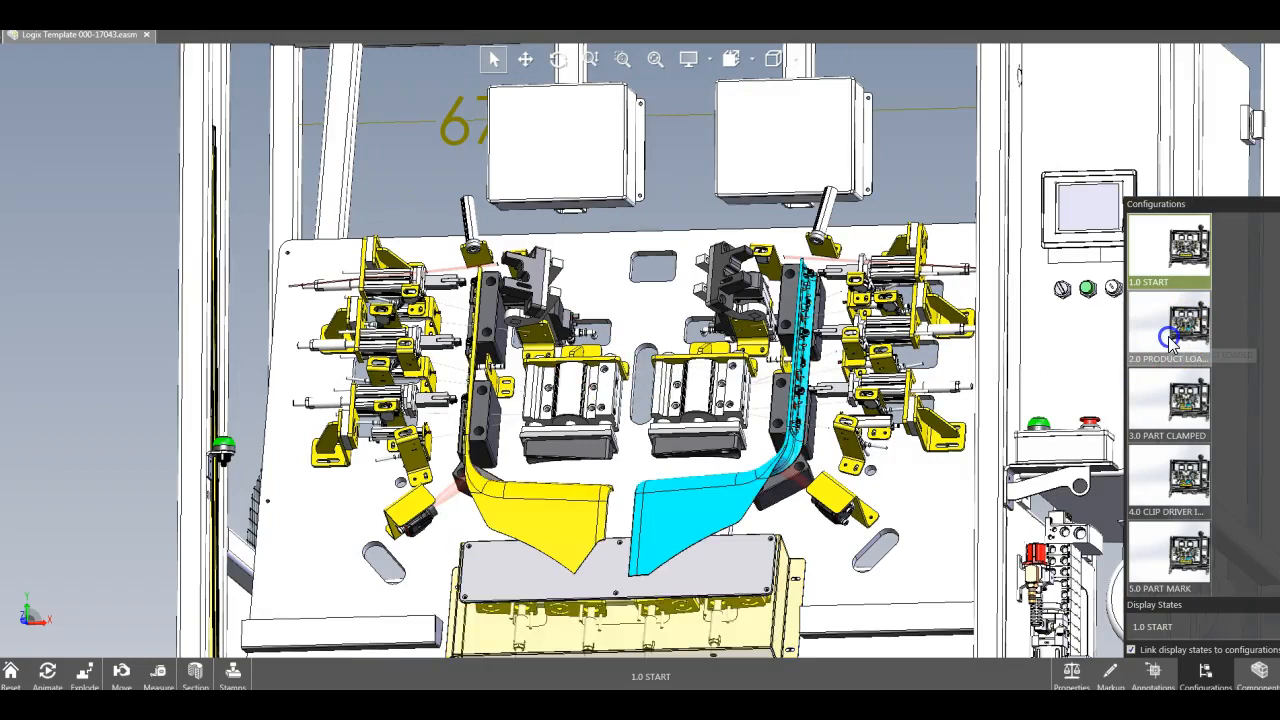
{"action": "left_click", "coordinate": [1167, 400]}
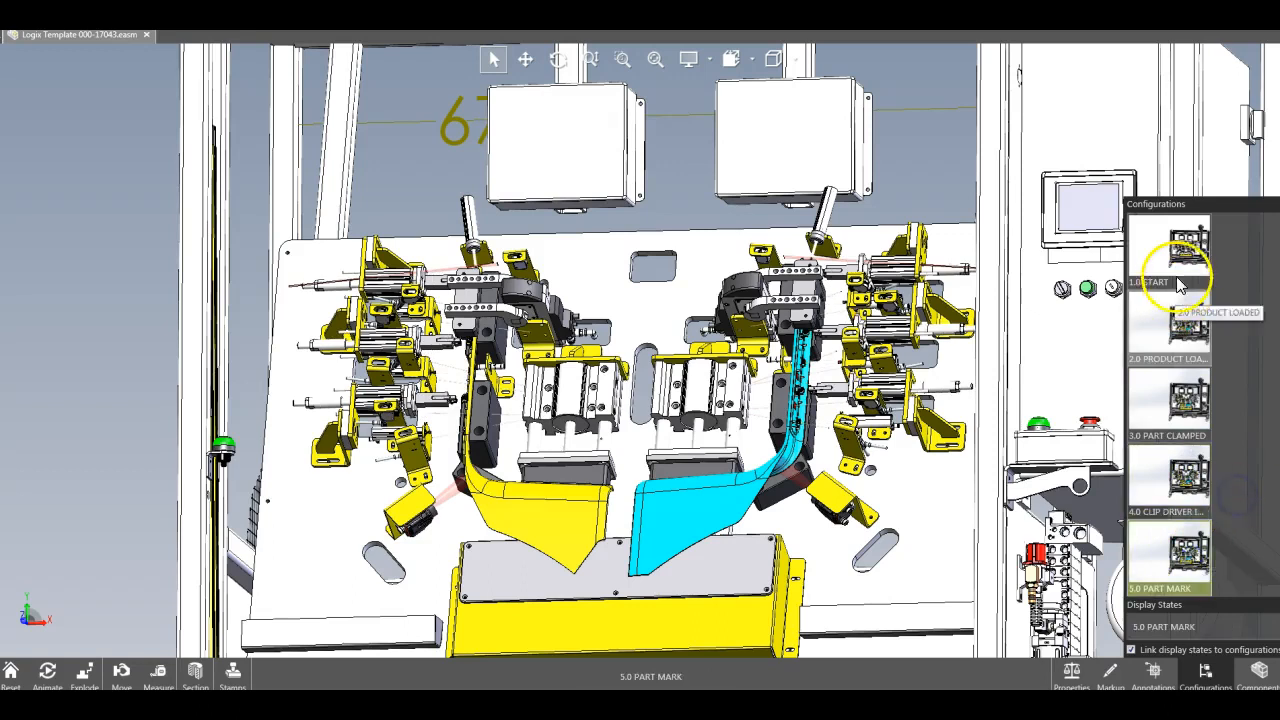
{"action": "left_click", "coordinate": [1185, 250]}
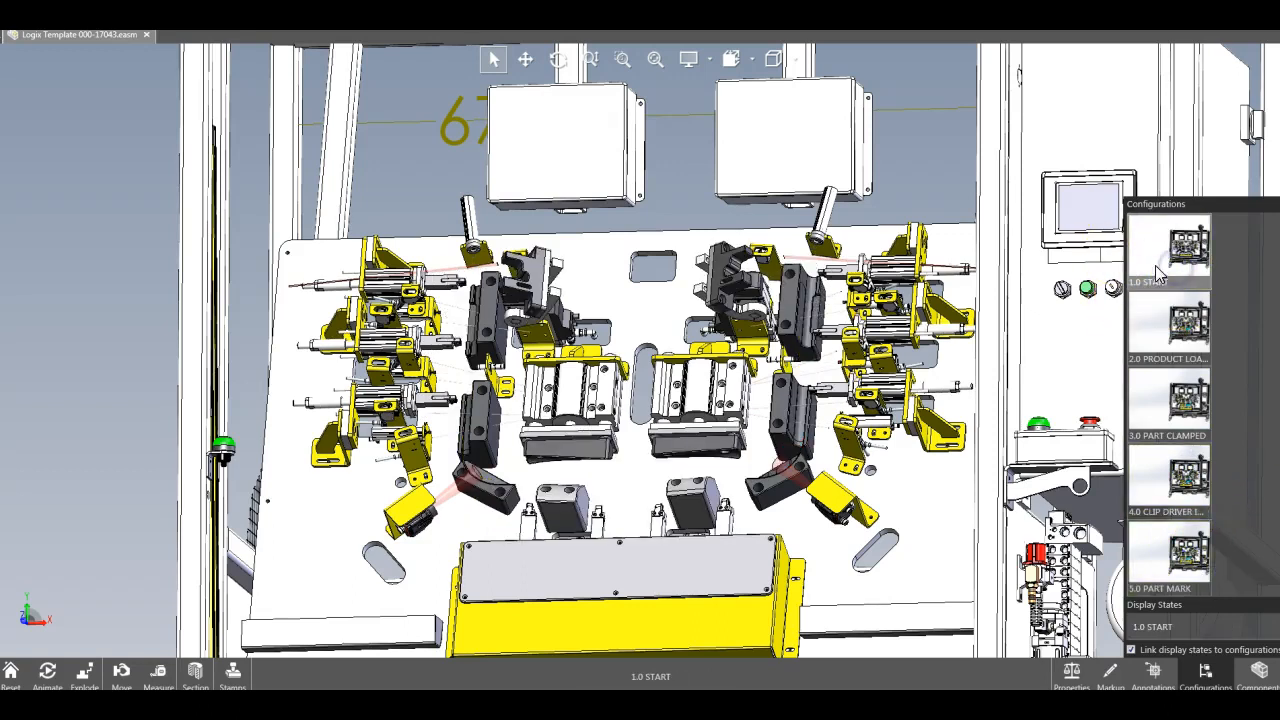
{"action": "left_click", "coordinate": [1168, 247]}
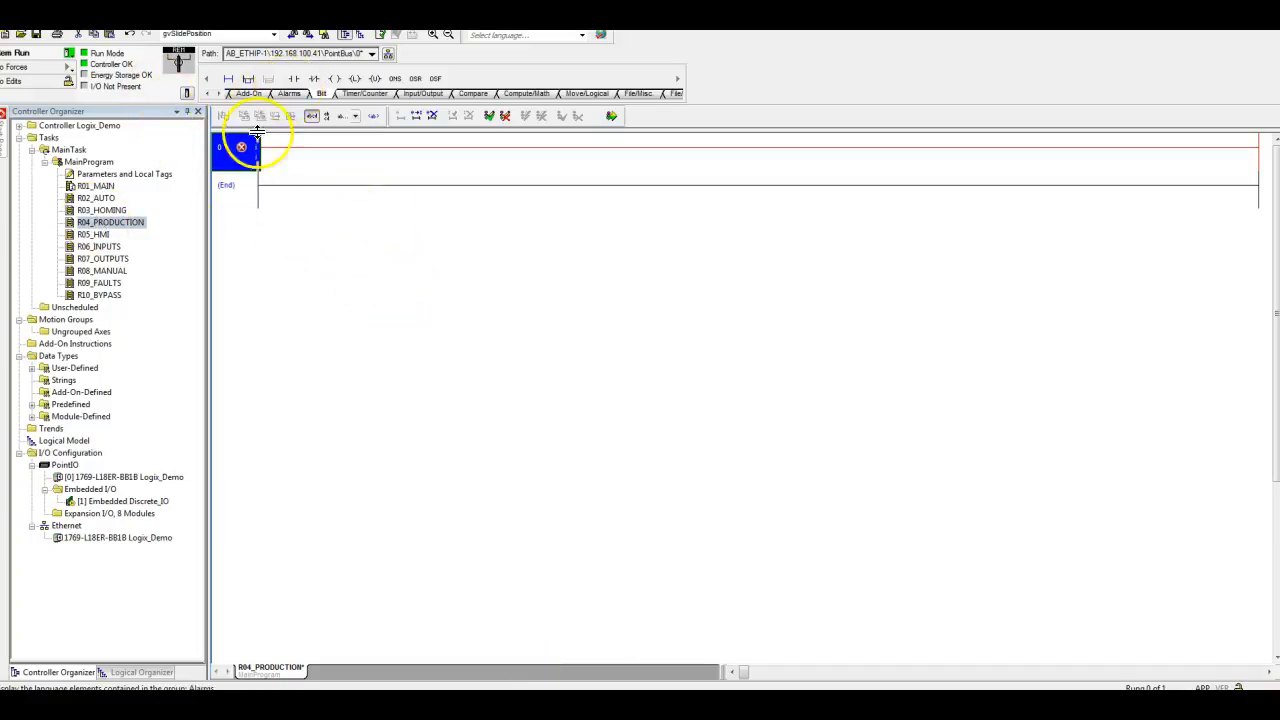
{"action": "mouse_move", "coordinate": [540, 93]}
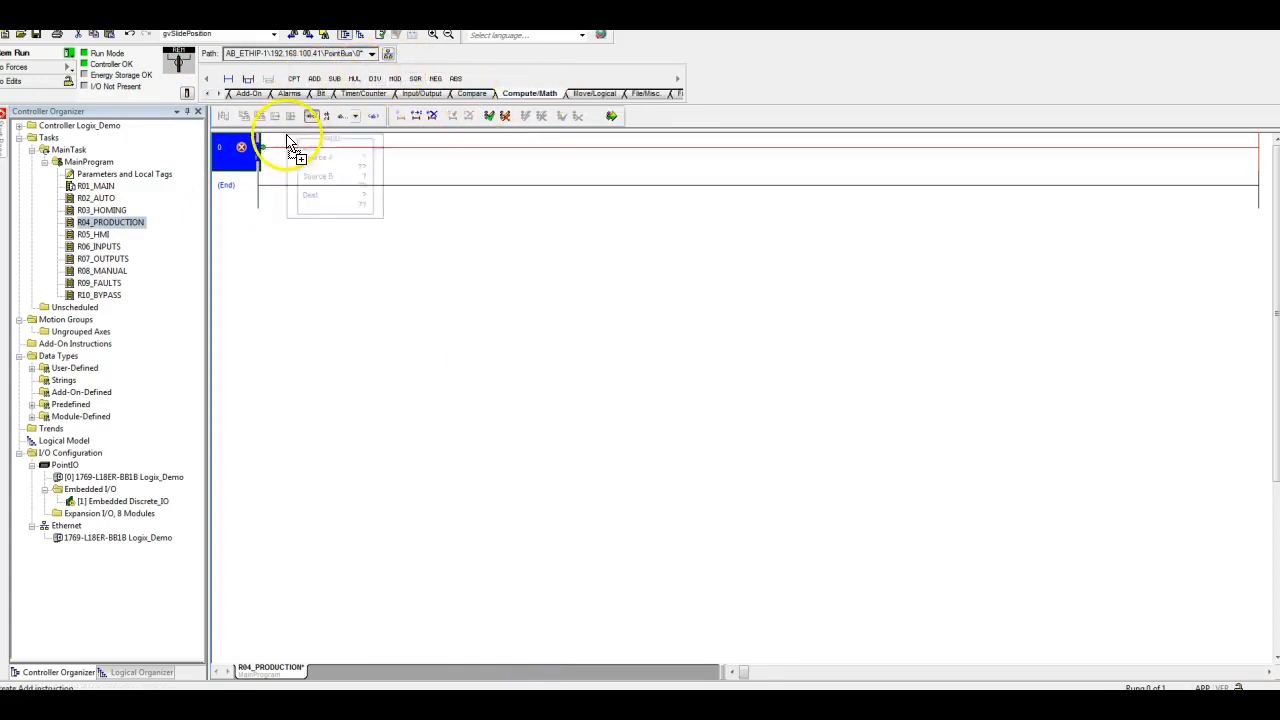
Step: Build rung 0 from an ADD, a second branched ADD, ONS before each, and a leading XIC
{"action": "left_click", "coordinate": [314, 78]}
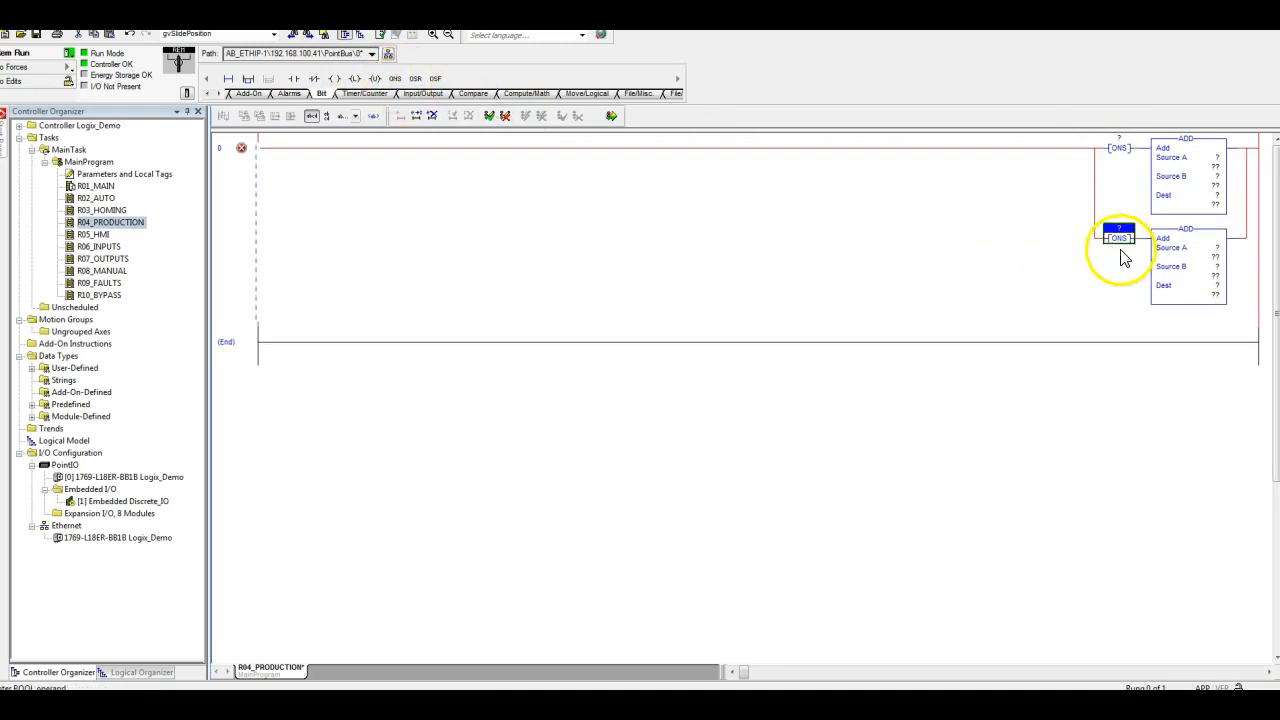
{"action": "mouse_move", "coordinate": [300, 80]}
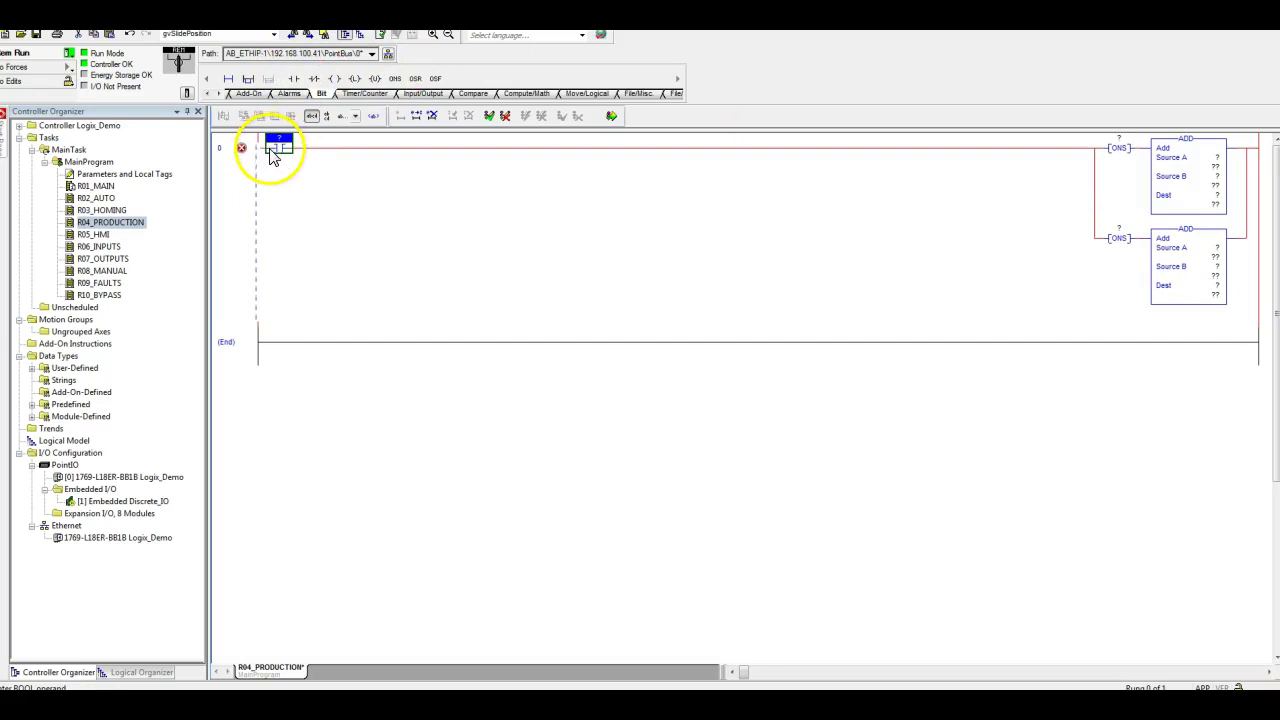
{"action": "mouse_move", "coordinate": [1130, 148]}
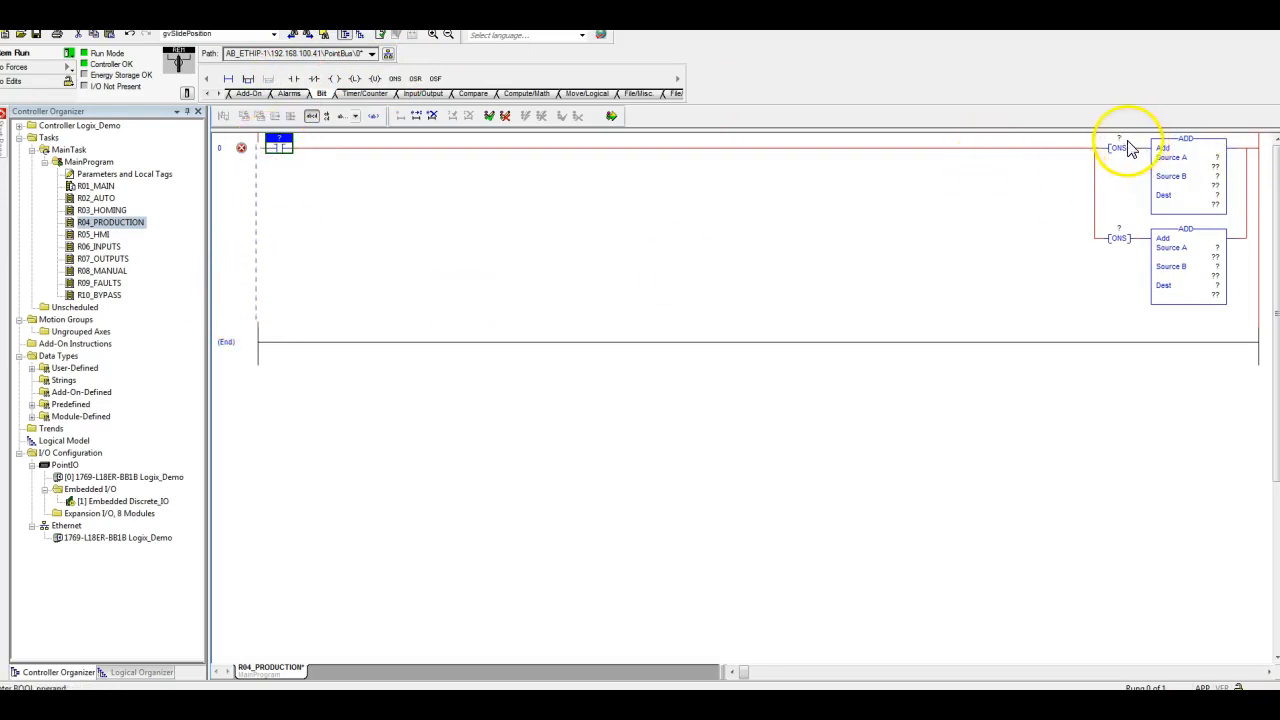
{"action": "mouse_move", "coordinate": [1128, 148]}
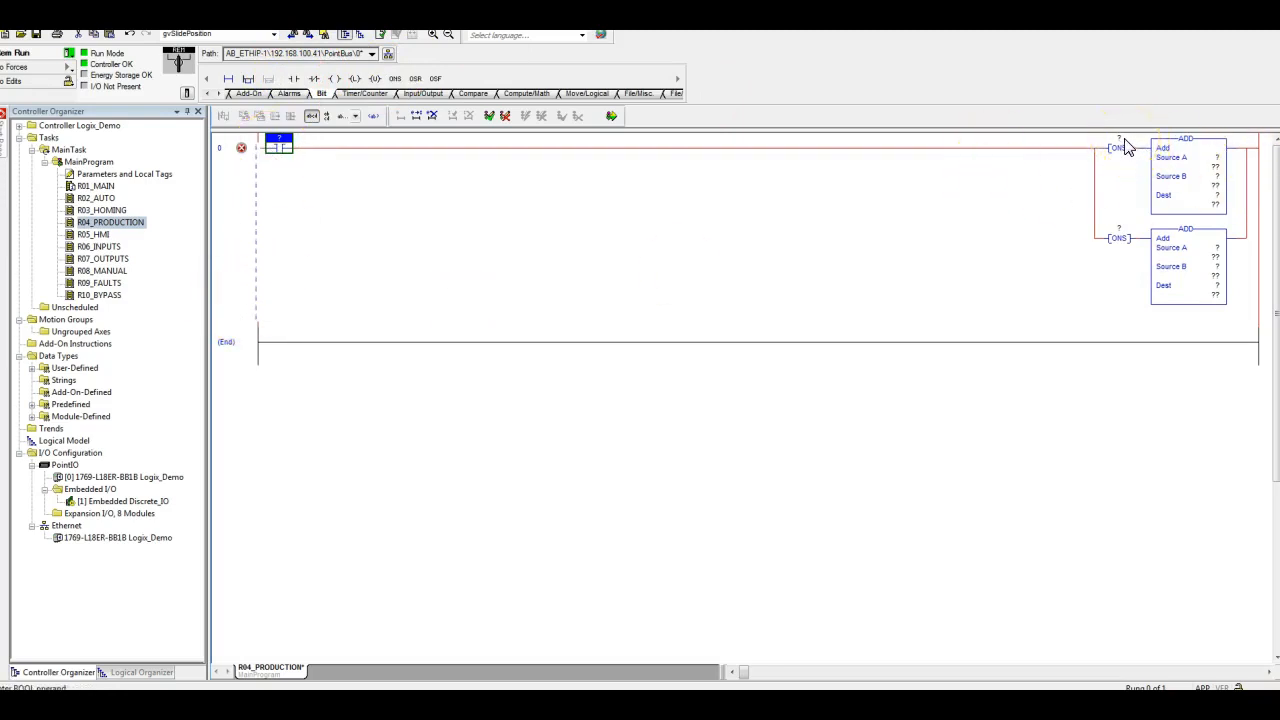
{"action": "left_click", "coordinate": [280, 147]}
{"action": "type", "text": "status."}
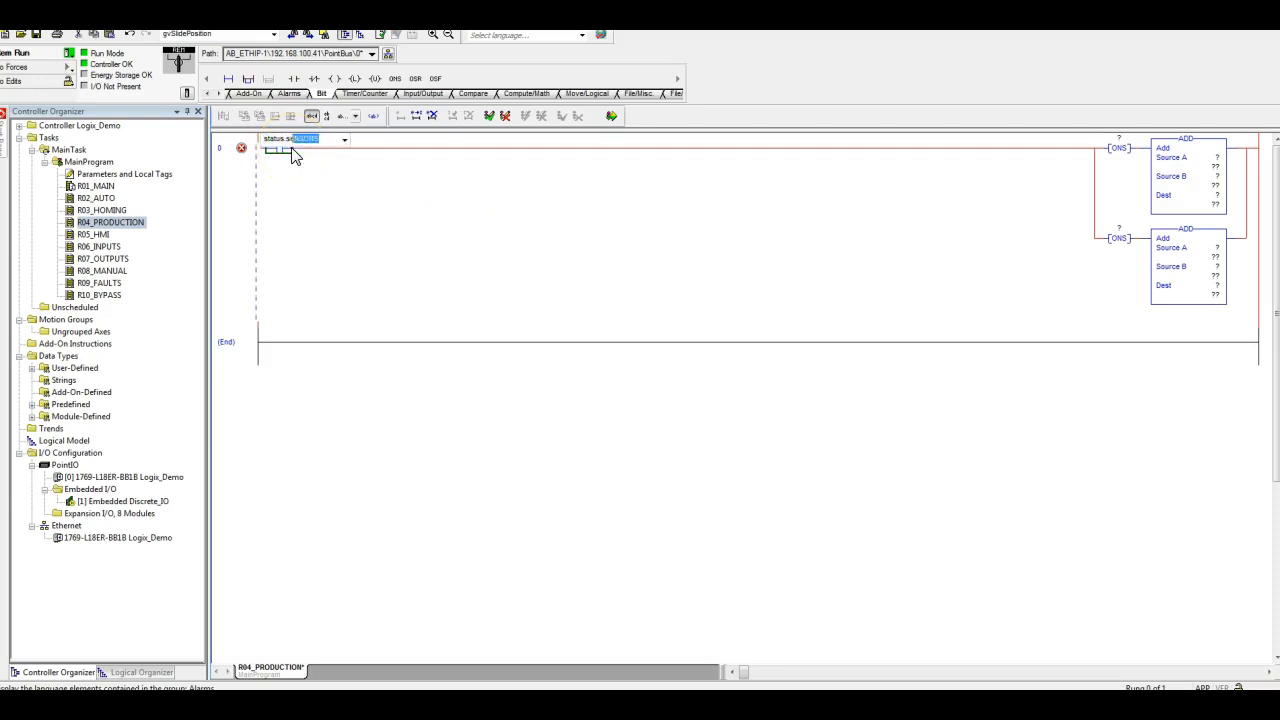
Step: Search 'sequence' and assign bit STATUS.SEQUENCE[0].30 to the leading contact
{"action": "type", "text": "sequence"}
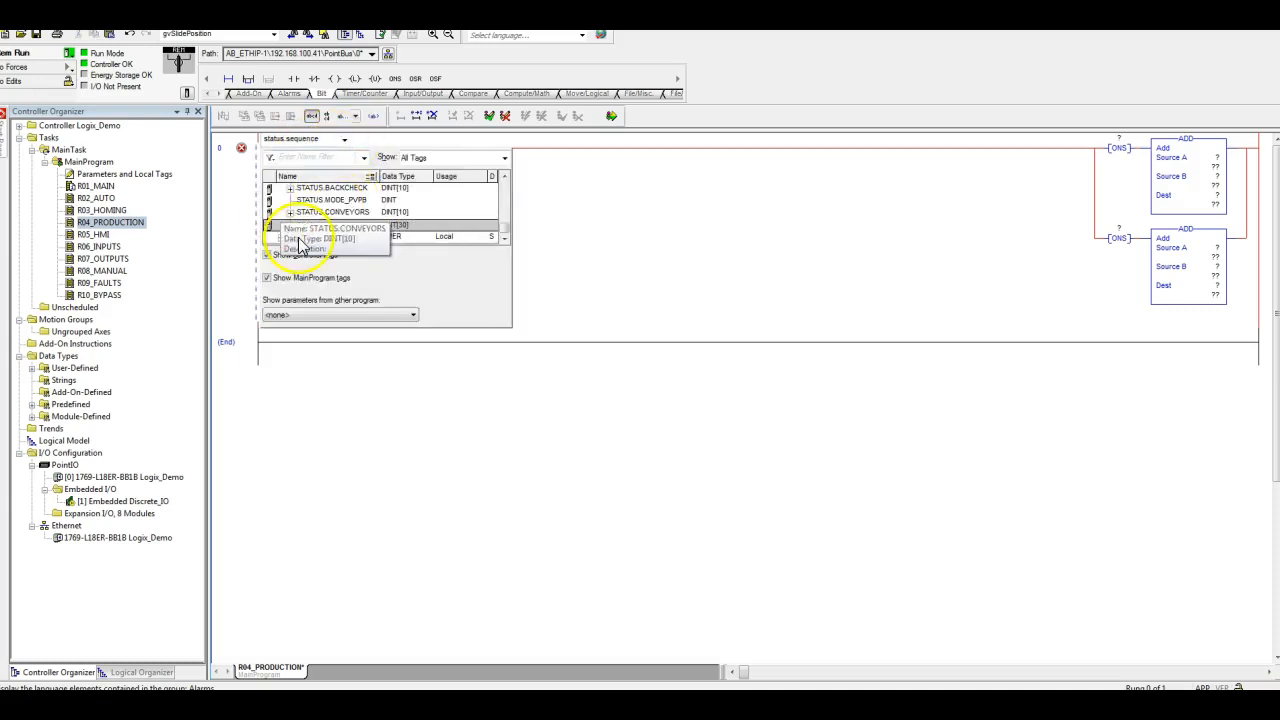
{"action": "left_click", "coordinate": [291, 200]}
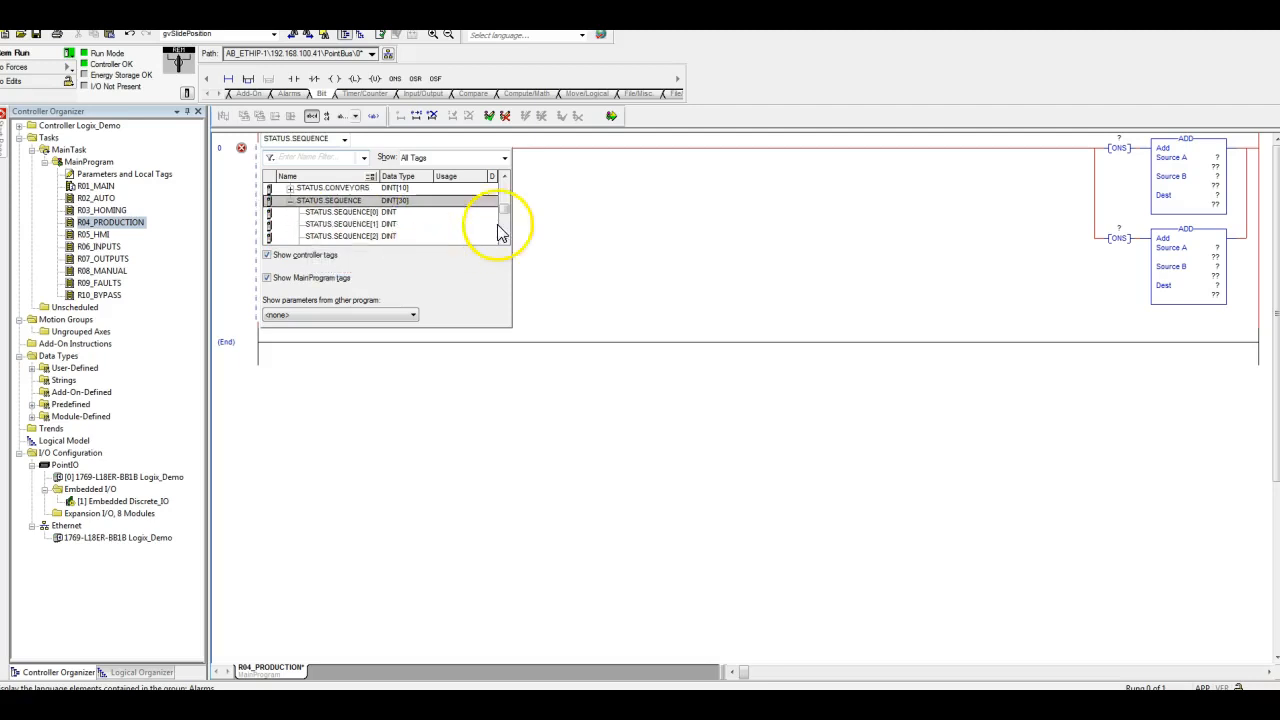
{"action": "left_click", "coordinate": [291, 199]}
{"action": "type", "text": "[0].30"}
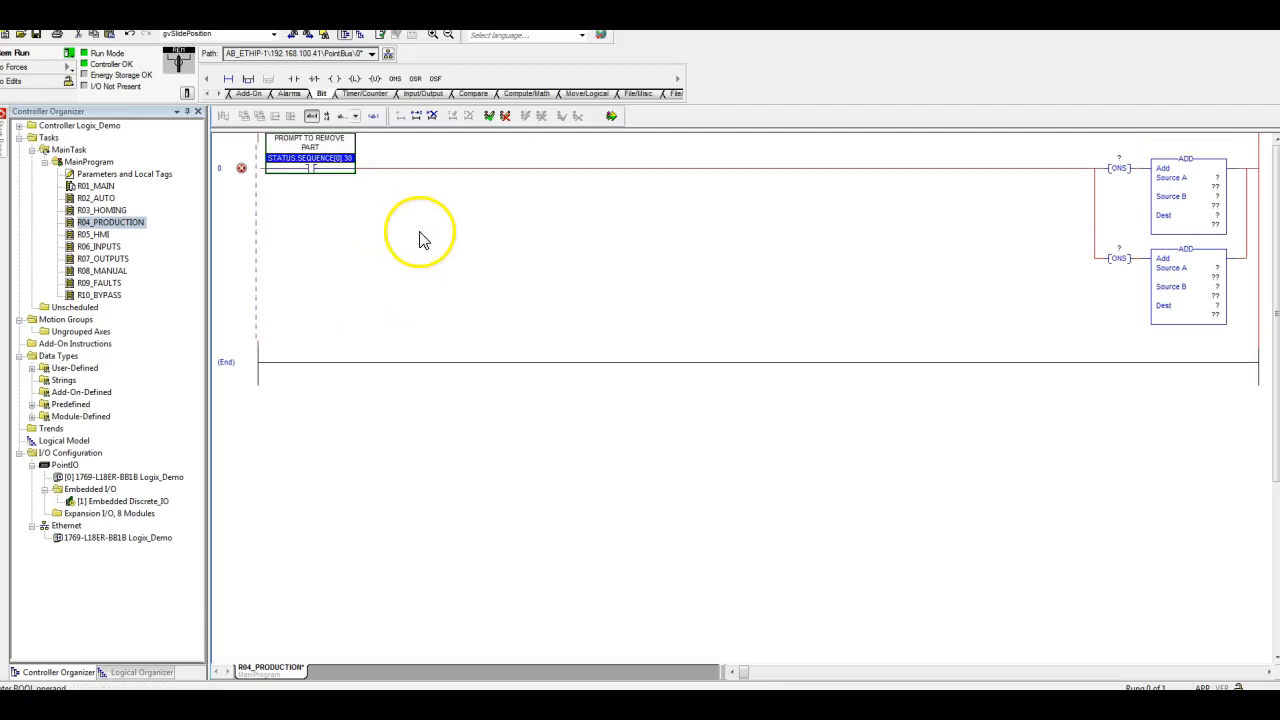
{"action": "mouse_move", "coordinate": [420, 215]}
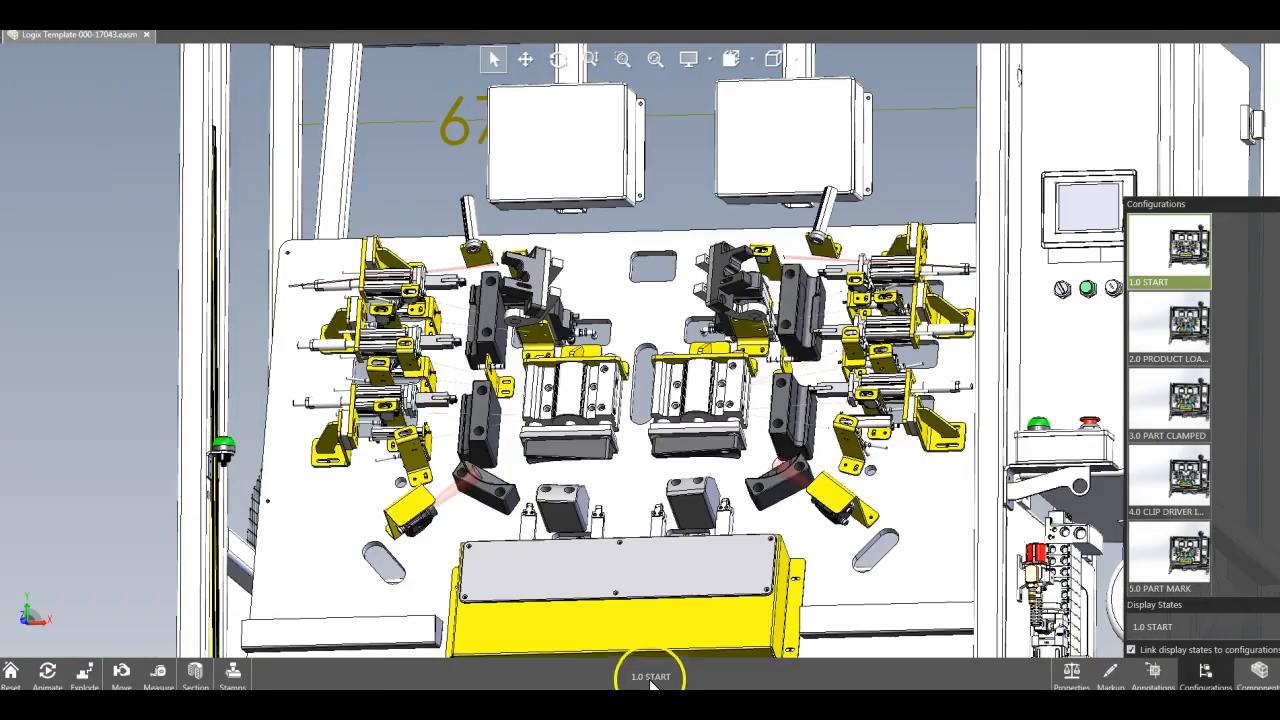
{"action": "mouse_move", "coordinate": [1060, 362]}
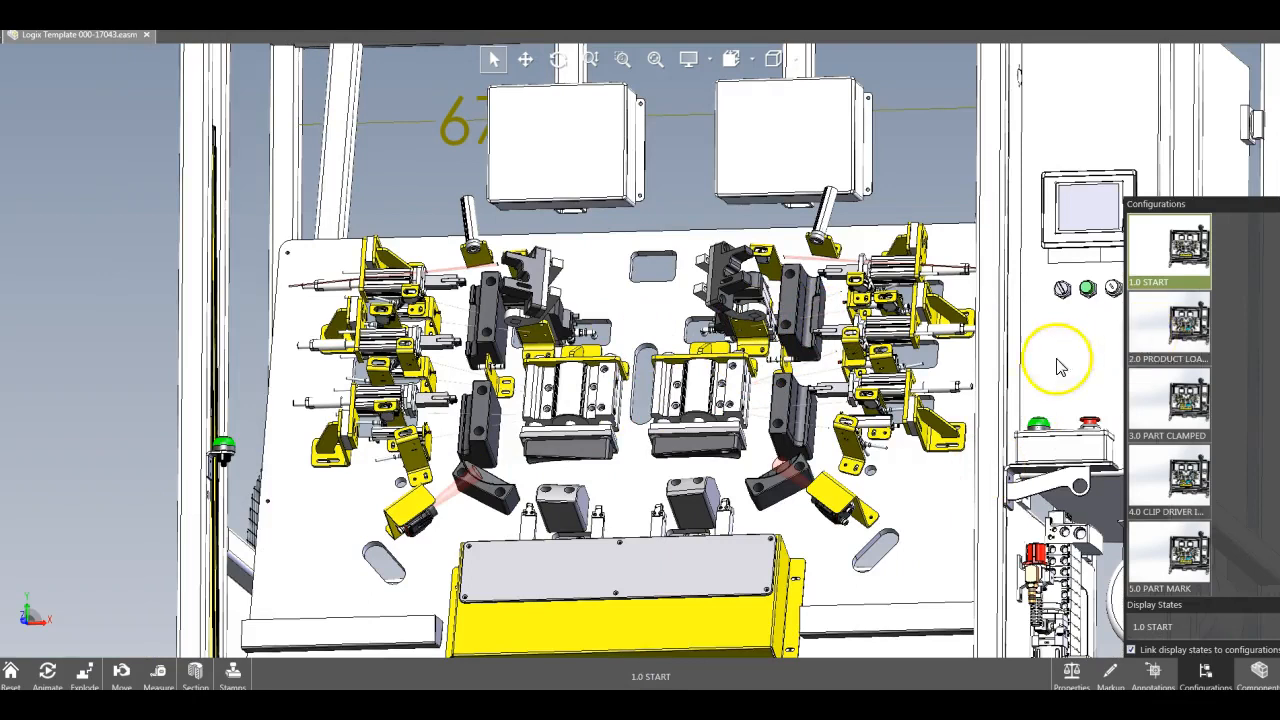
Step: Show 4.0 CLIP DRIVER INSTALL POSITION and 5.0 PART MARK, then return to 1.0 START
{"action": "left_click", "coordinate": [1168, 400]}
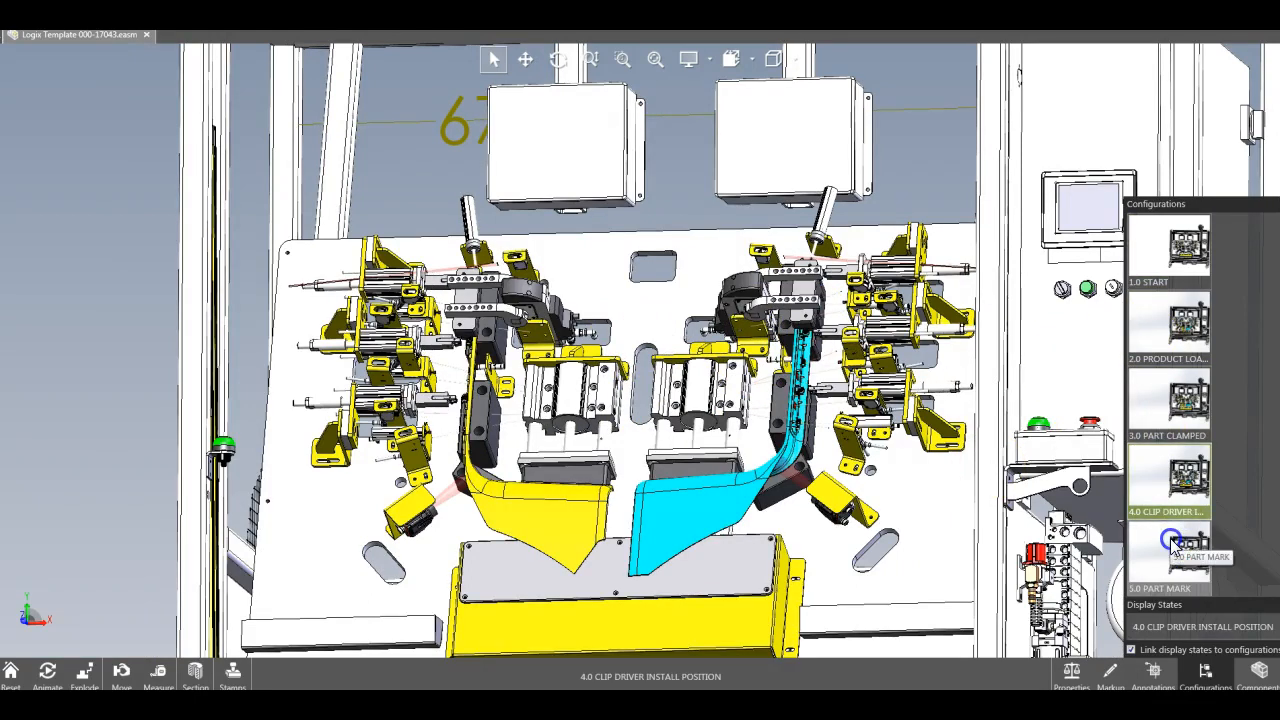
{"action": "left_click", "coordinate": [1168, 550]}
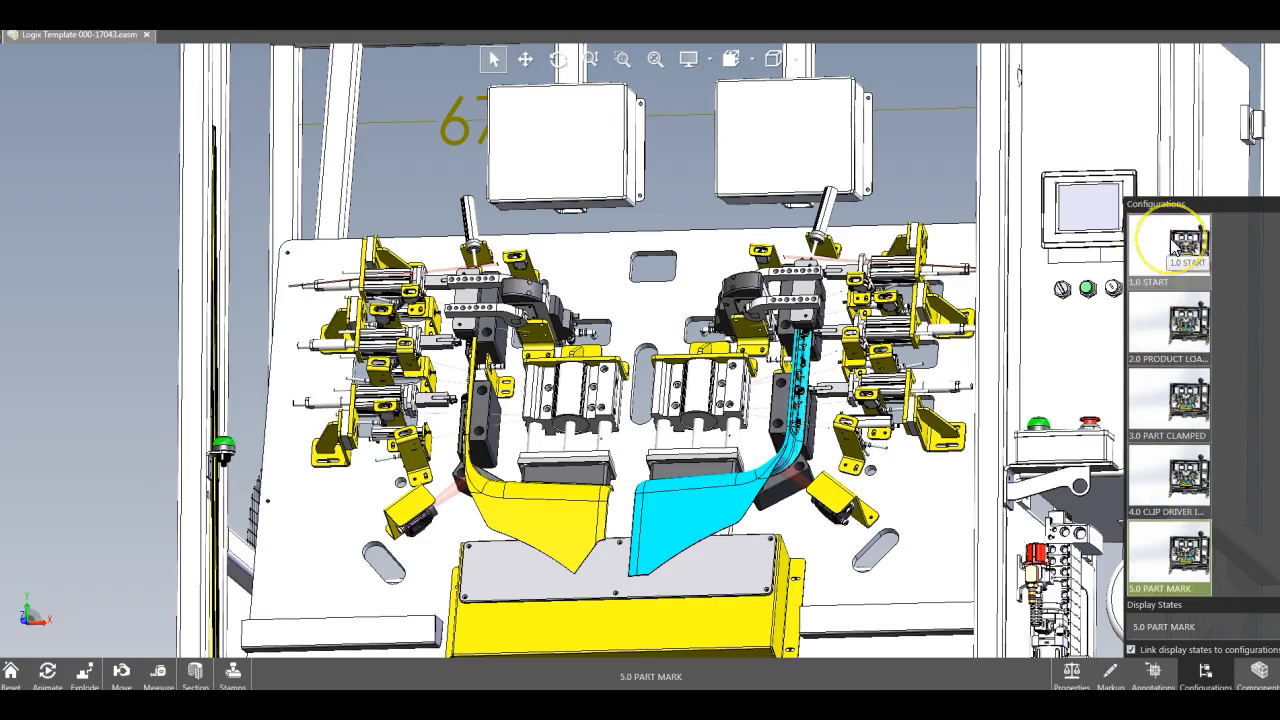
{"action": "left_click", "coordinate": [1168, 245]}
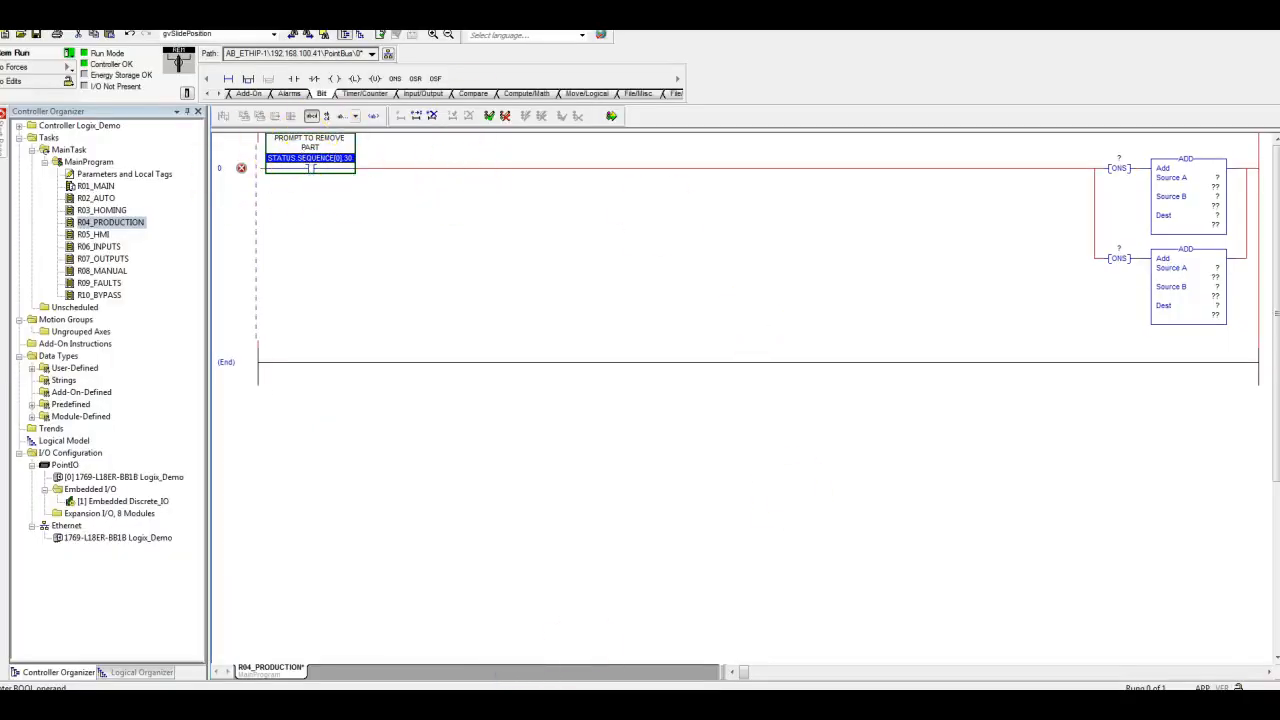
{"action": "mouse_move", "coordinate": [1128, 168]}
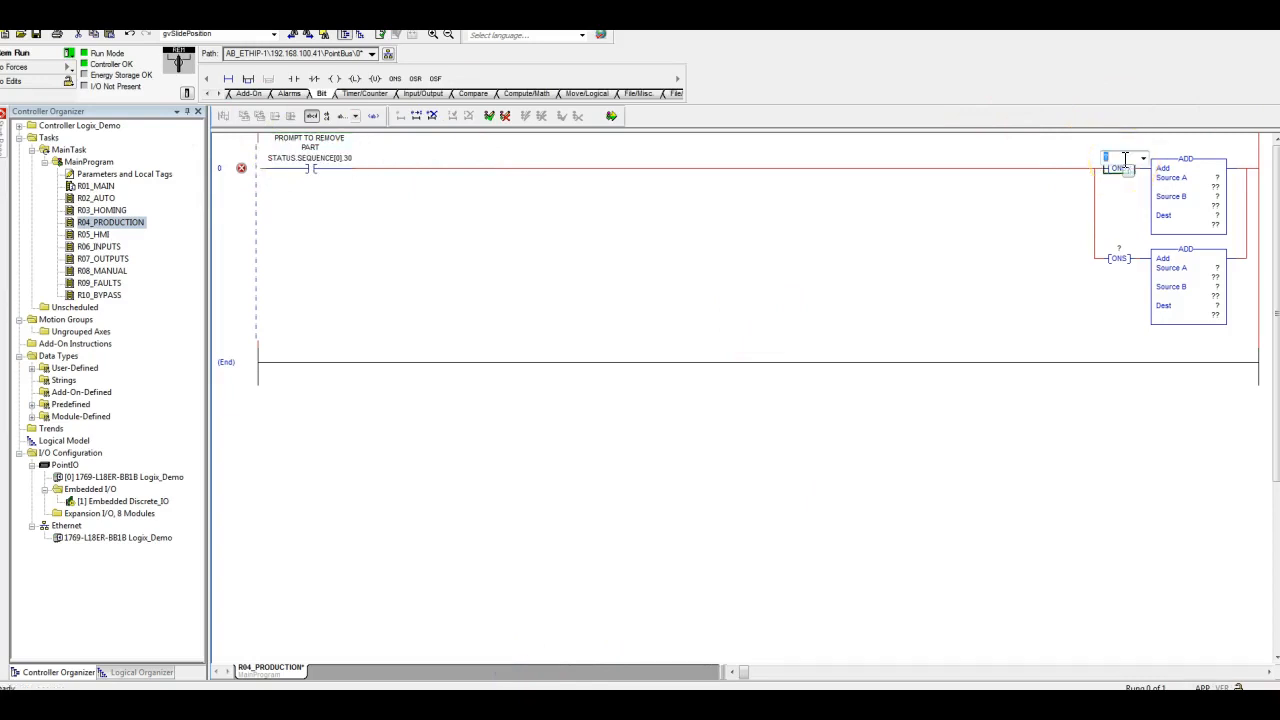
Step: Tag the upper one-shot COUNT_ONS and the lower one-shot LIFE_CYCLE_COUNT_ONS
{"action": "type", "text": "count"}
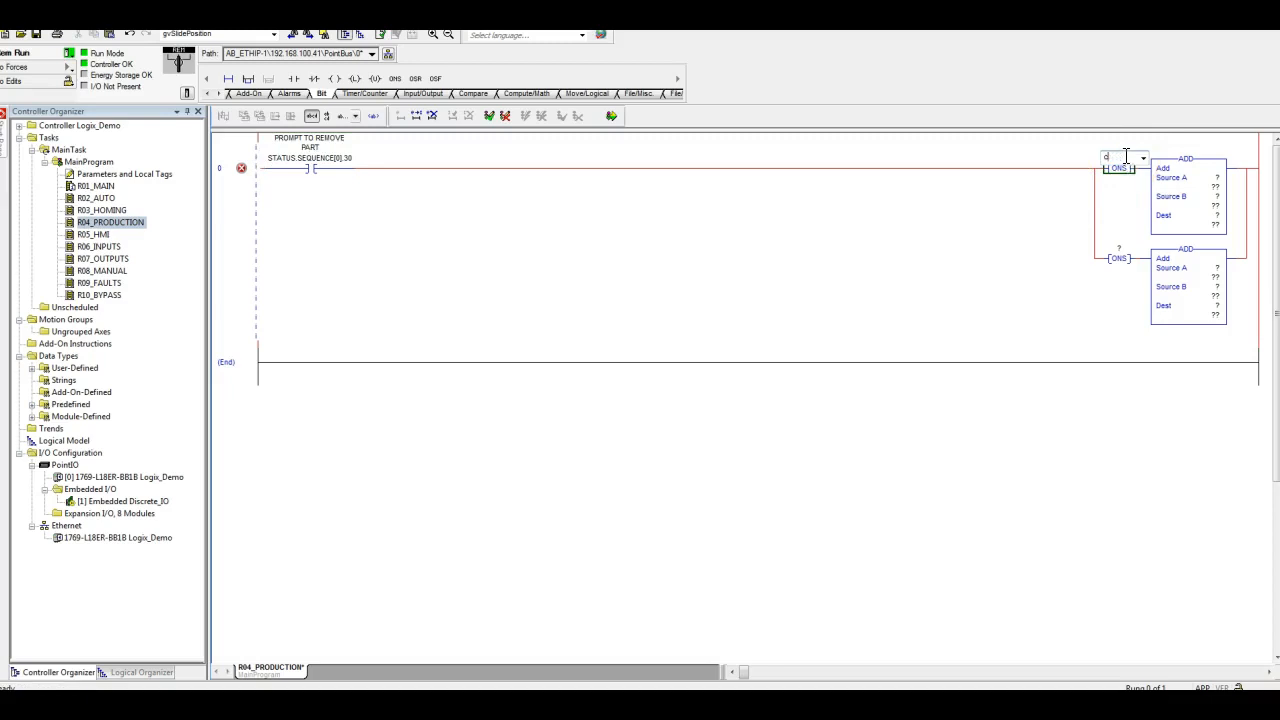
{"action": "type", "text": "COUNT_ONS"}
{"action": "left_click", "coordinate": [1120, 248]}
{"action": "type", "text": "LIFE_CYCLE_CUINT"}
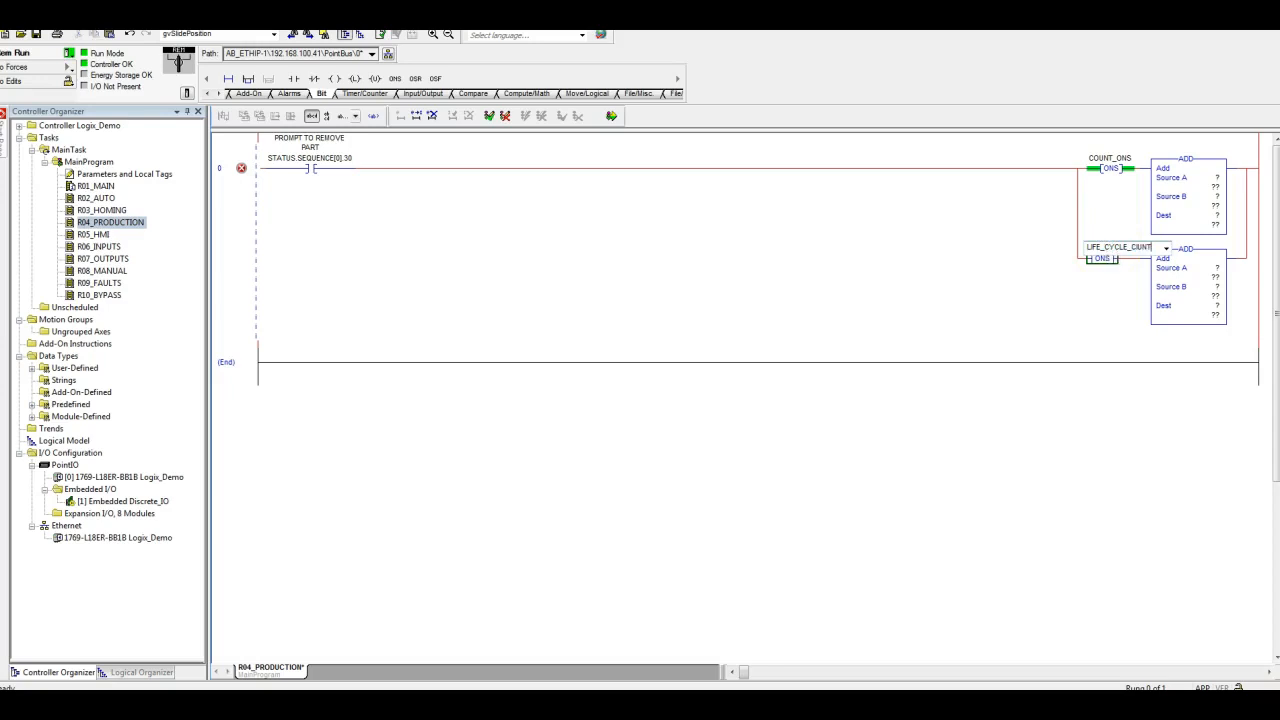
{"action": "left_click", "coordinate": [1130, 247]}
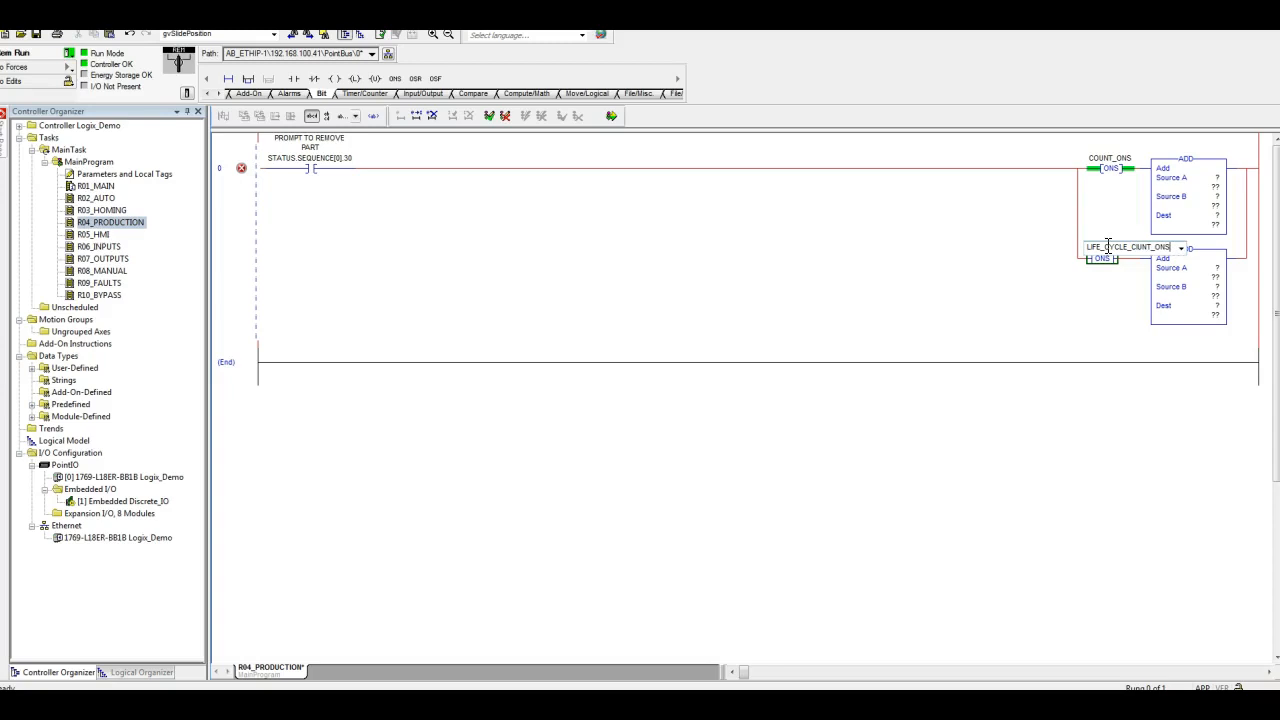
{"action": "left_click", "coordinate": [1181, 247]}
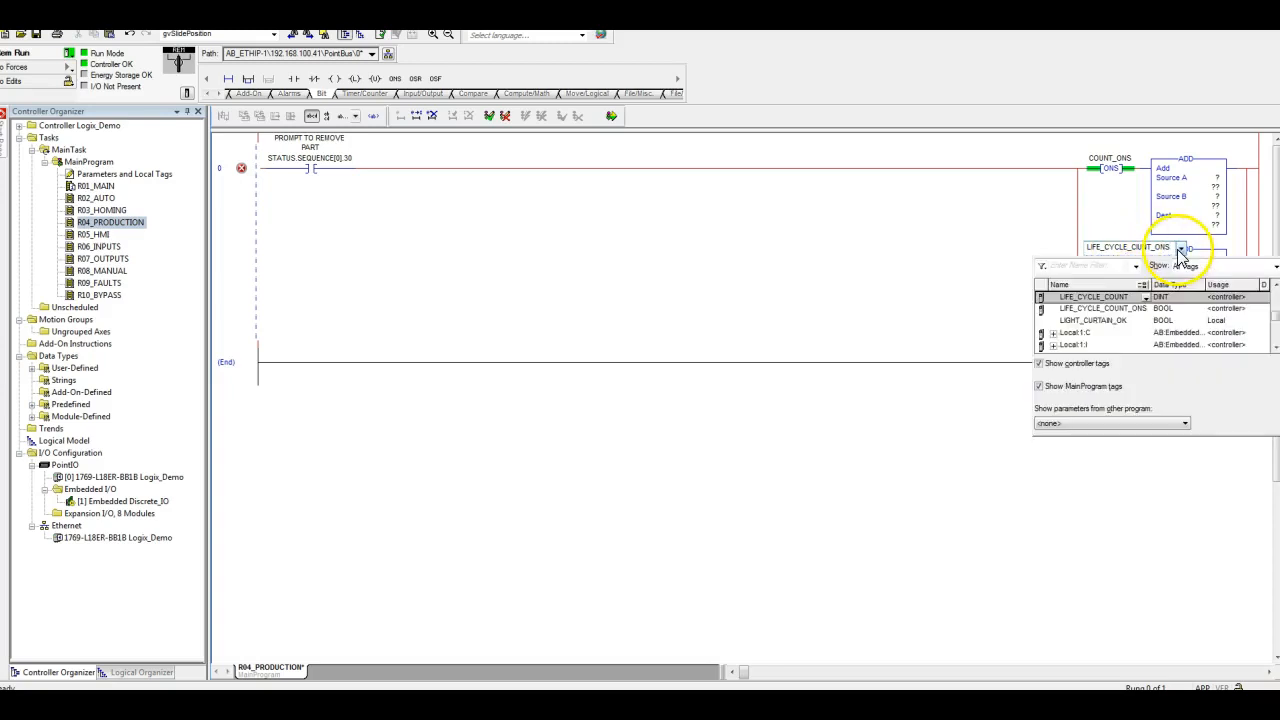
{"action": "left_click", "coordinate": [1093, 296]}
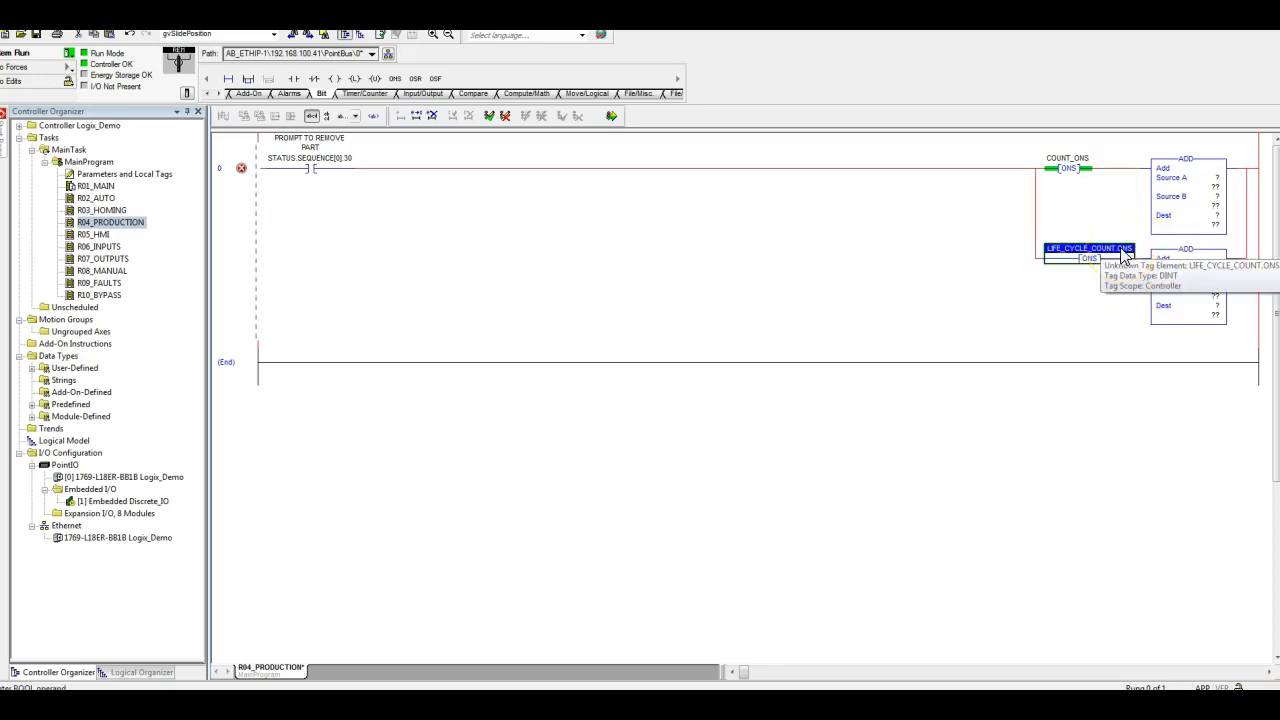
{"action": "left_click", "coordinate": [1088, 247]}
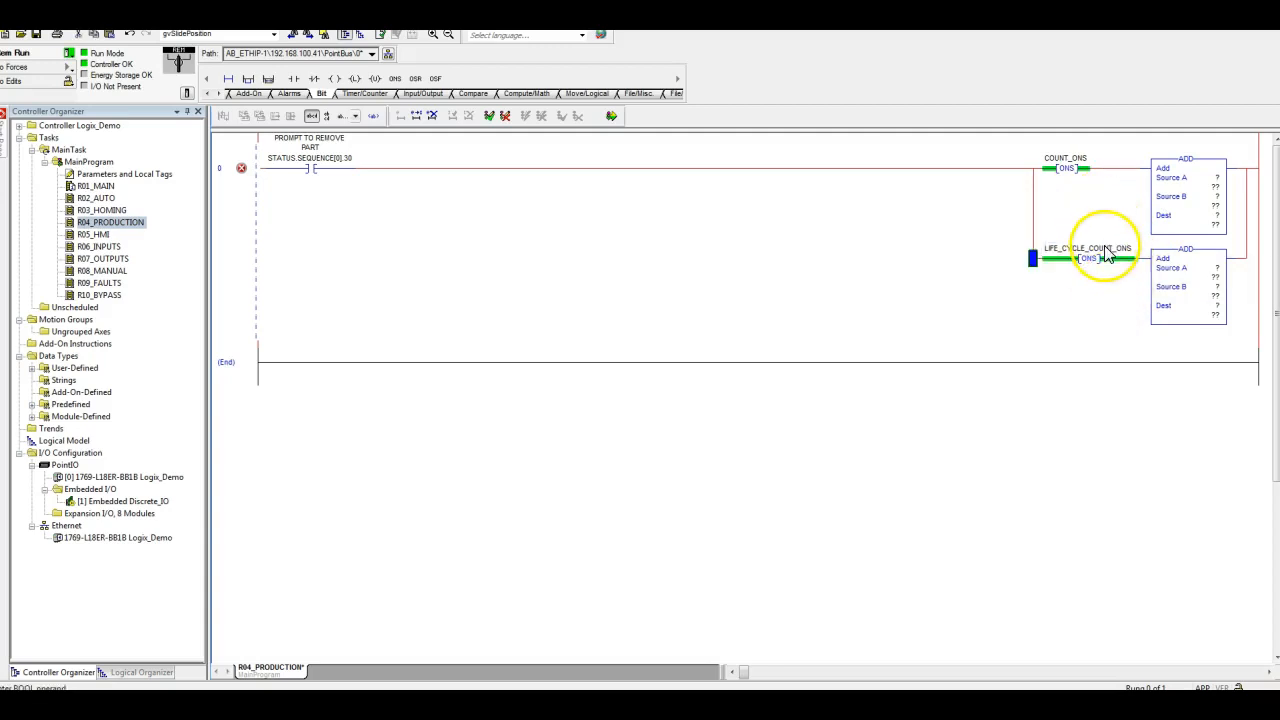
{"action": "mouse_move", "coordinate": [1142, 193]}
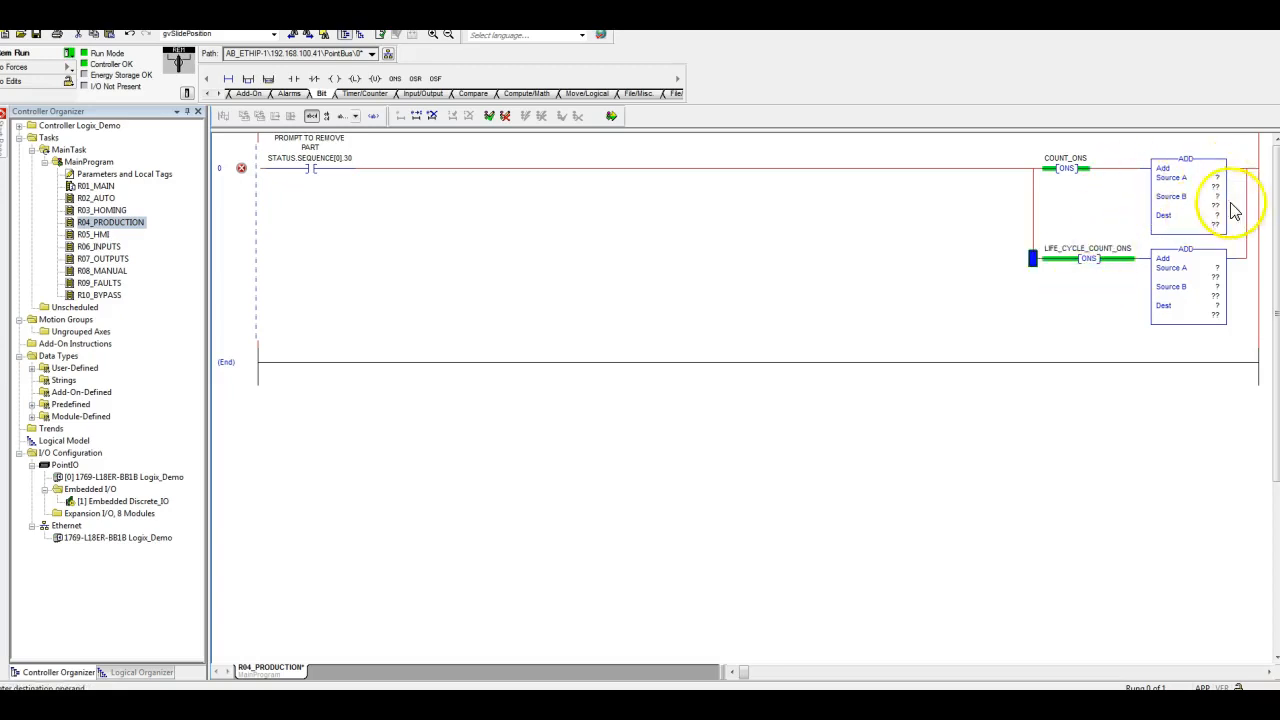
{"action": "mouse_move", "coordinate": [1222, 190]}
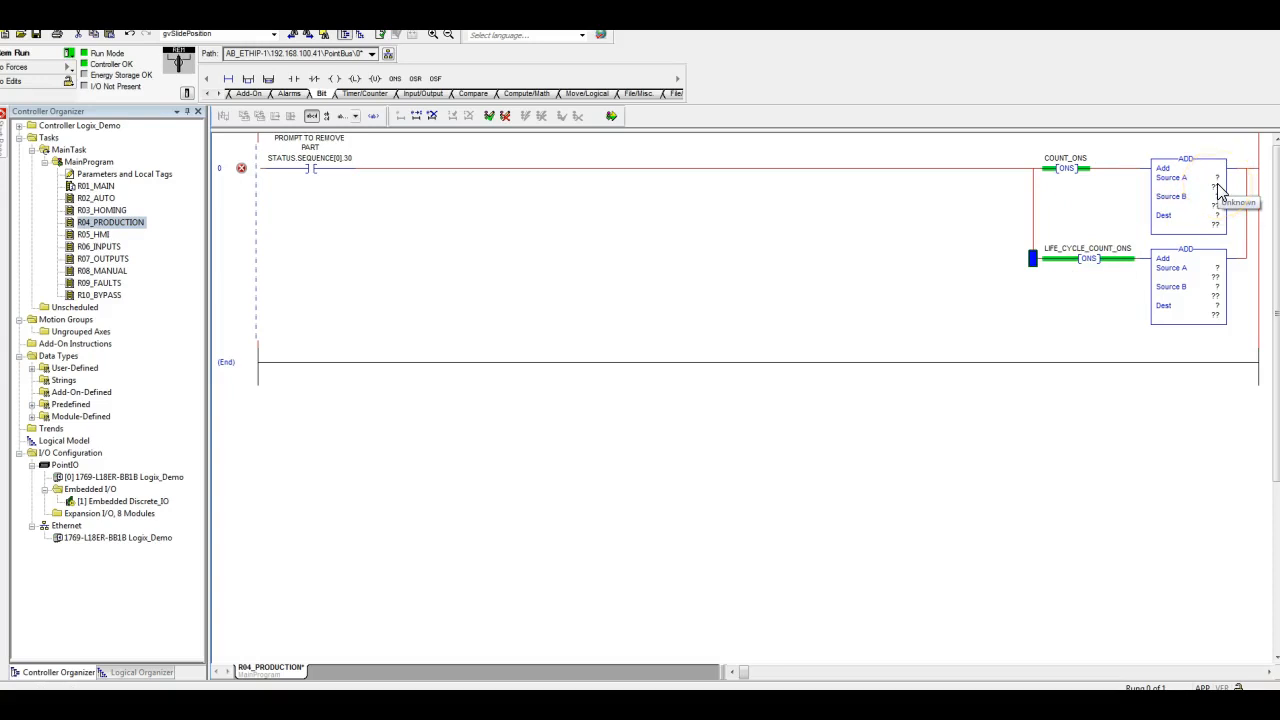
Step: Set Source B and Dest to COUNT and LIFE_CYCLE_COUNT on the two ADDs
{"action": "left_click", "coordinate": [1200, 196]}
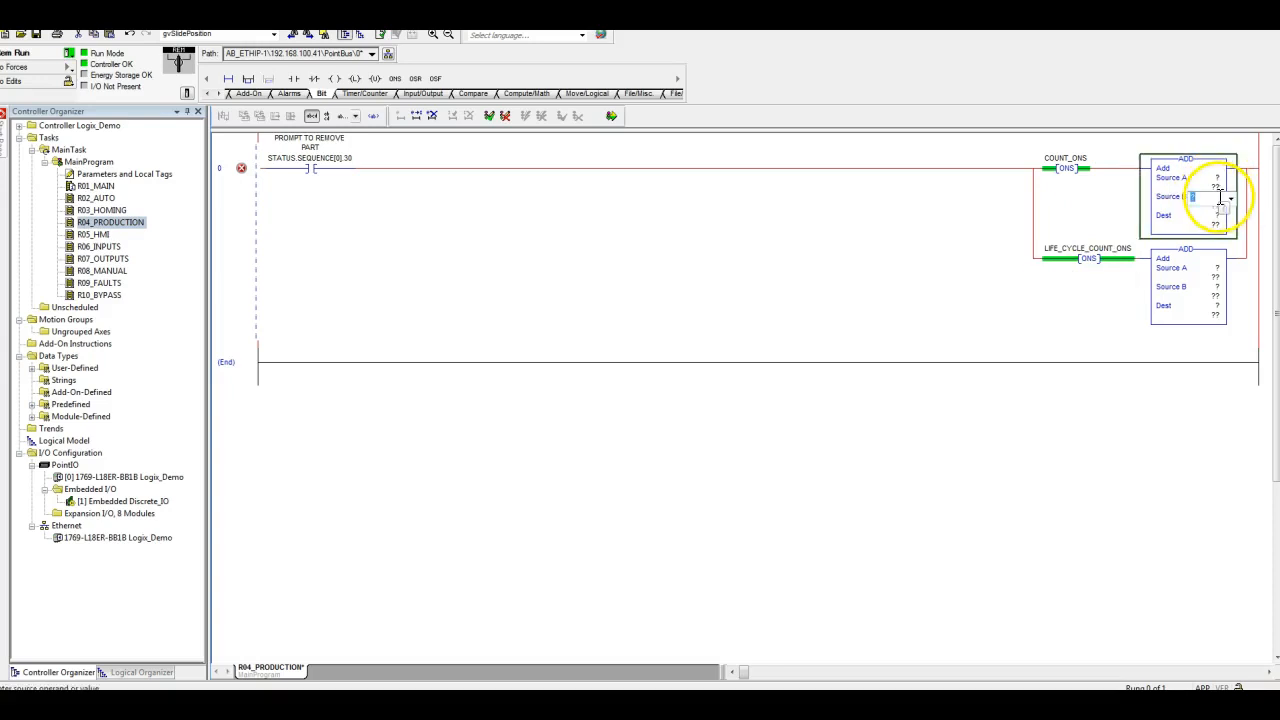
{"action": "type", "text": "COUNT"}
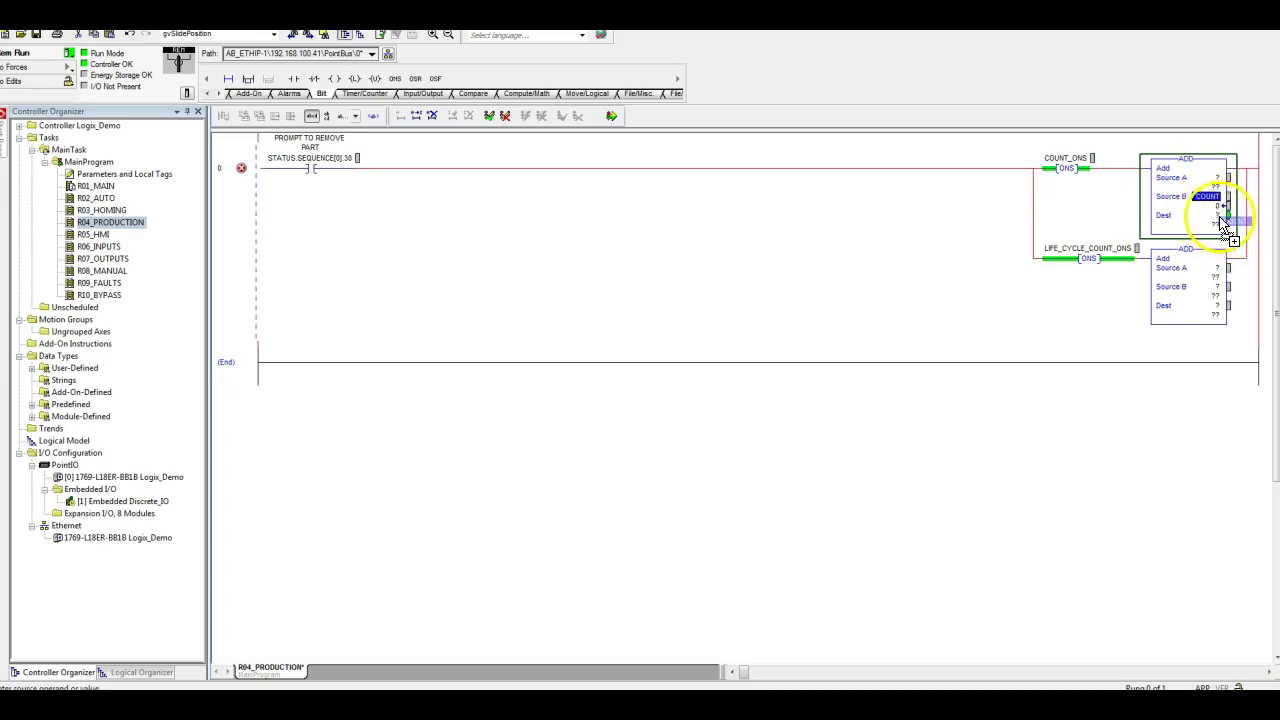
{"action": "left_click", "coordinate": [1207, 215]}
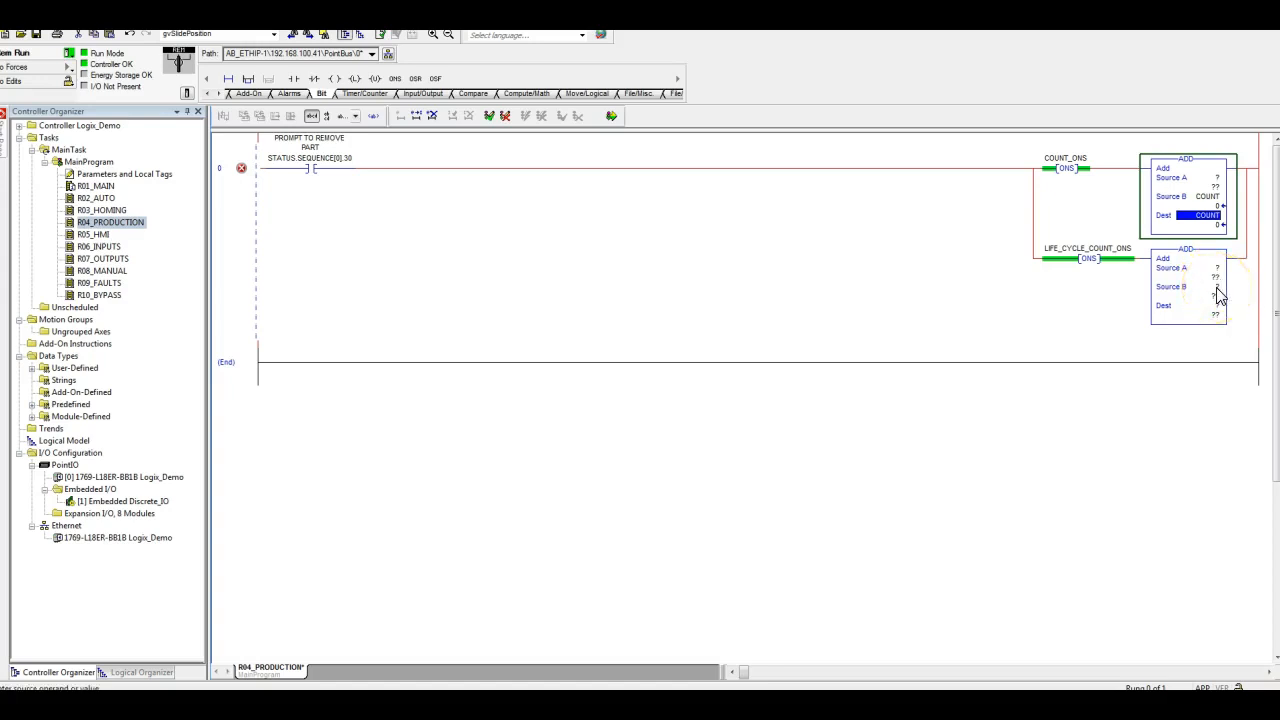
{"action": "left_click", "coordinate": [1185, 287]}
{"action": "type", "text": "LIFE_CYCLE_COUNT"}
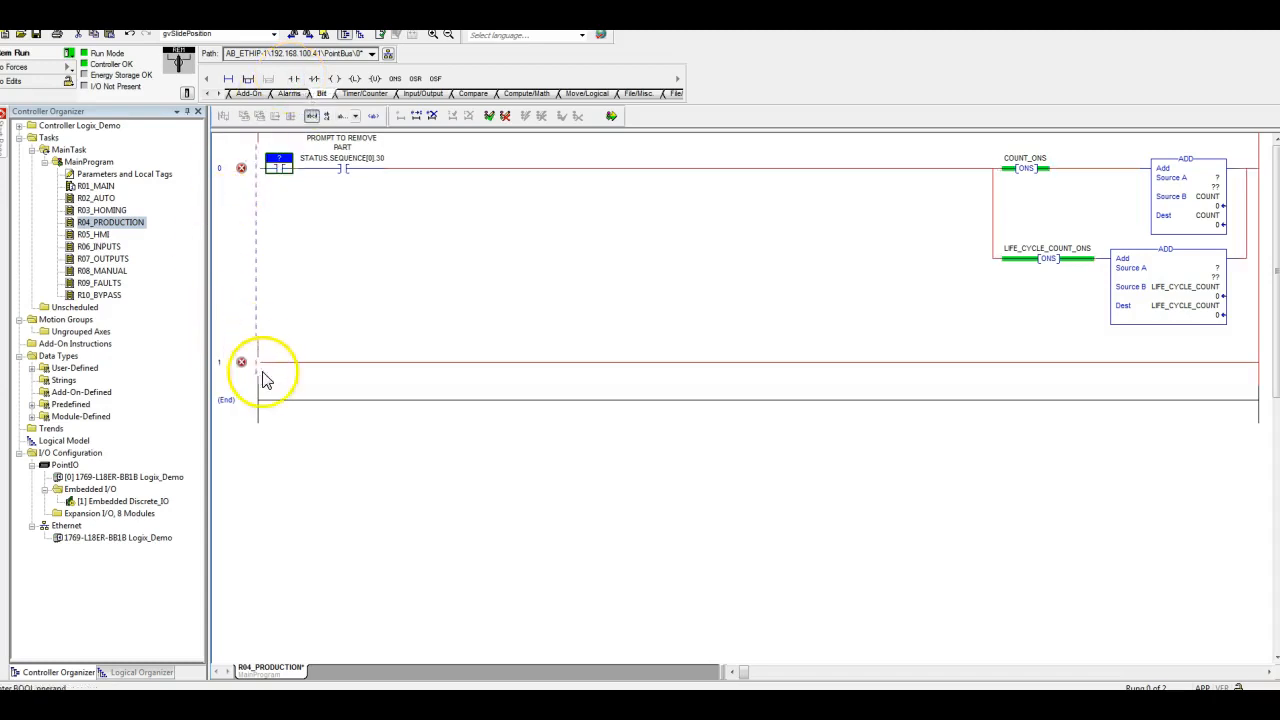
Step: On rung 1, add an XIC tagged COUNT_RESET driving a MOV into COUNT
{"action": "left_click", "coordinate": [275, 363]}
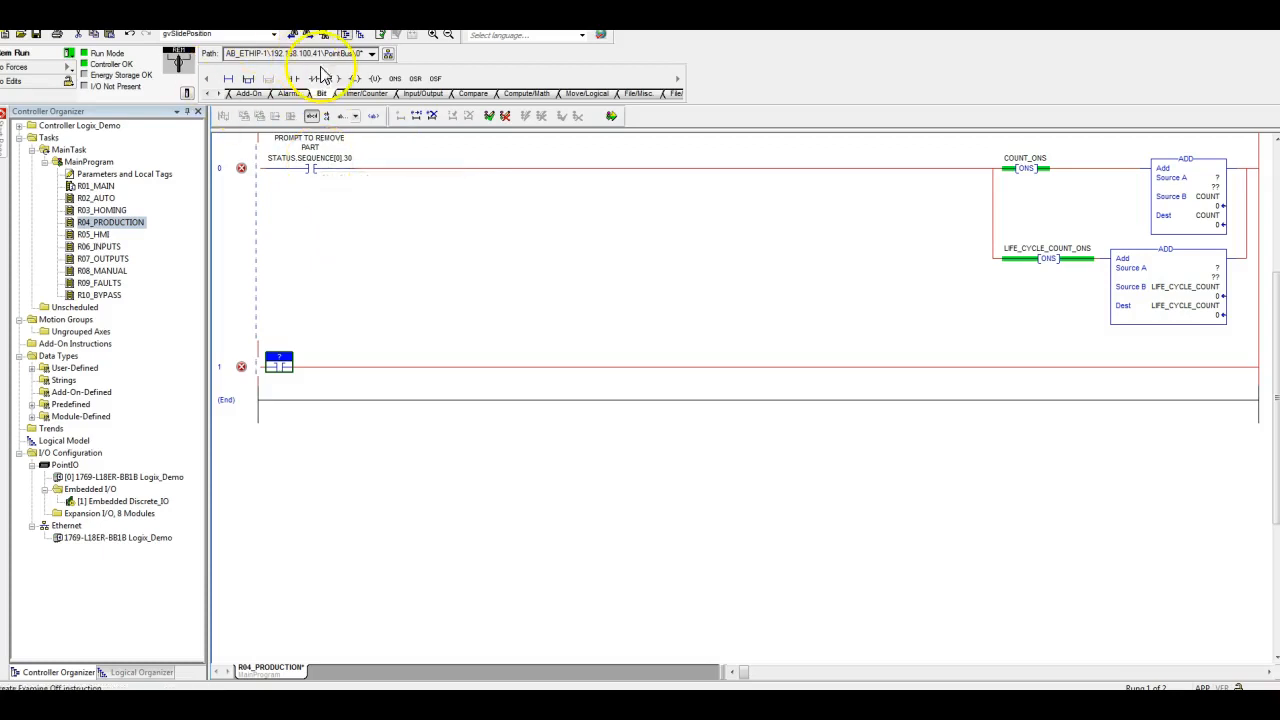
{"action": "left_click", "coordinate": [360, 93]}
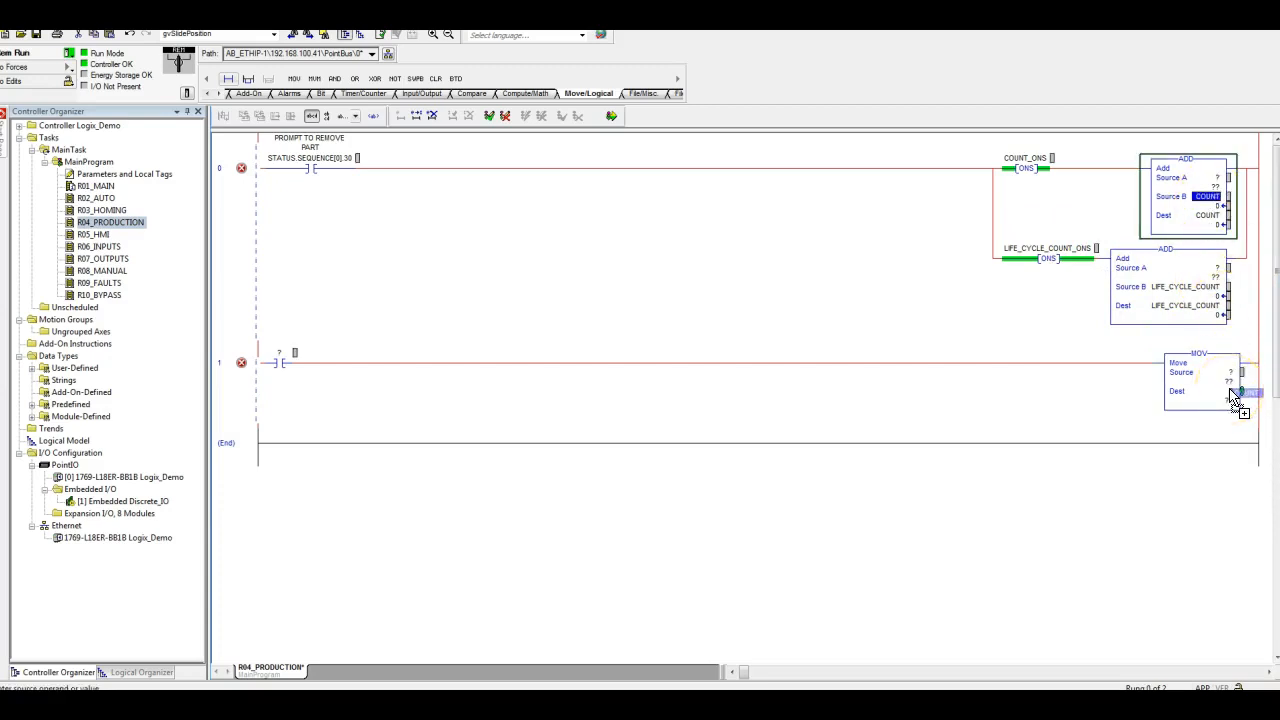
{"action": "left_click", "coordinate": [1210, 391]}
{"action": "type", "text": "0"}
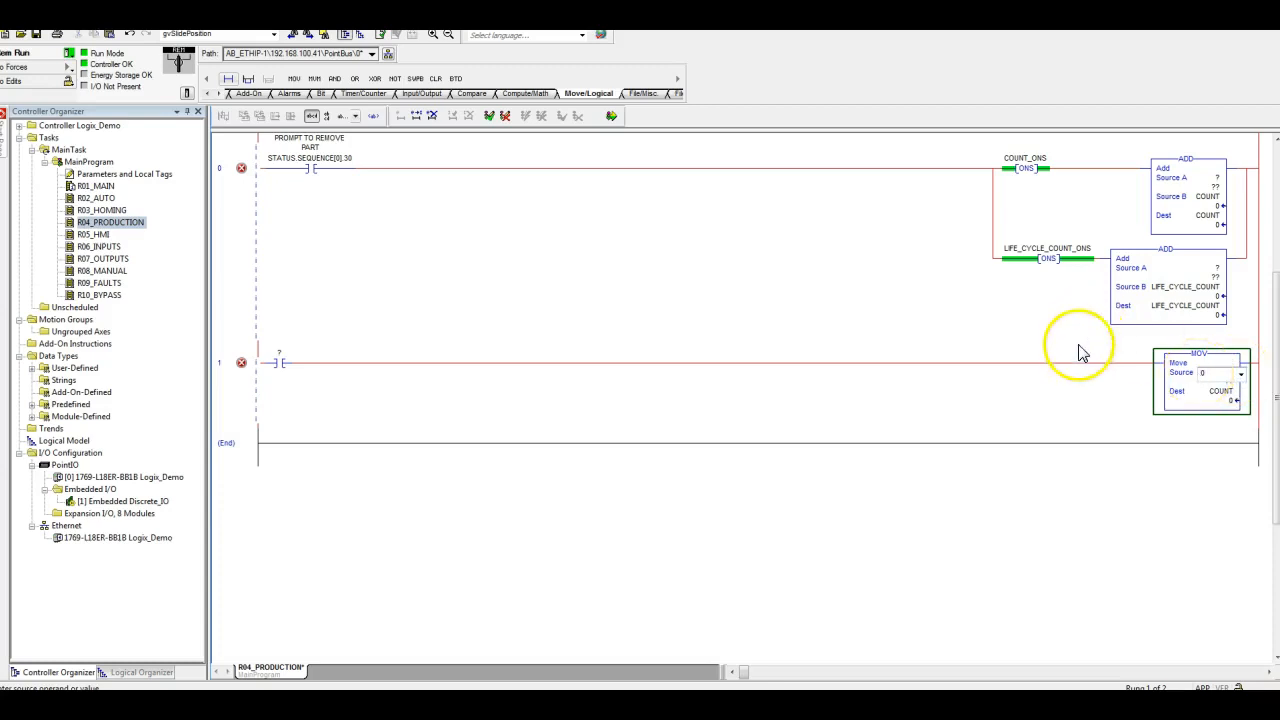
{"action": "left_click", "coordinate": [278, 360]}
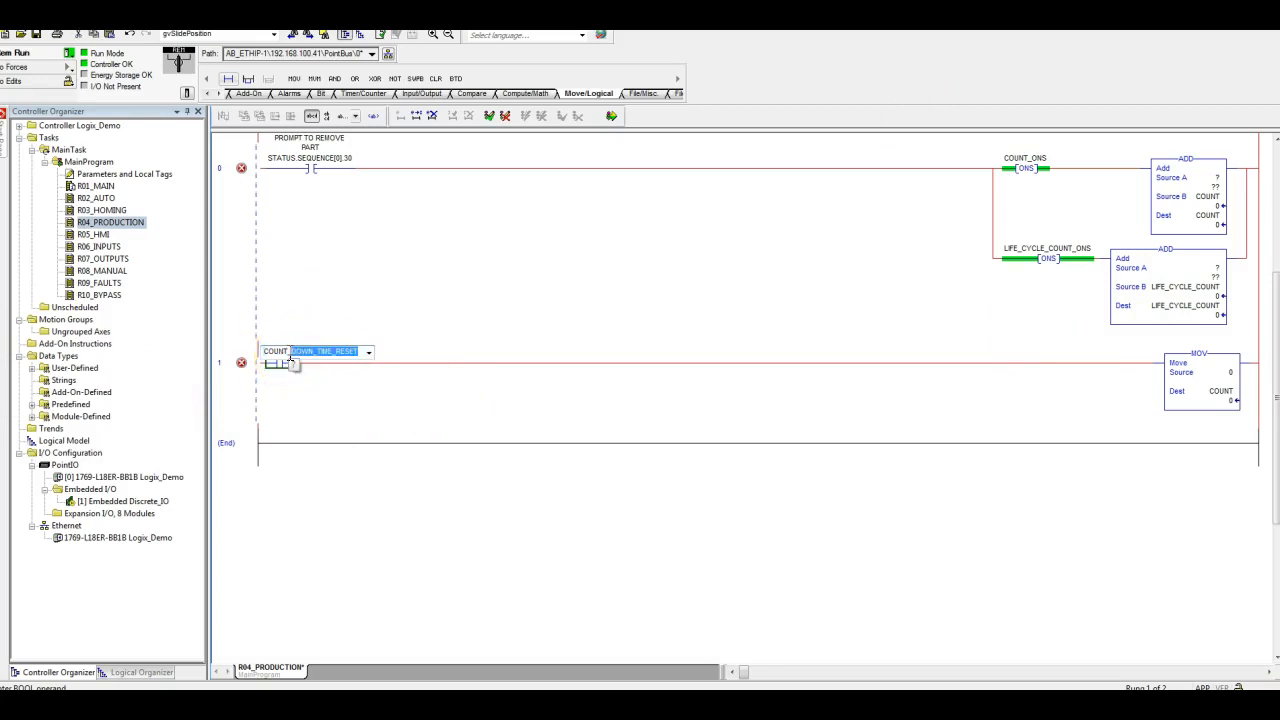
{"action": "type", "text": "COUNT_RESET"}
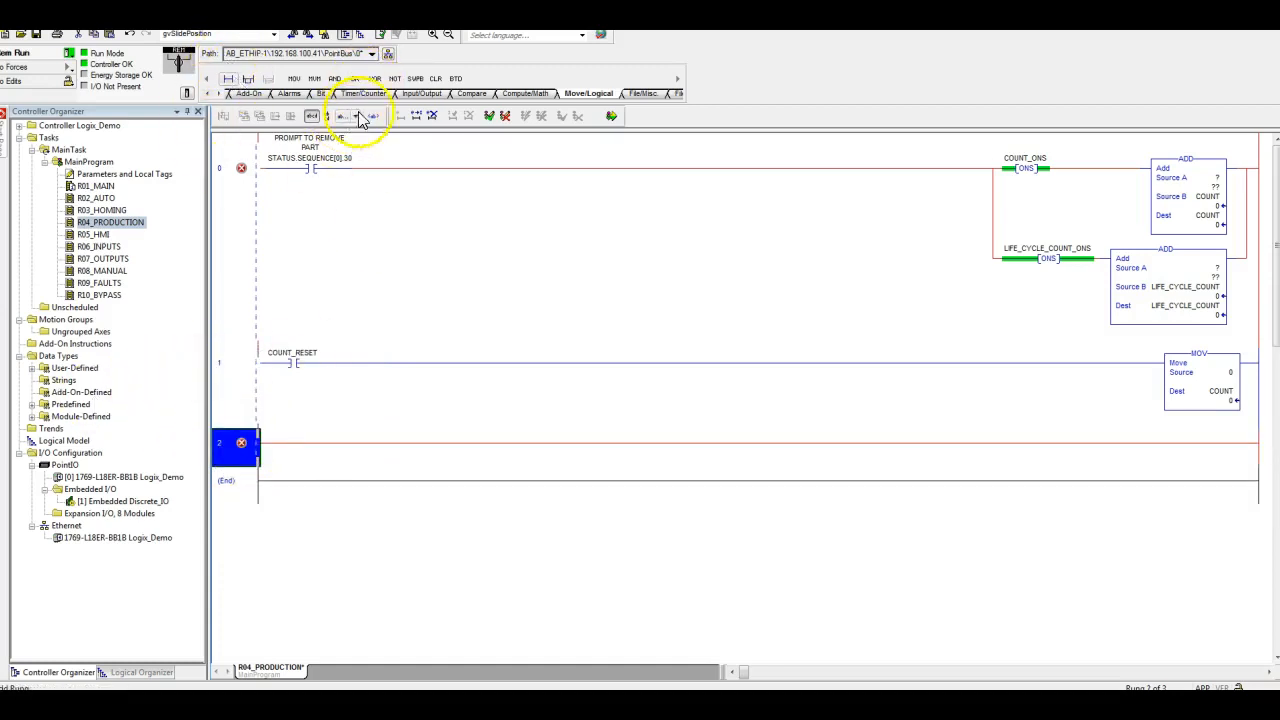
{"action": "mouse_move", "coordinate": [510, 98]}
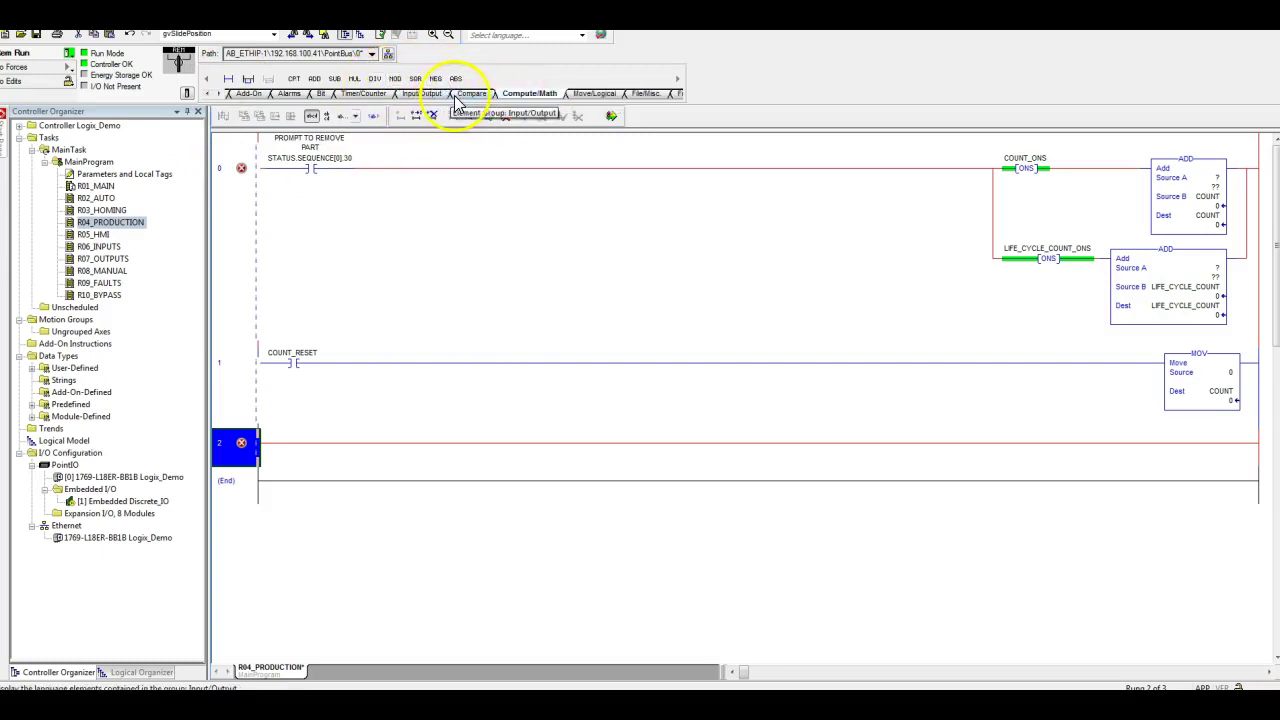
{"action": "mouse_move", "coordinate": [440, 100]}
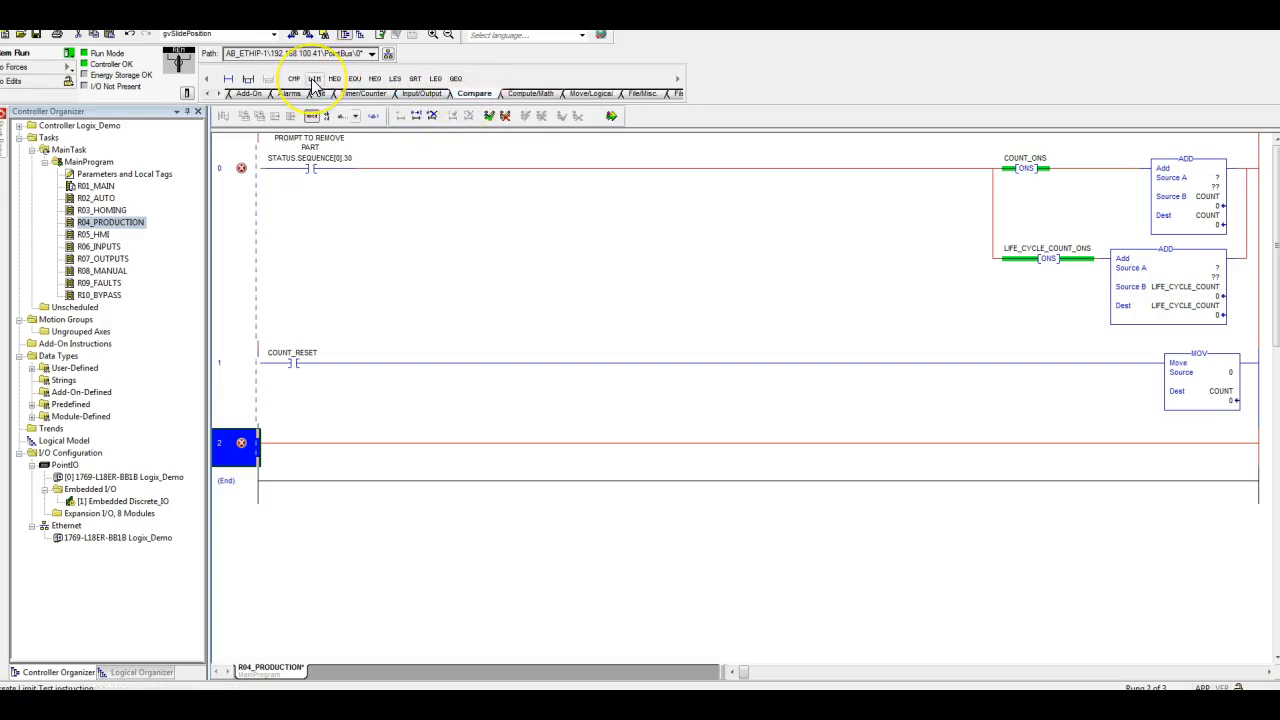
Step: Add rung 2's GEQ of COUNT against BATCH_COUNT_PRESET and set the first ADD's Source A to 1
{"action": "left_click", "coordinate": [415, 78]}
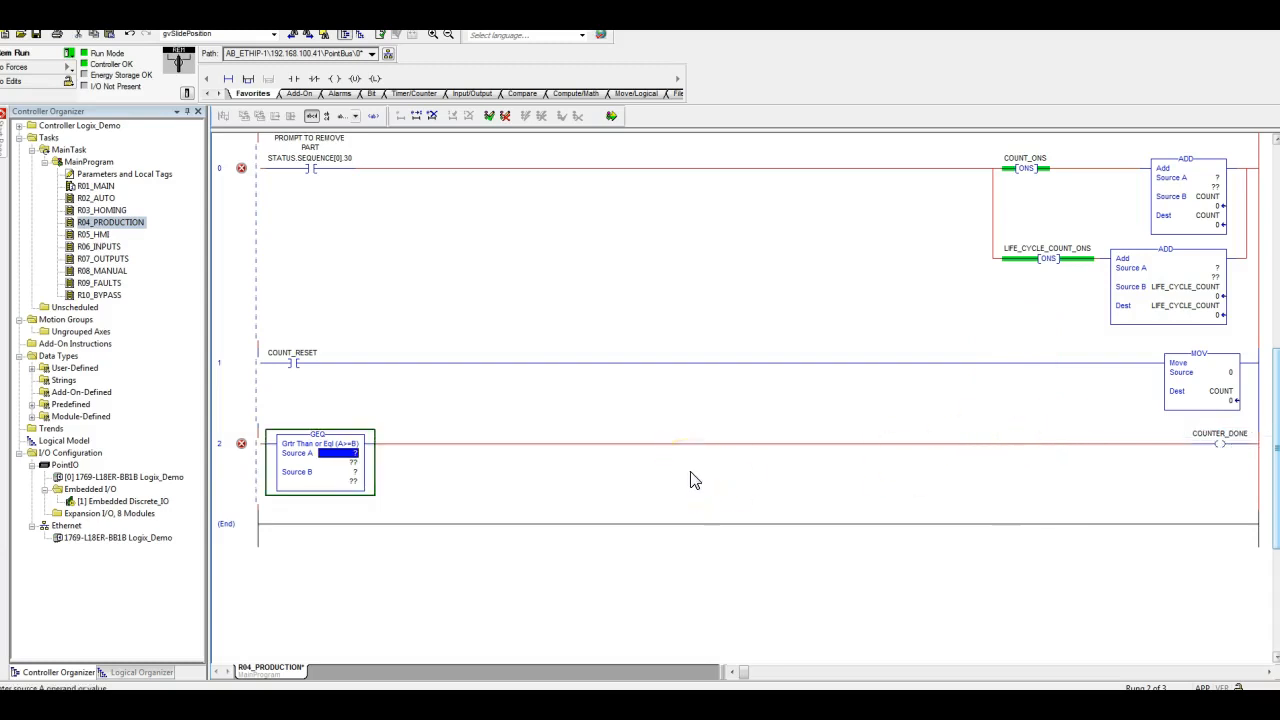
{"action": "mouse_move", "coordinate": [1210, 196]}
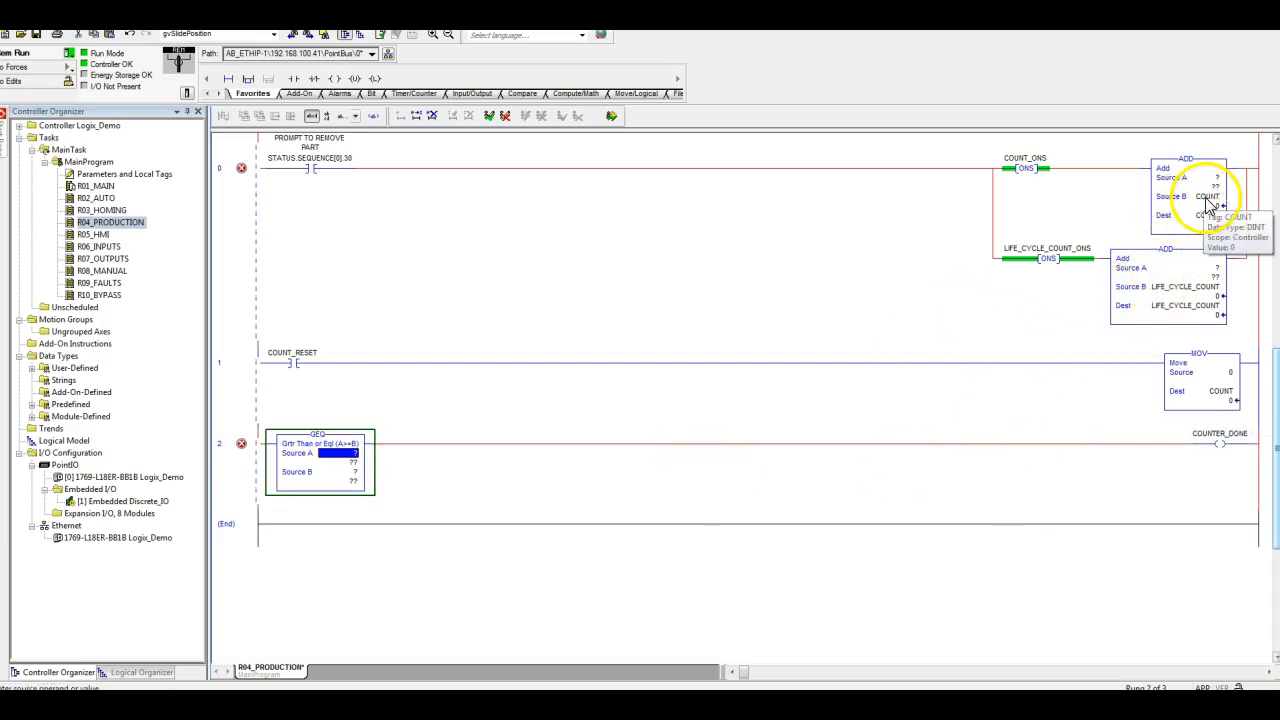
{"action": "left_click", "coordinate": [1205, 178]}
{"action": "type", "text": "1"}
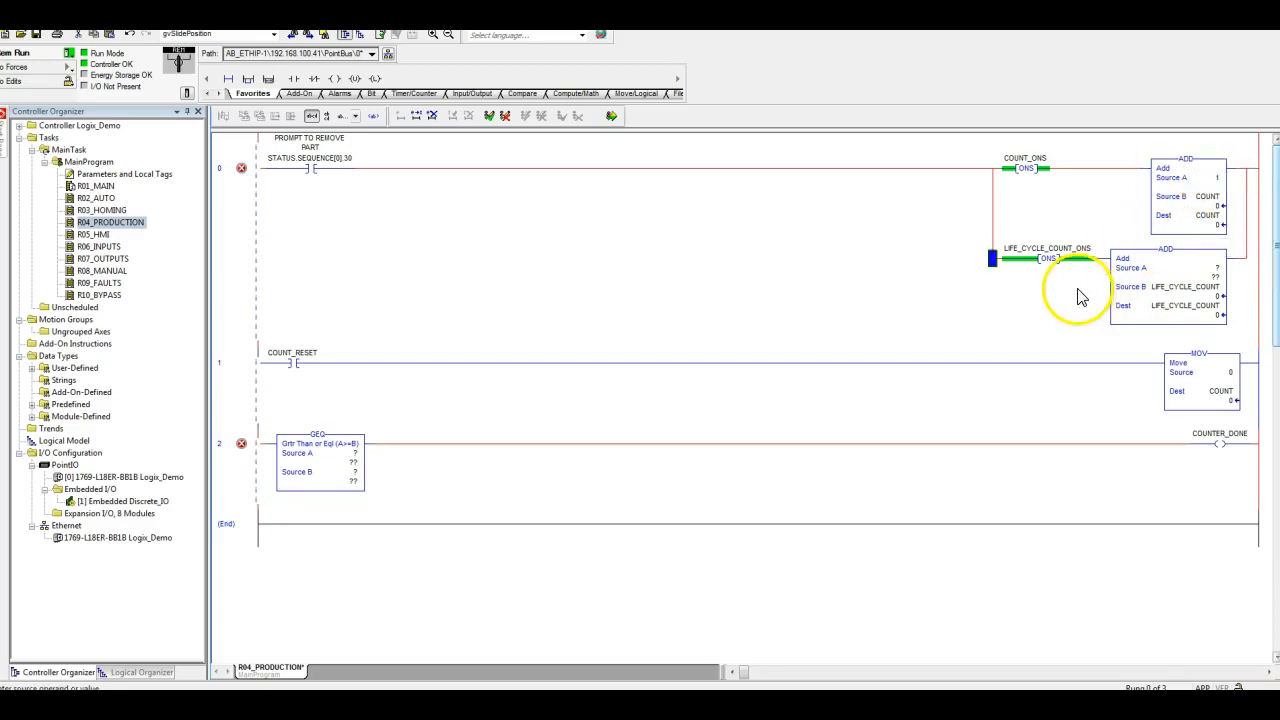
{"action": "mouse_move", "coordinate": [1198, 388]}
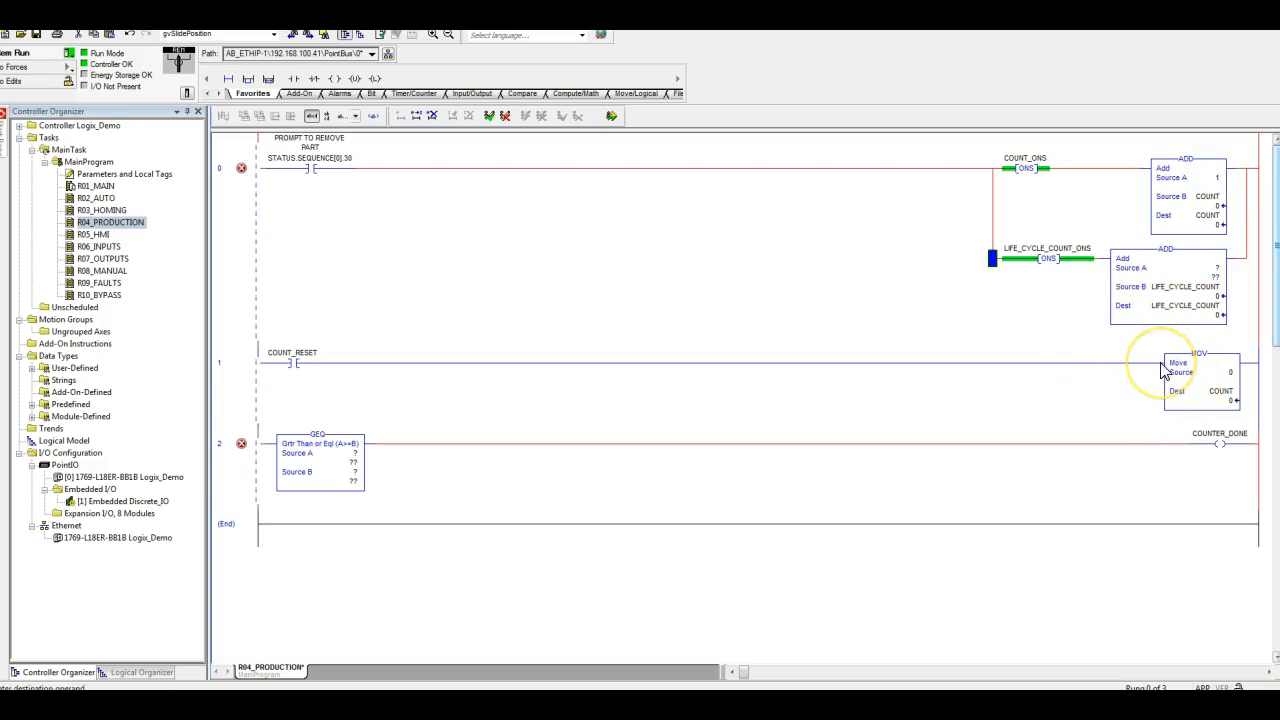
{"action": "mouse_move", "coordinate": [1143, 388]}
{"action": "type", "text": "BATCH_COUNT_PRESET"}
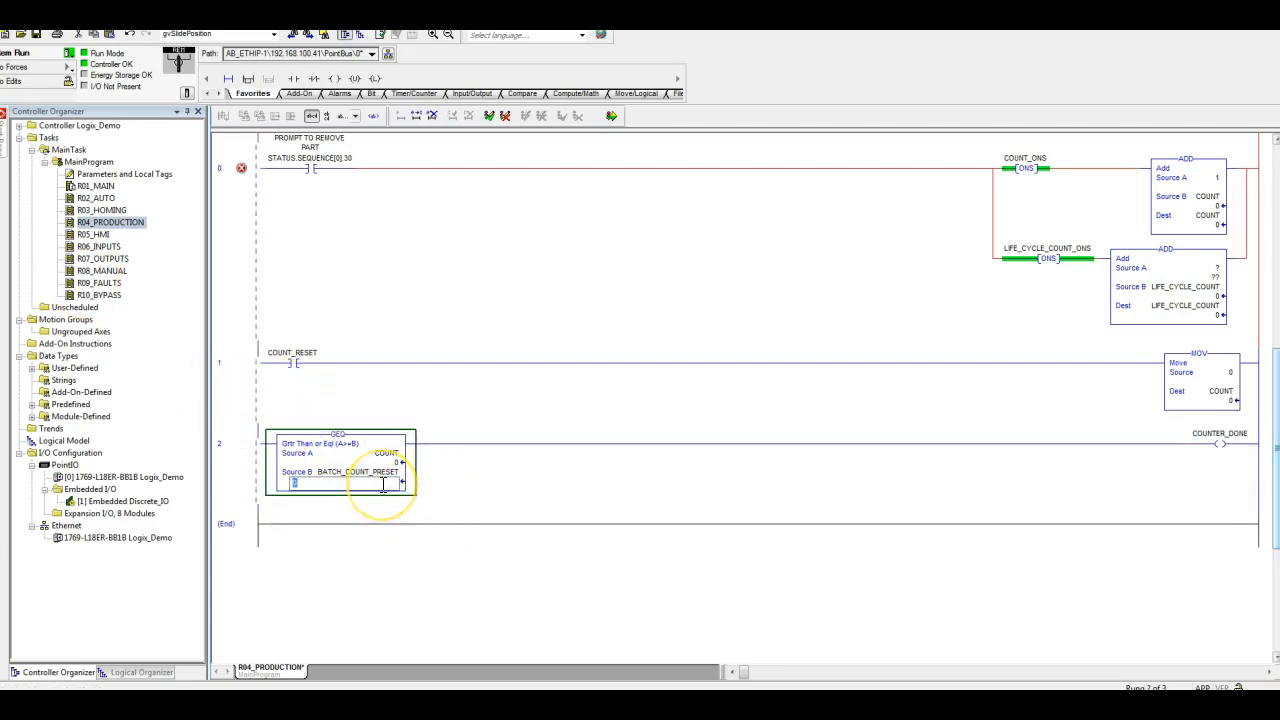
{"action": "type", "text": "100"}
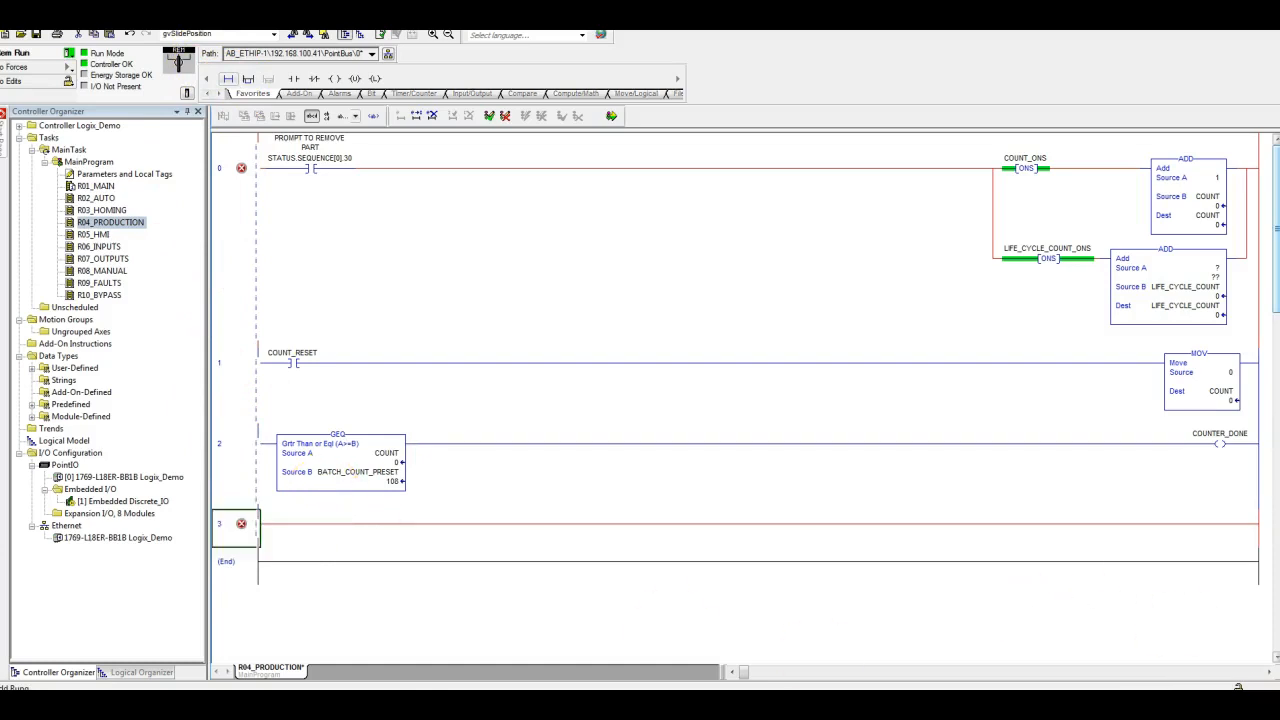
{"action": "mouse_move", "coordinate": [1248, 546]}
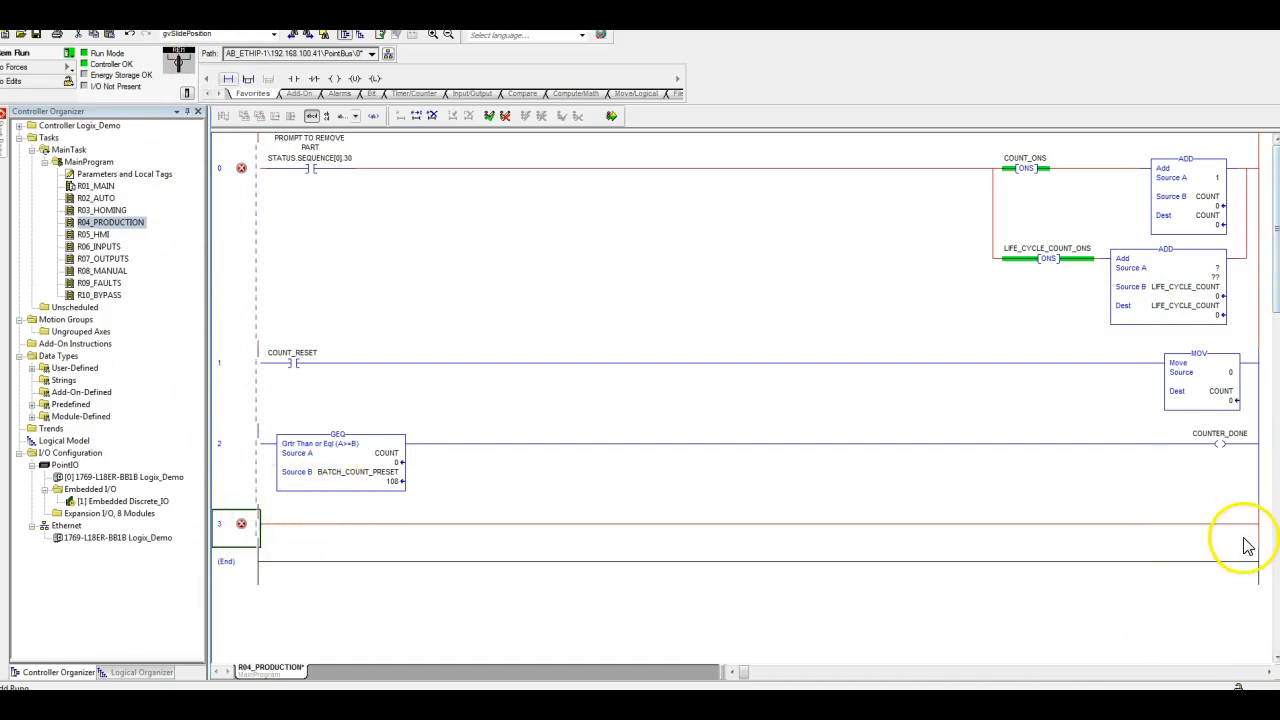
{"action": "mouse_move", "coordinate": [818, 582]}
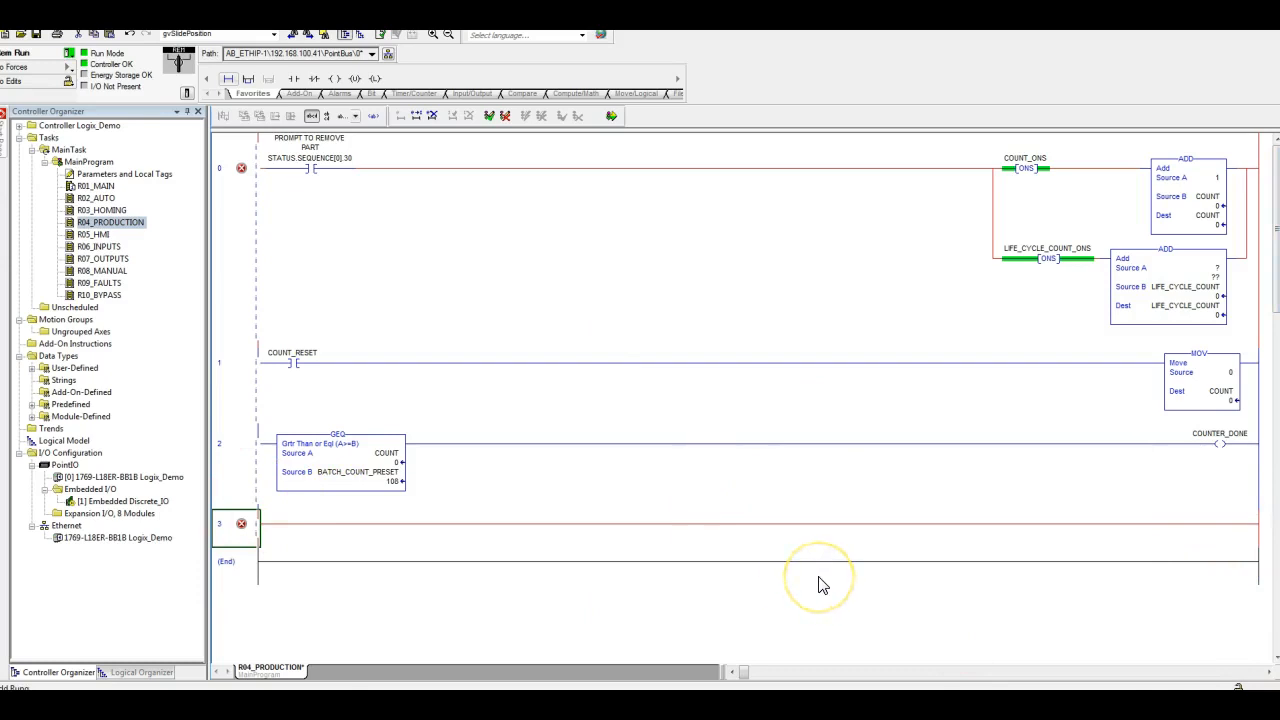
{"action": "mouse_move", "coordinate": [908, 630]}
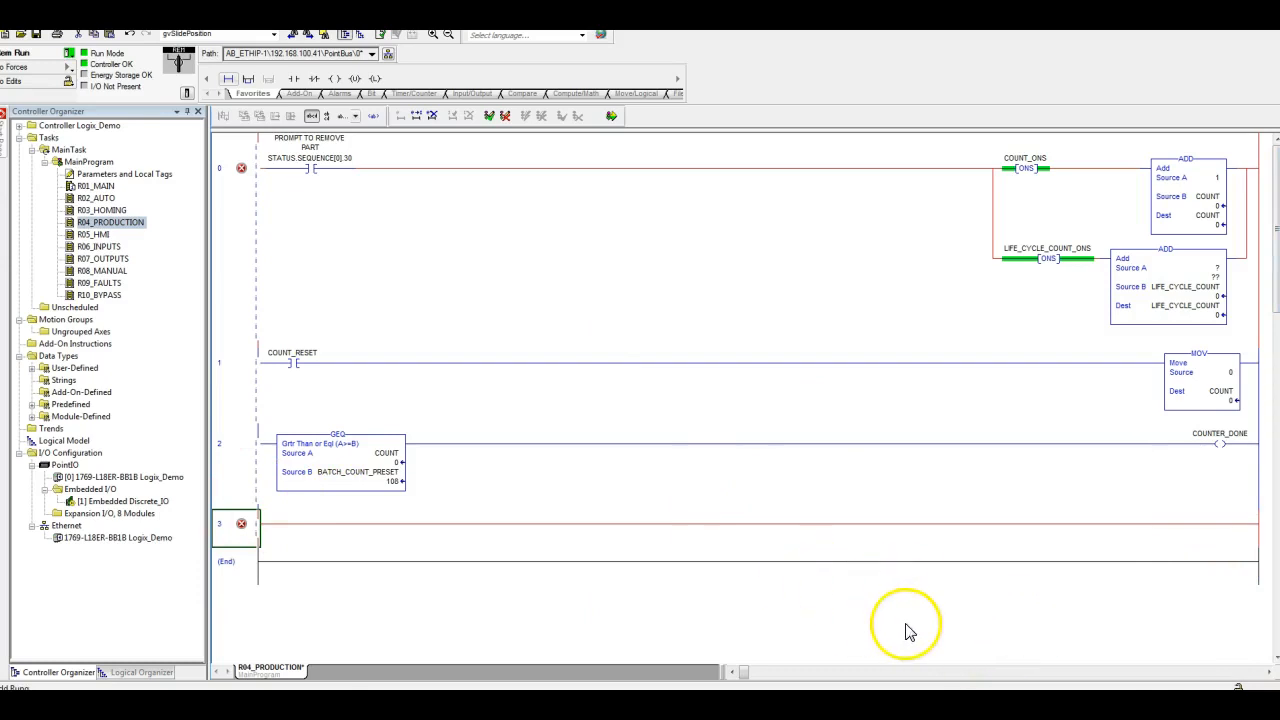
{"action": "mouse_move", "coordinate": [335, 471]}
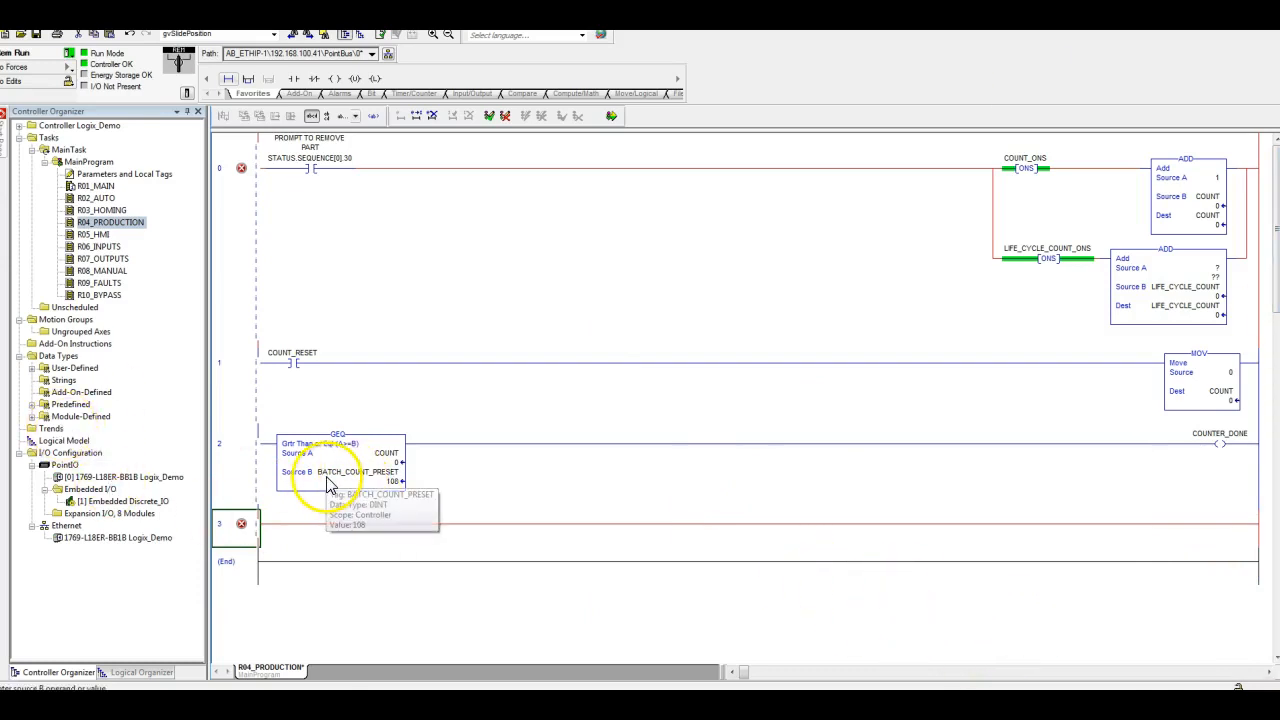
{"action": "mouse_move", "coordinate": [308, 510]}
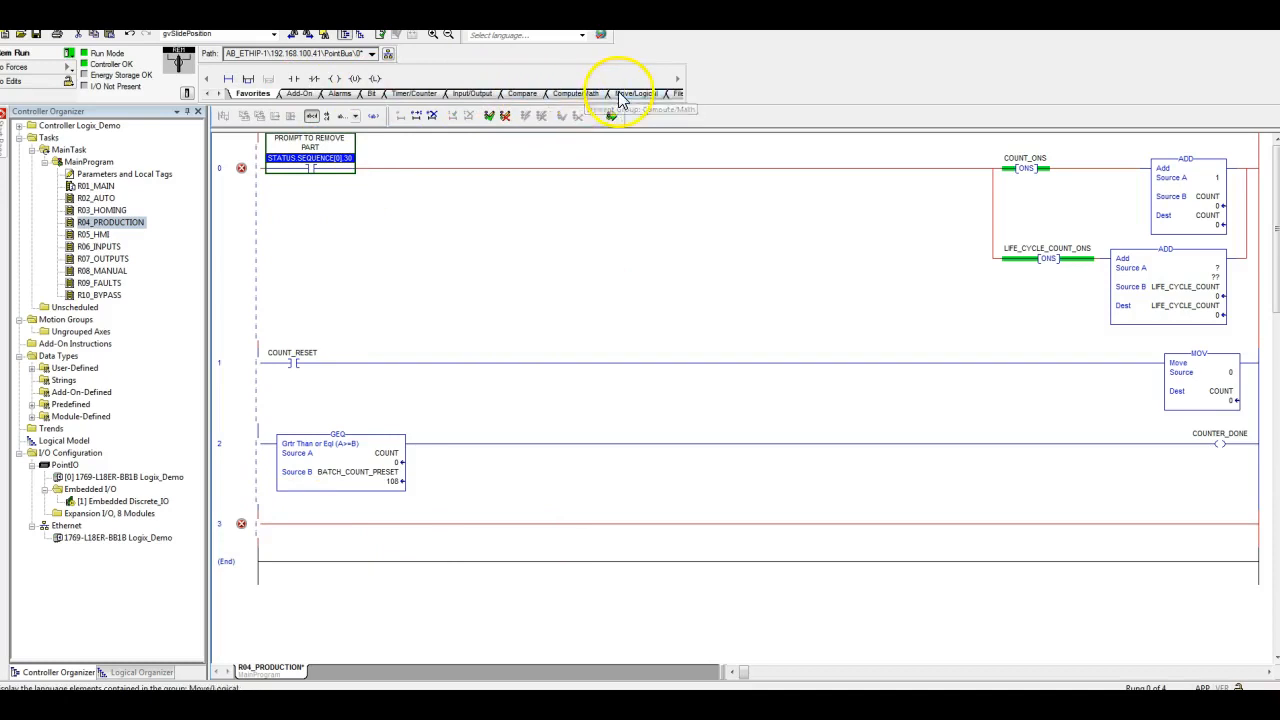
Step: Bring up the Move/Logical instructions to start building rung 3's MOV branches
{"action": "left_click", "coordinate": [635, 93]}
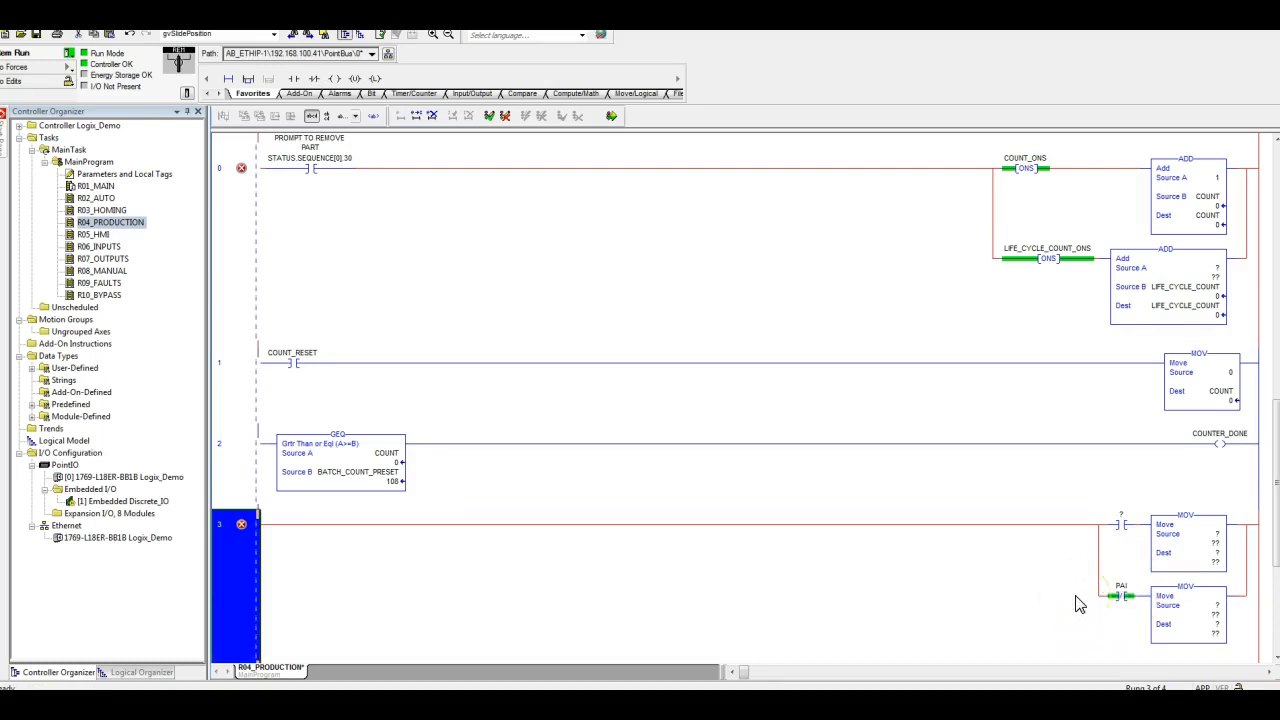
Step: Set the first MOV on rung 3 to move COUNT_PRESET into BATCH_COUNT_PRESET
{"action": "left_click", "coordinate": [1120, 514]}
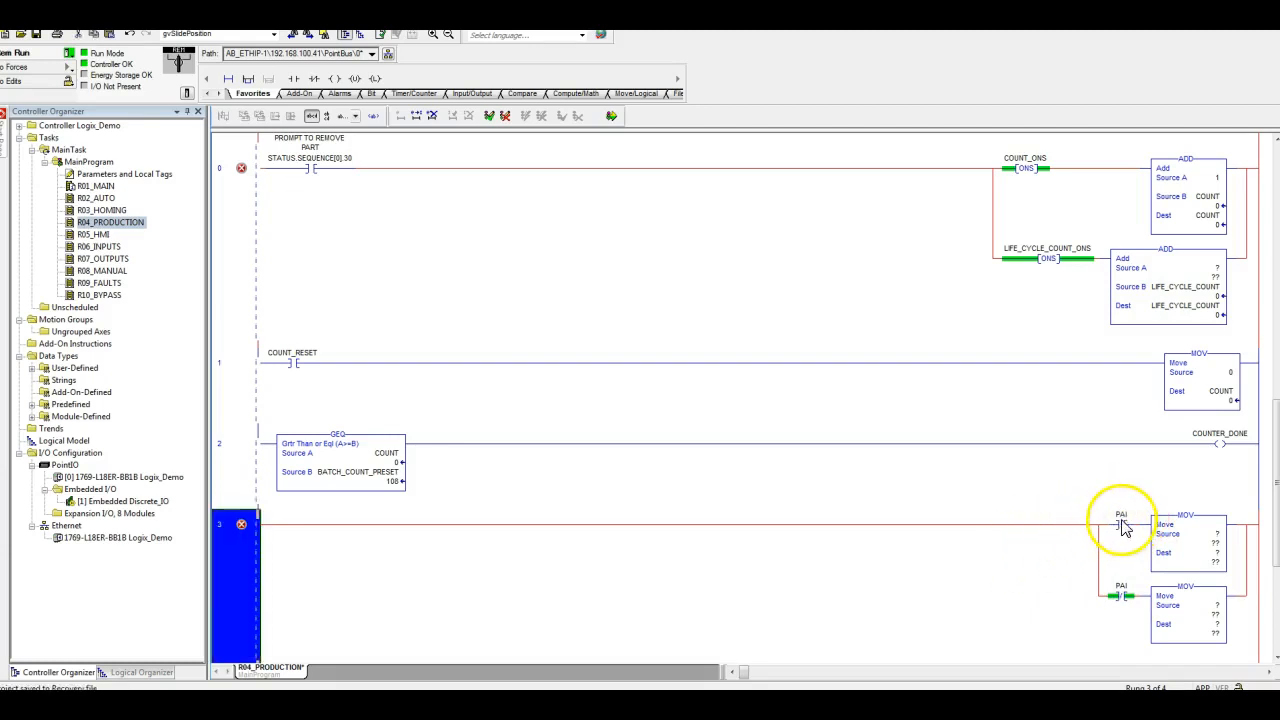
{"action": "right_click", "coordinate": [1121, 525]}
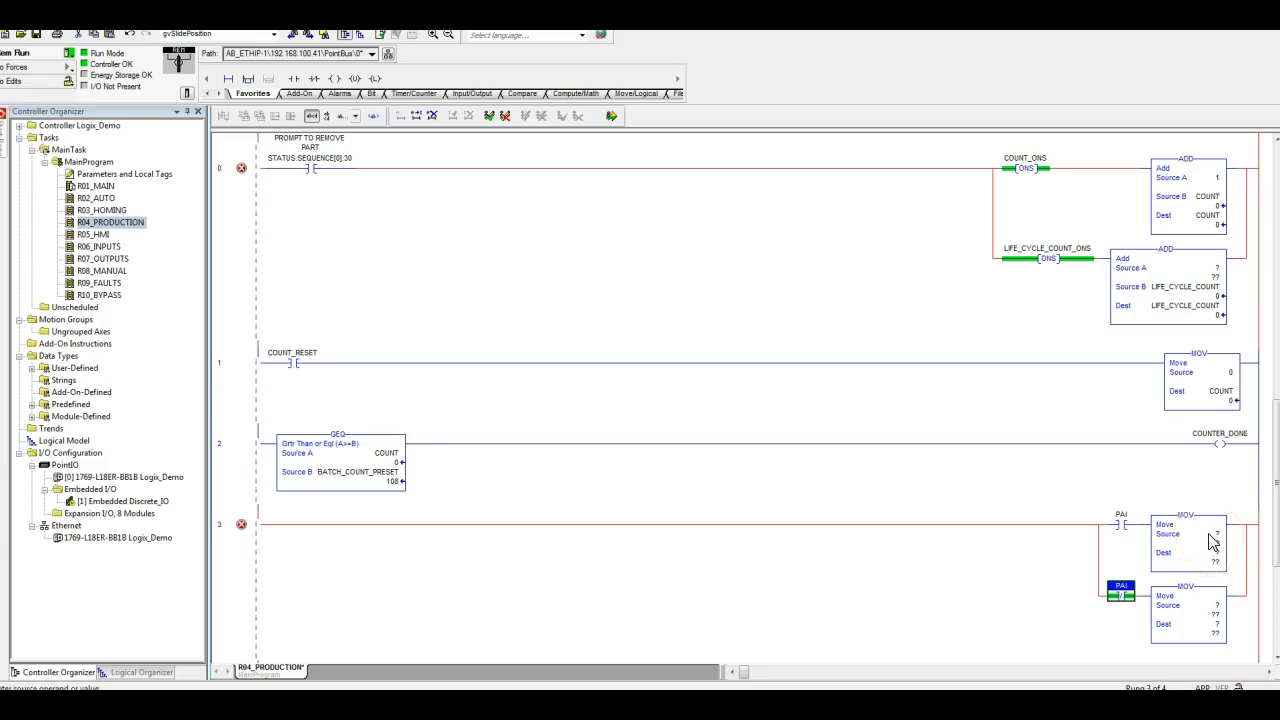
{"action": "left_click", "coordinate": [1210, 533]}
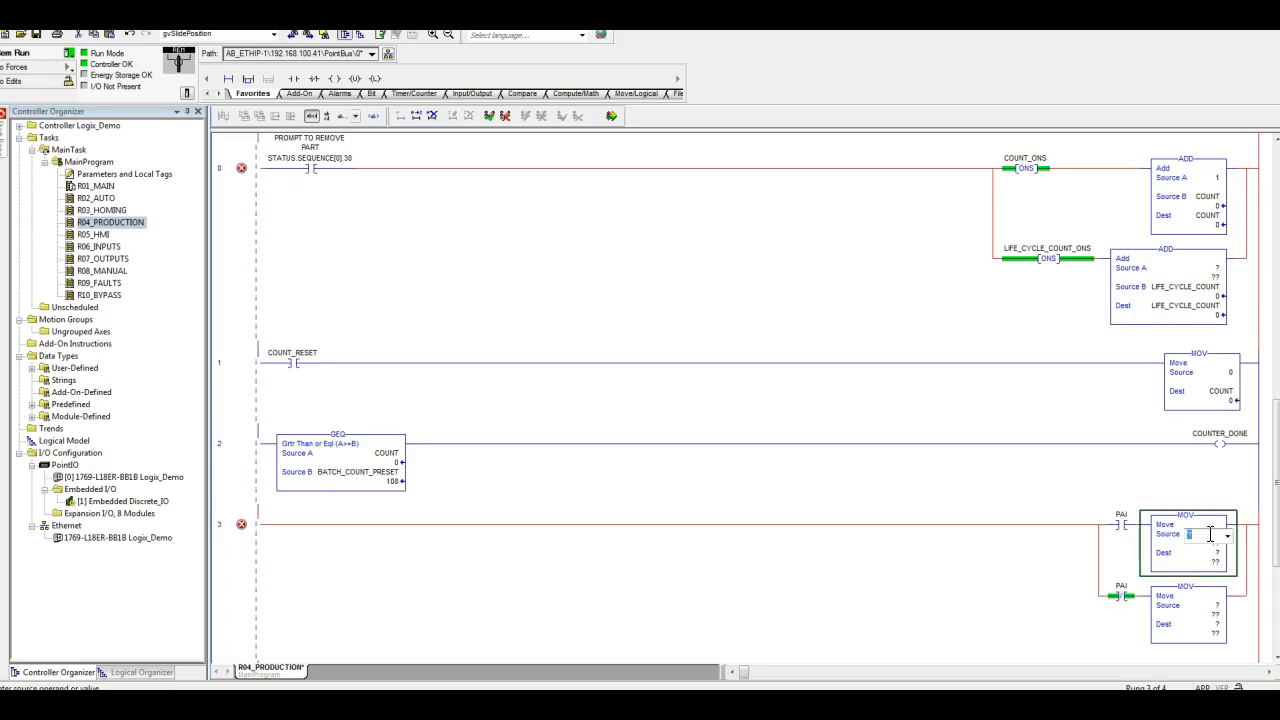
{"action": "mouse_move", "coordinate": [1195, 567]}
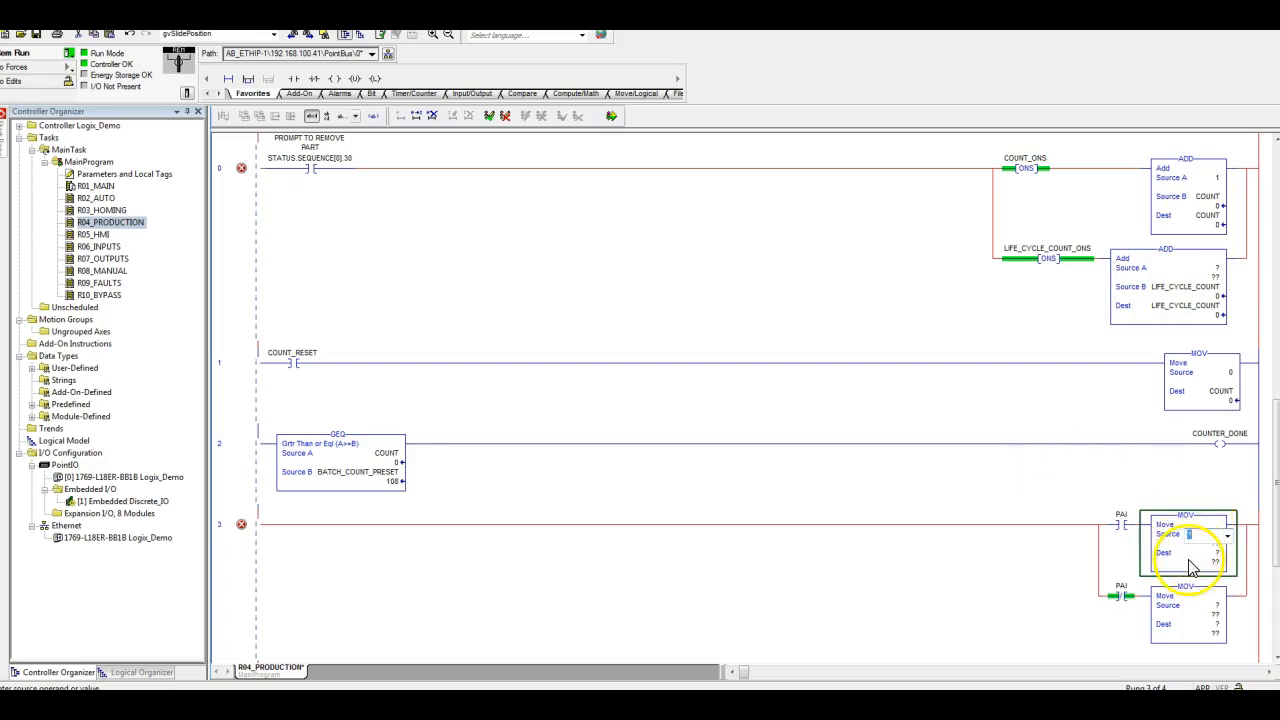
{"action": "type", "text": "COUNT_PRESET"}
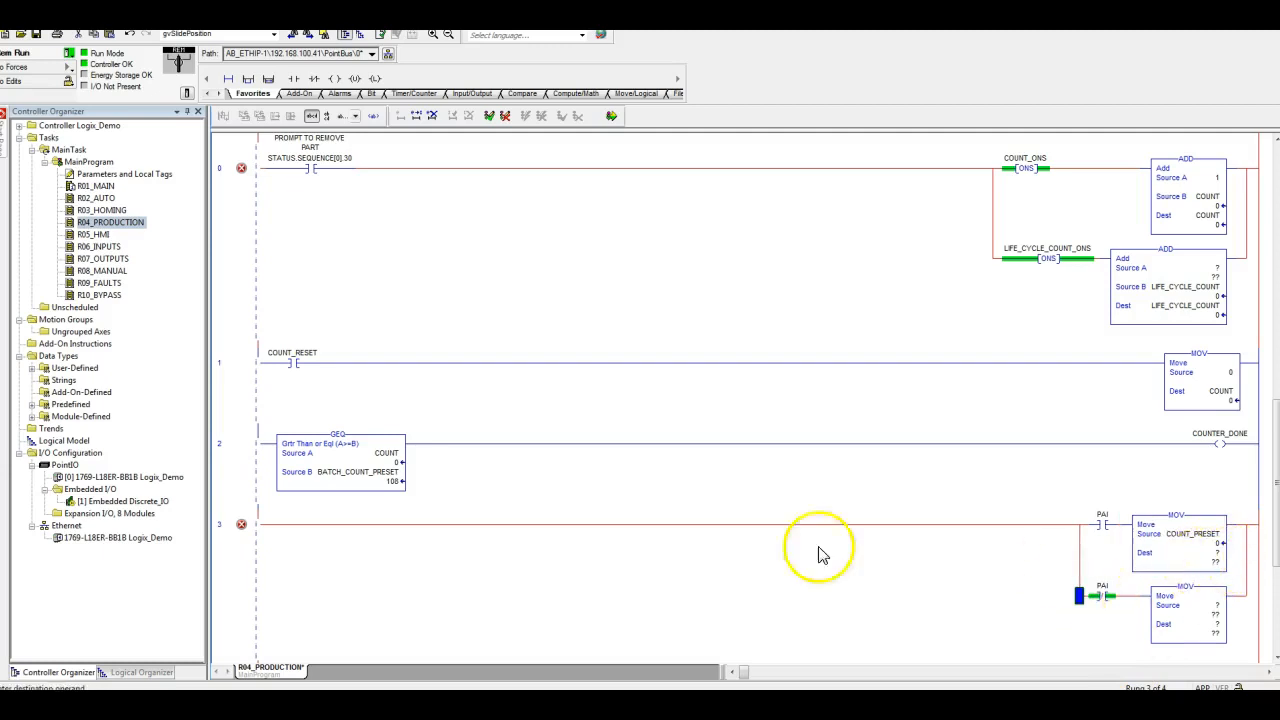
{"action": "double_click", "coordinate": [358, 471]}
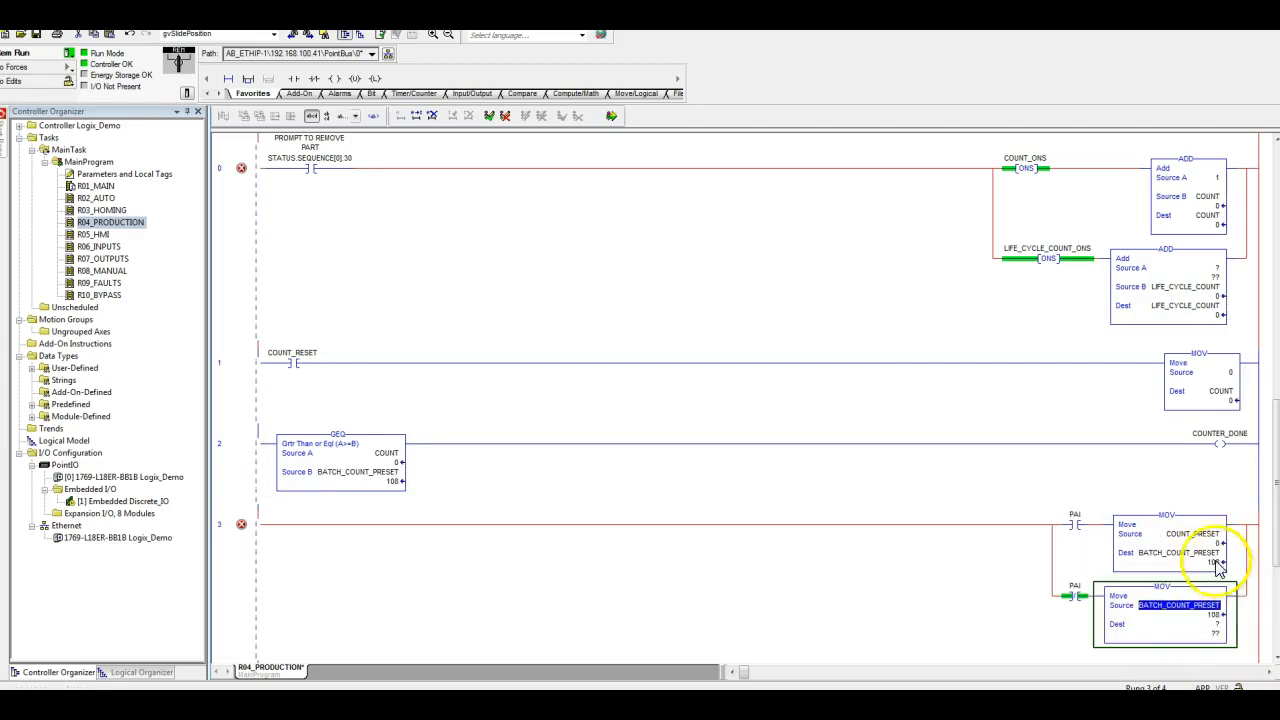
Step: Set the second MOV to move BATCH_COUNT_PRESET back into COUNT_PRESET
{"action": "left_click", "coordinate": [1190, 533]}
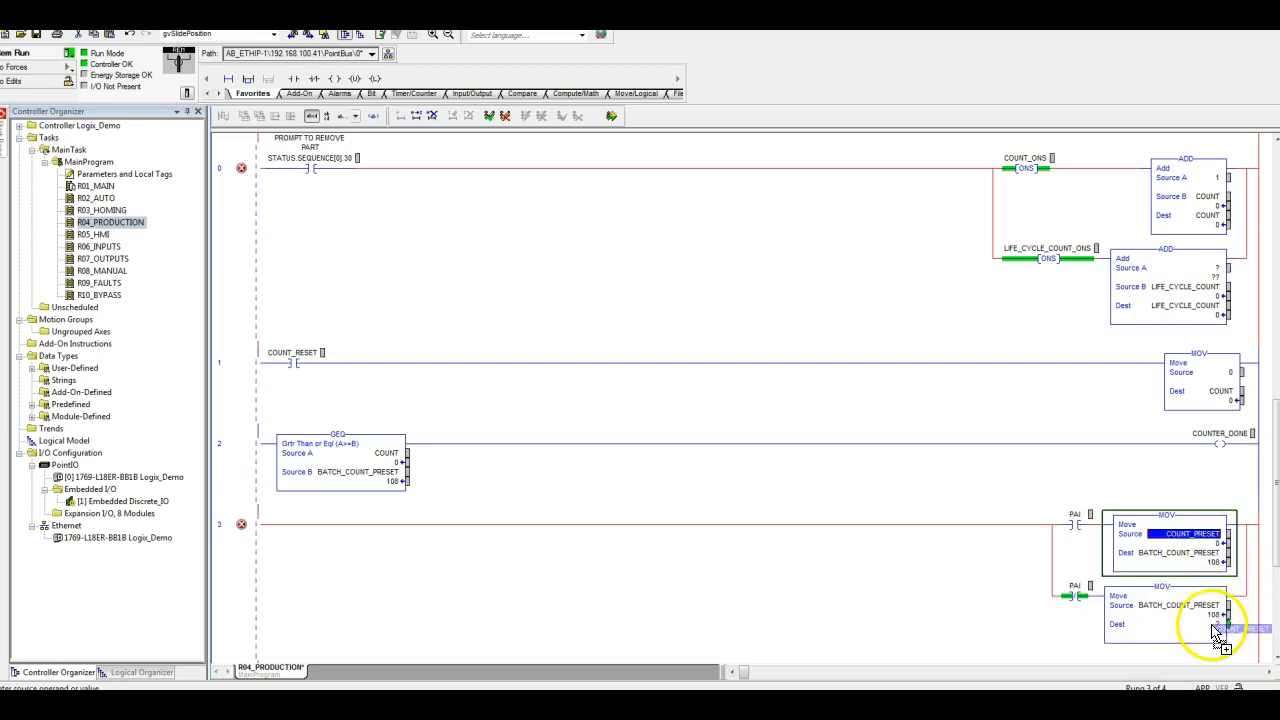
{"action": "left_click", "coordinate": [1160, 623]}
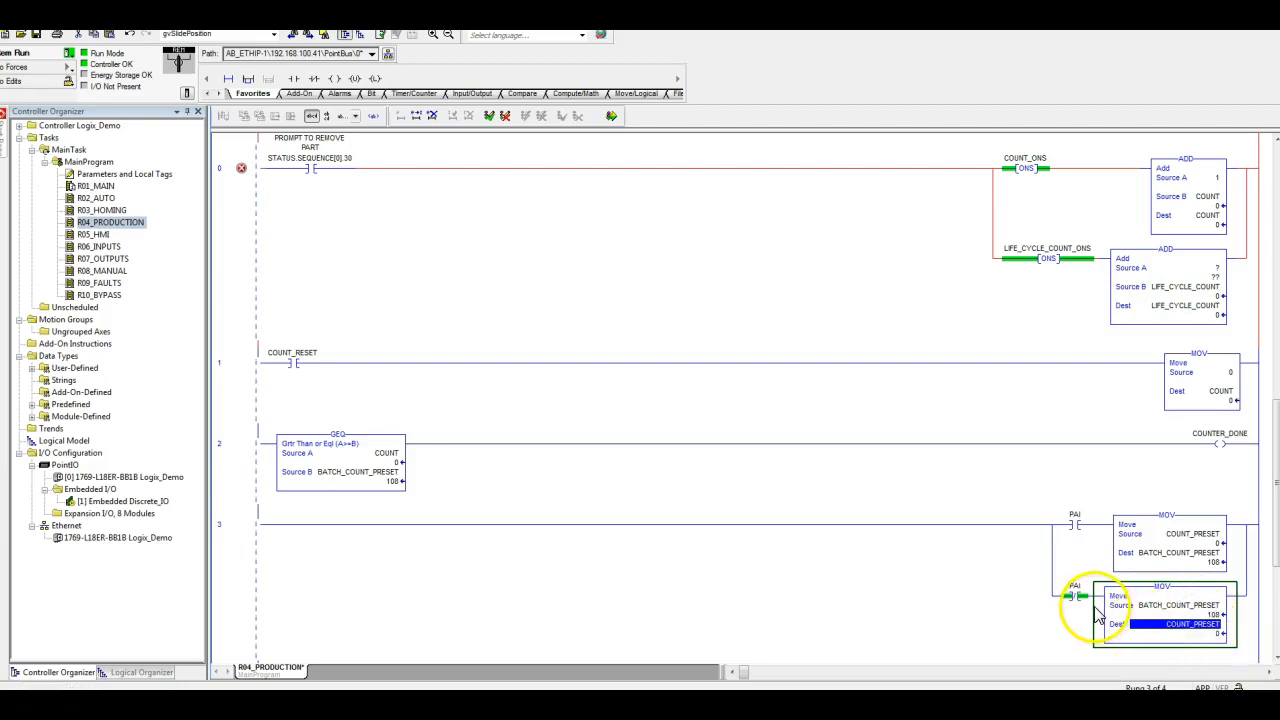
{"action": "mouse_move", "coordinate": [357, 293]}
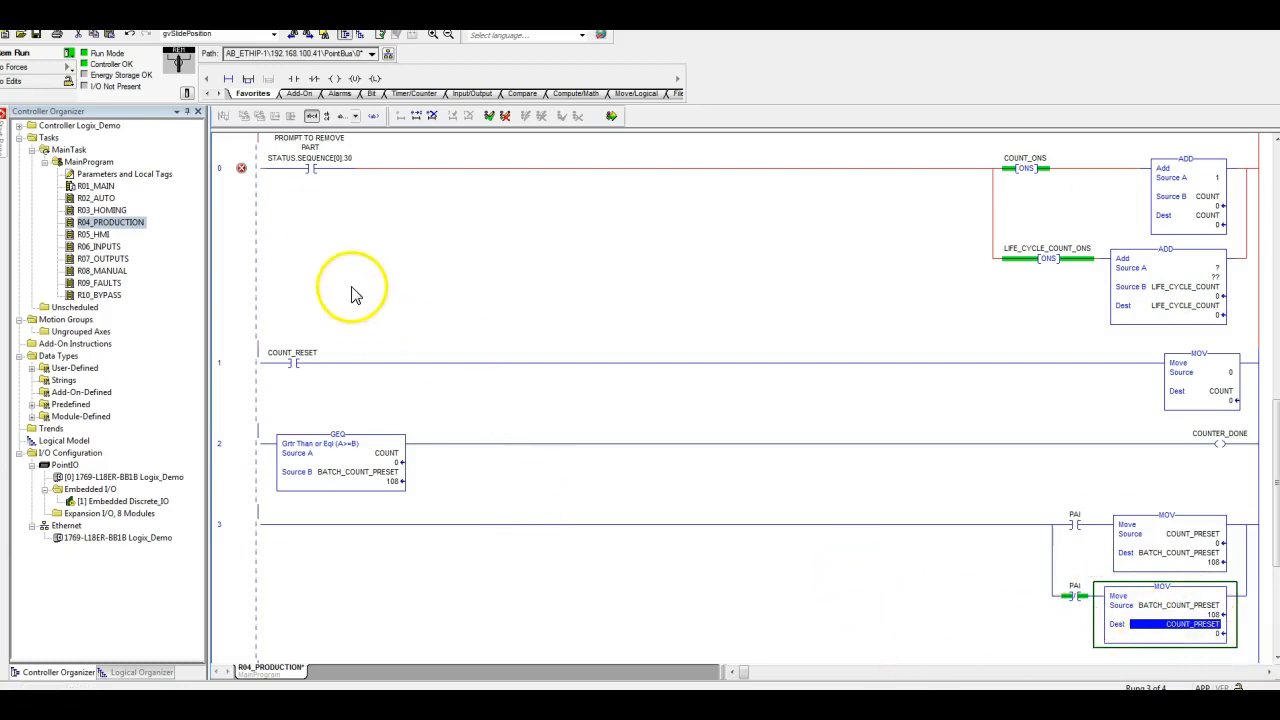
{"action": "left_click", "coordinate": [320, 158]}
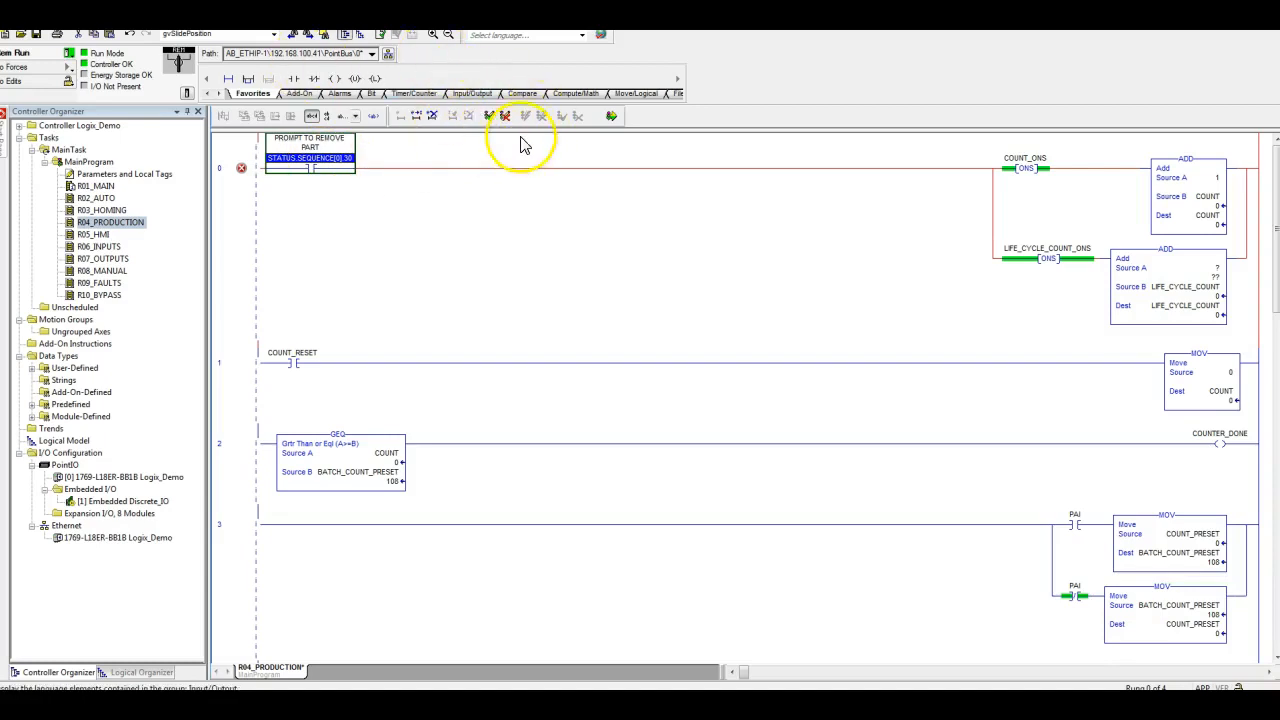
Step: Accept pending edits, give the LIFE_CYCLE_COUNT ADD a Source A of 1, and accept again
{"action": "left_click", "coordinate": [522, 116]}
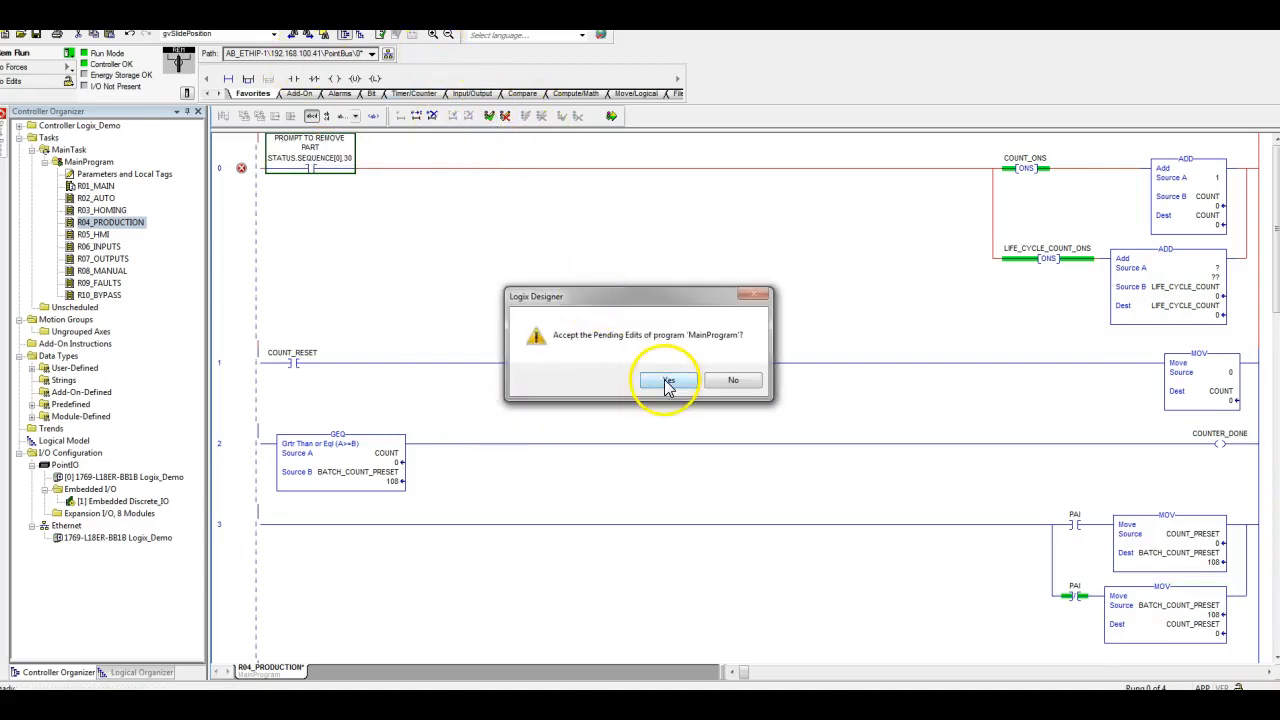
{"action": "left_click", "coordinate": [667, 380]}
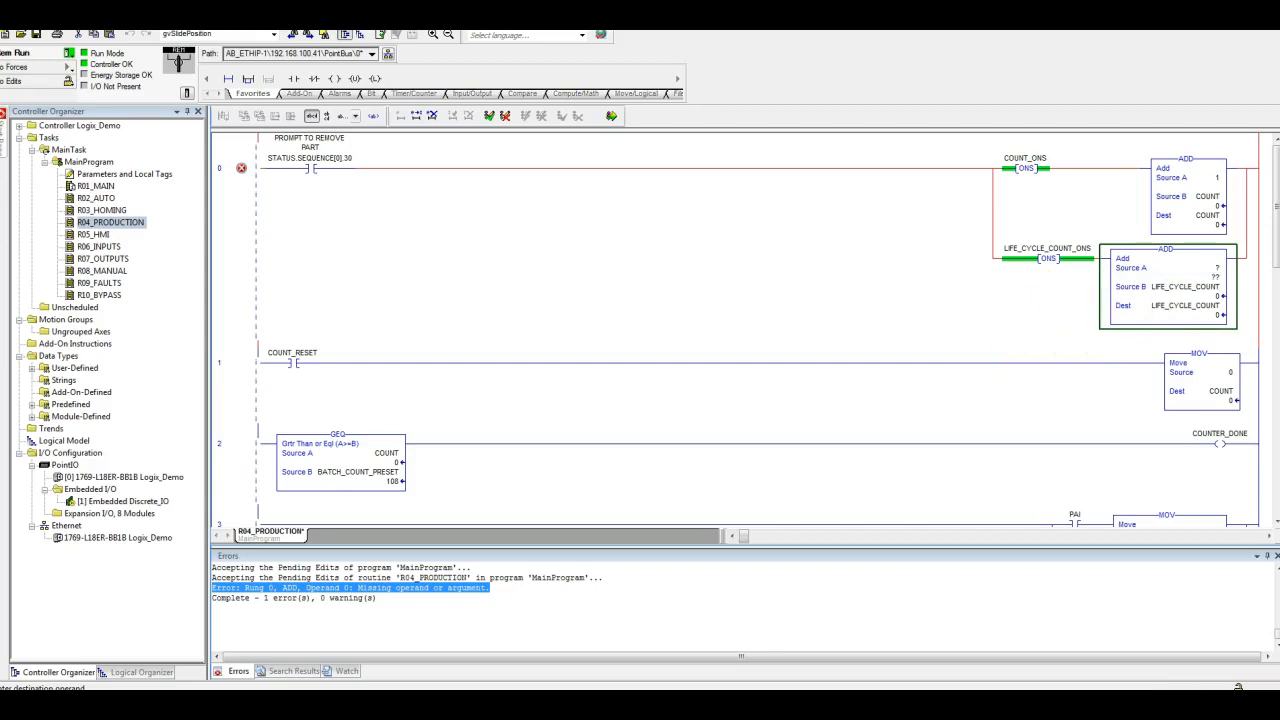
{"action": "mouse_move", "coordinate": [1215, 300]}
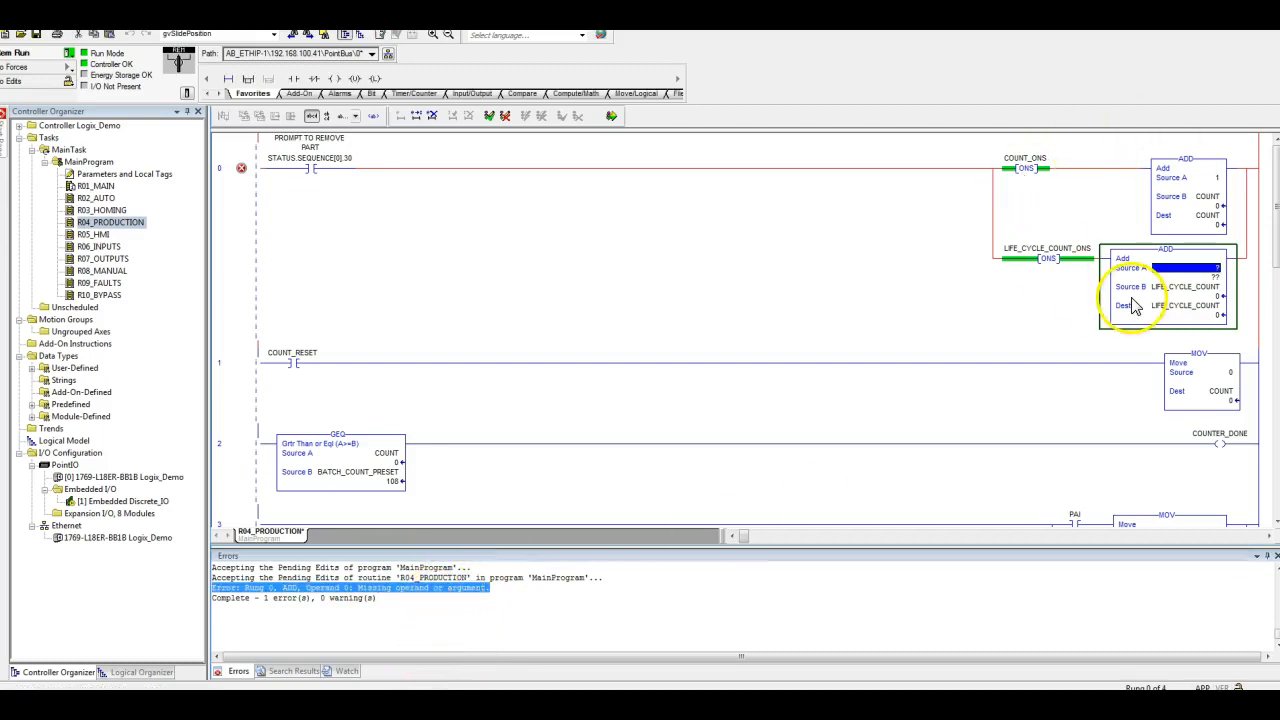
{"action": "left_click", "coordinate": [1185, 268]}
{"action": "type", "text": "1"}
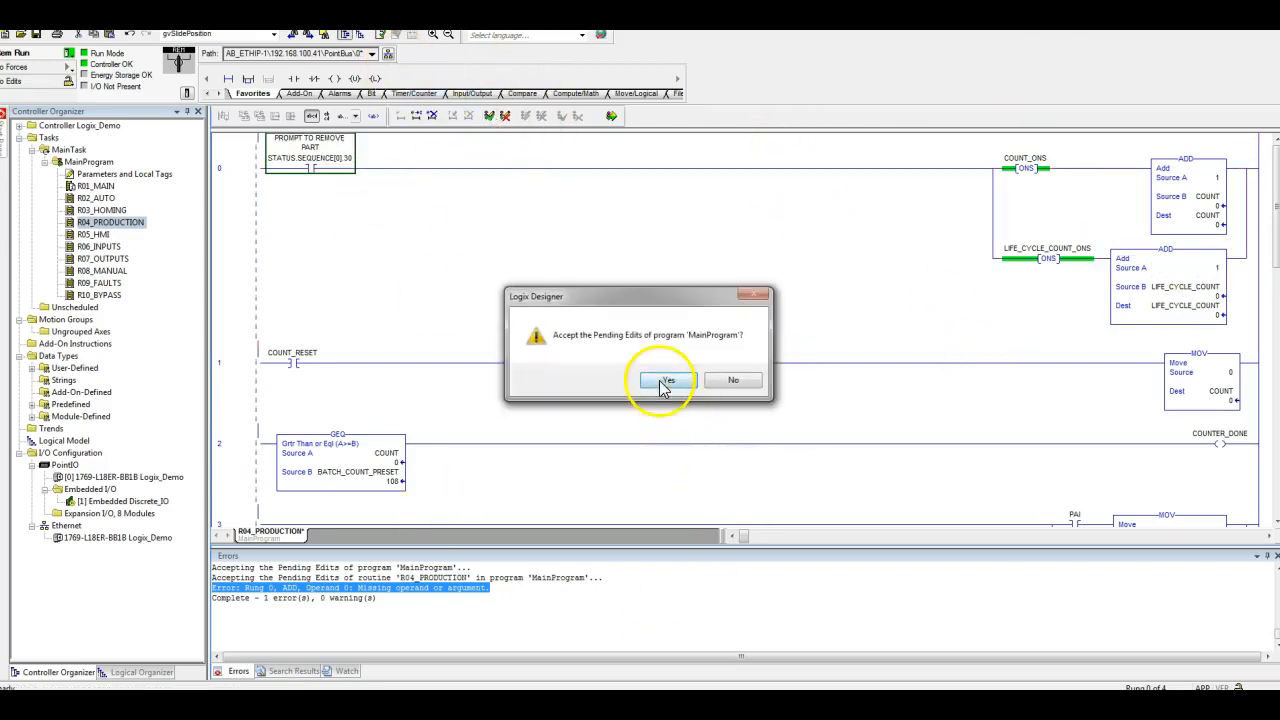
{"action": "left_click", "coordinate": [664, 380]}
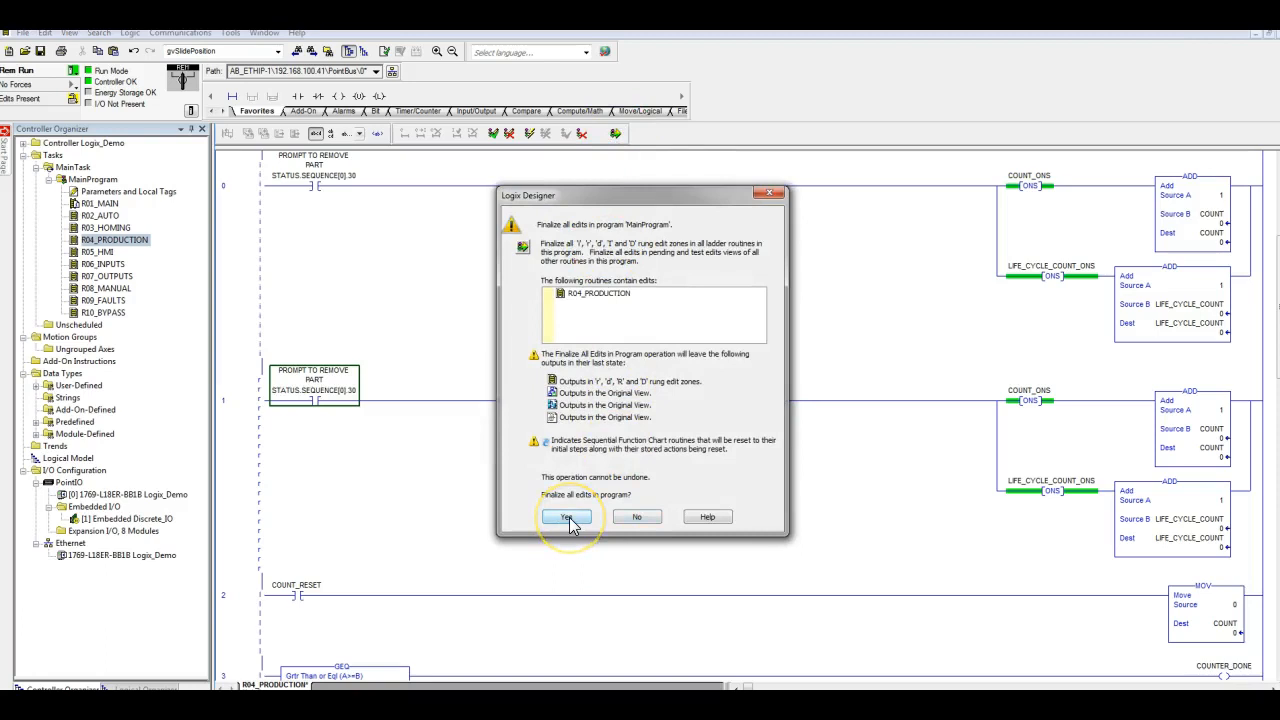
Step: Confirm Yes to finalize all MainProgram edits, leaving R04_PRODUCTION running online
{"action": "left_click", "coordinate": [567, 517]}
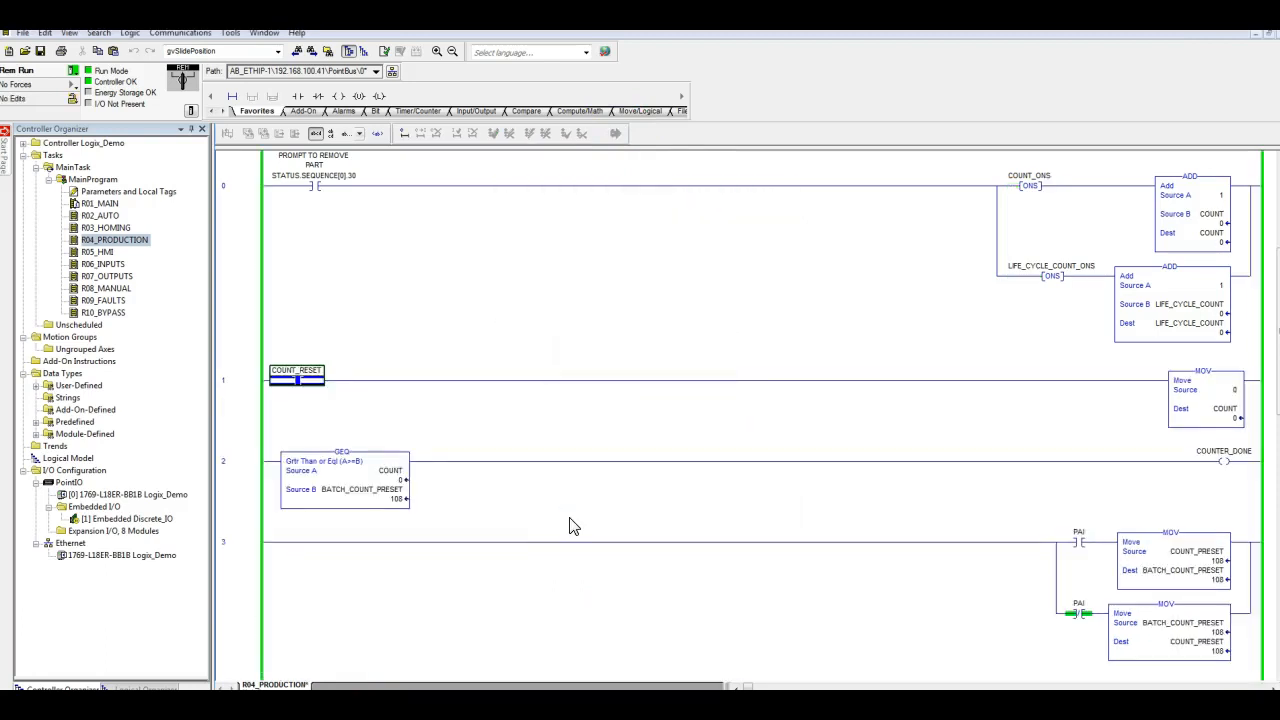
{"action": "mouse_move", "coordinate": [790, 378]}
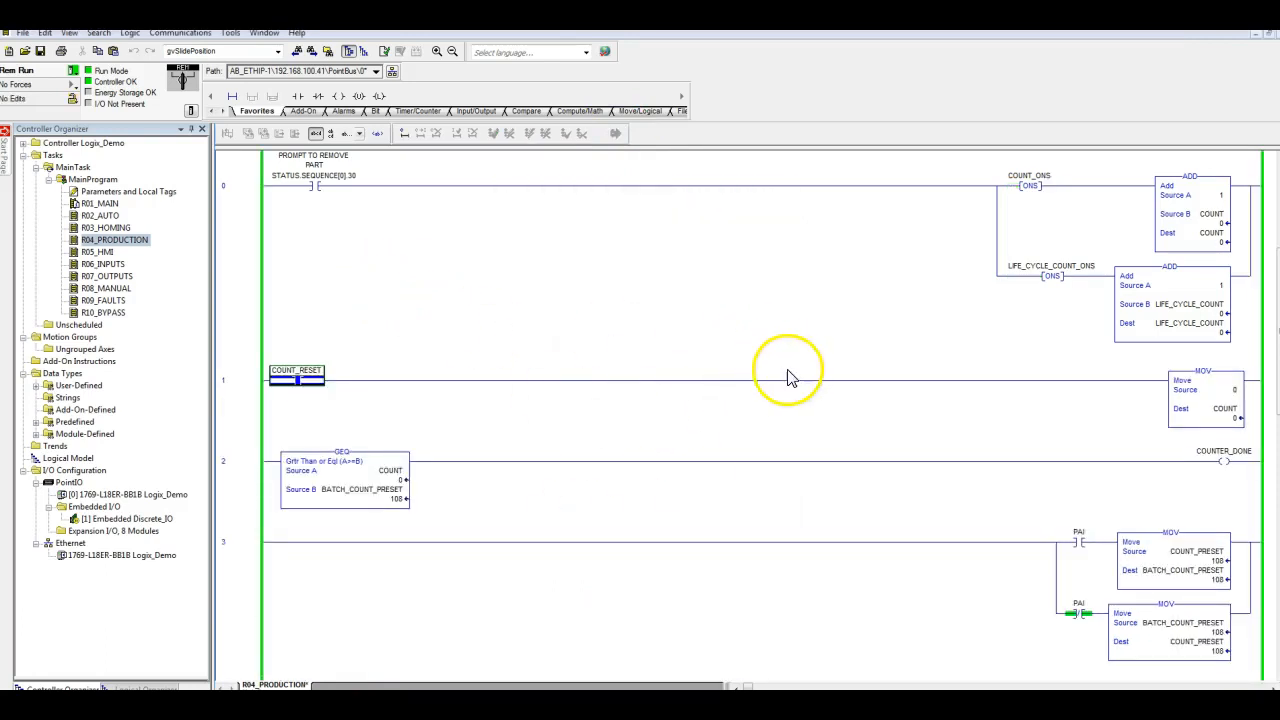
{"action": "mouse_move", "coordinate": [503, 272]}
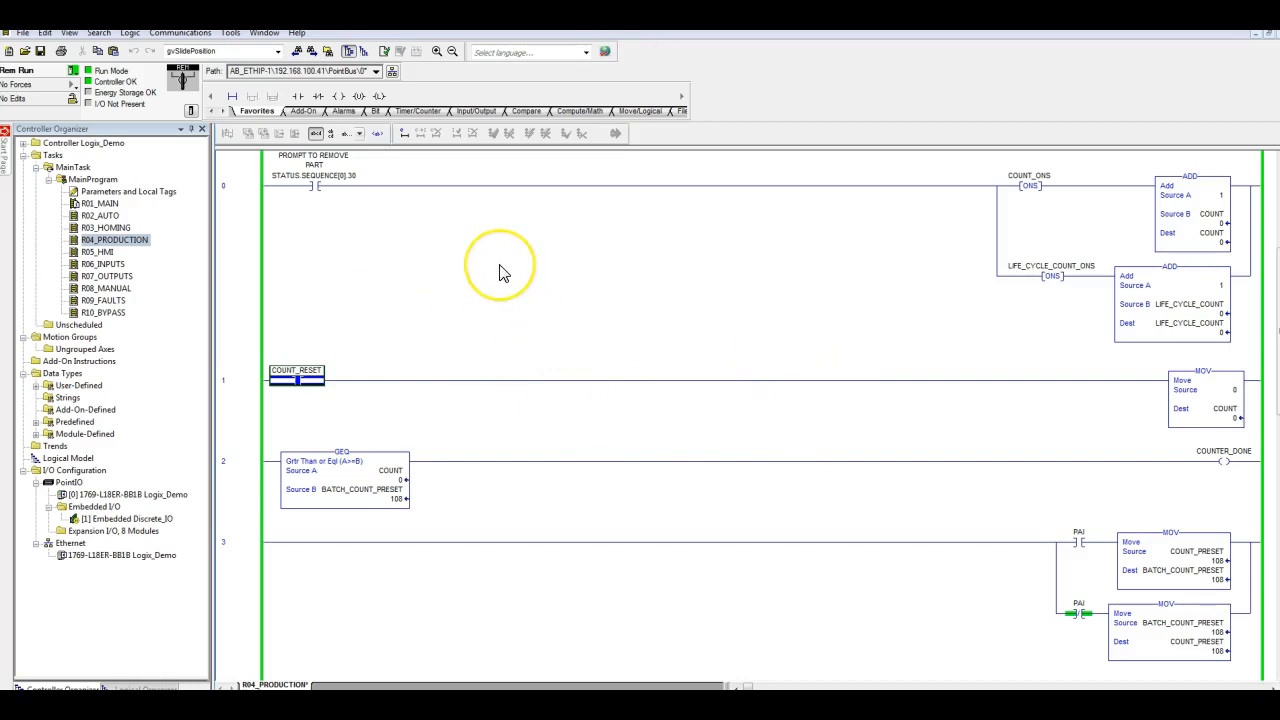
{"action": "mouse_move", "coordinate": [505, 273]}
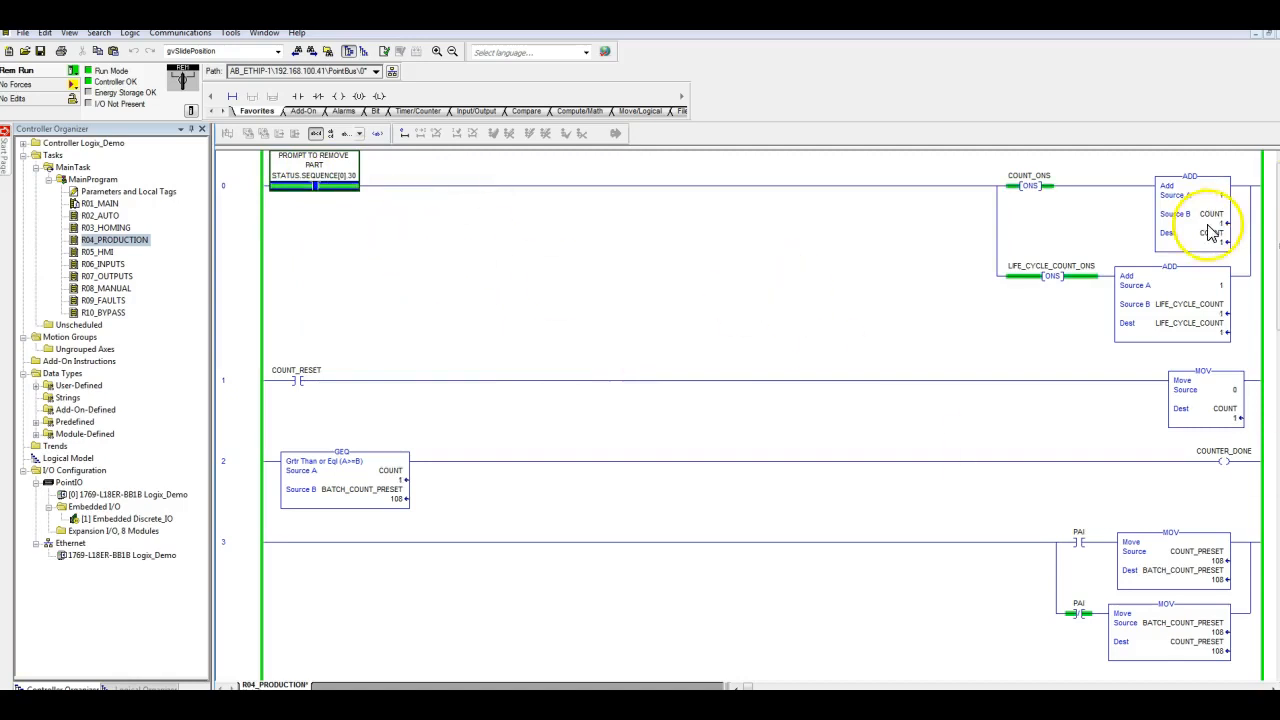
Step: Toggle the STATUS.SEQUENCE[0].30 prompt bit repeatedly, raising COUNT and LIFE_CYCLE_COUNT to 3
{"action": "right_click", "coordinate": [313, 185]}
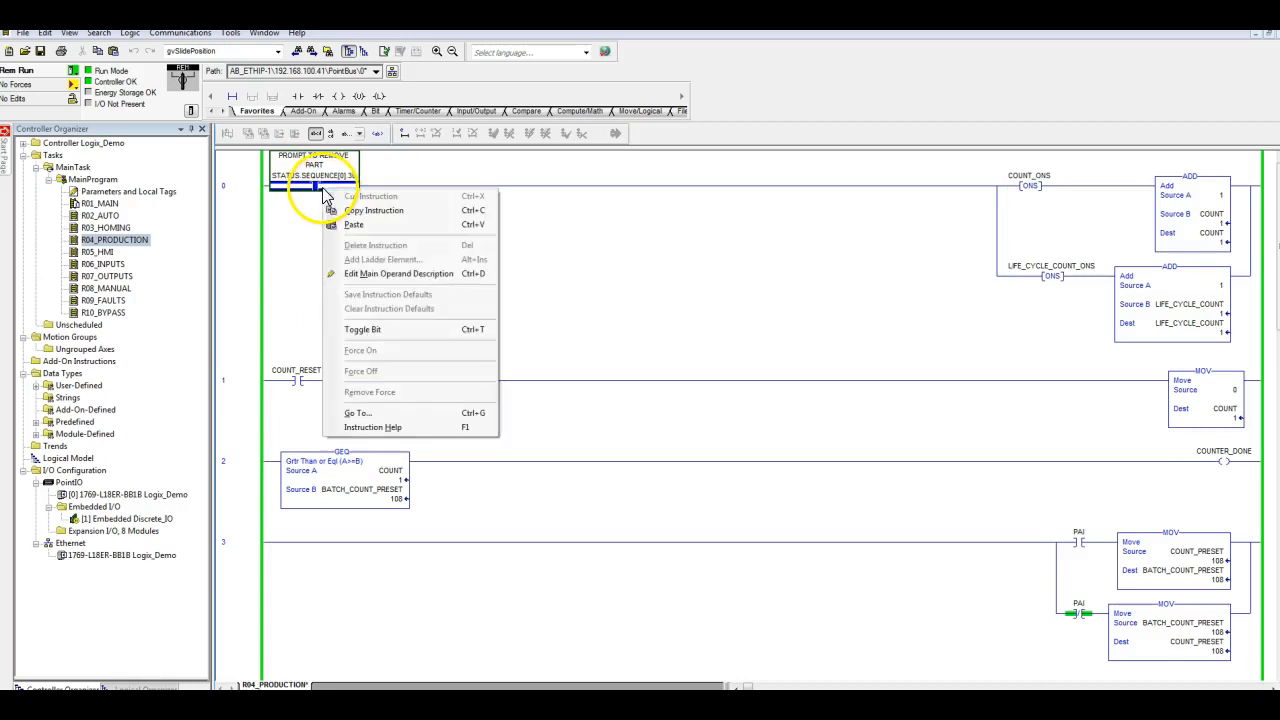
{"action": "left_click", "coordinate": [363, 329]}
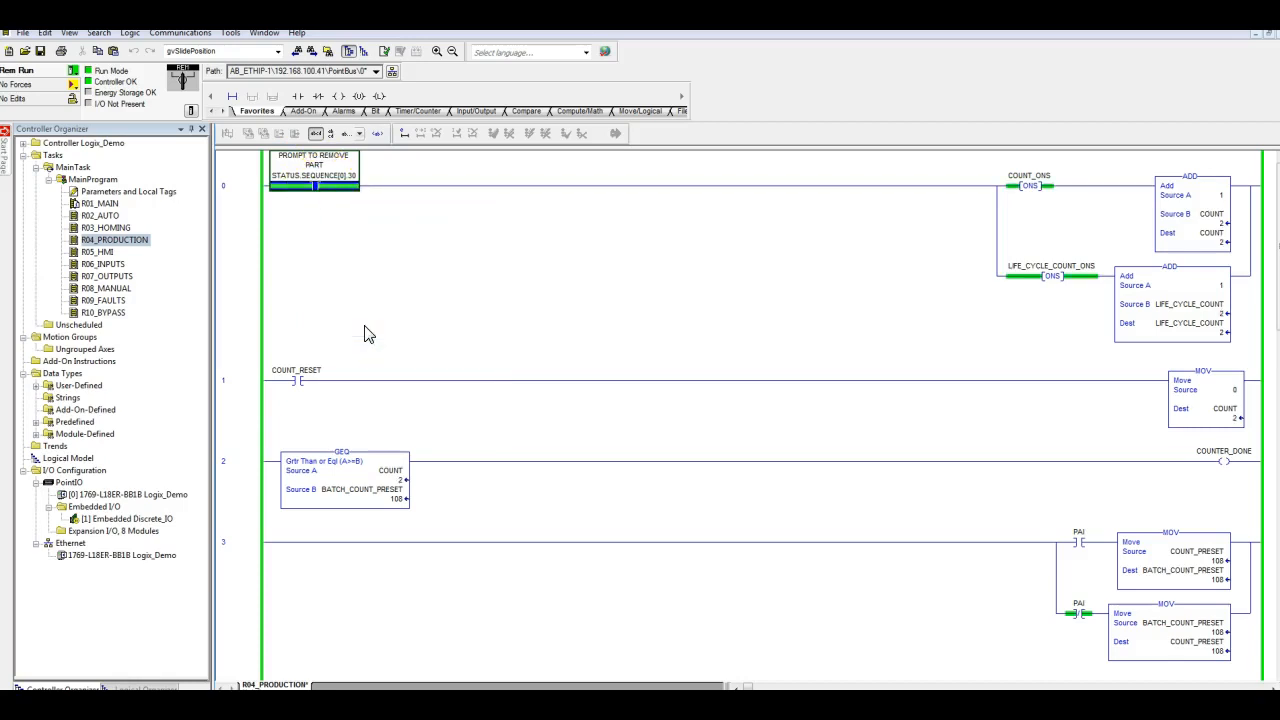
{"action": "right_click", "coordinate": [314, 185]}
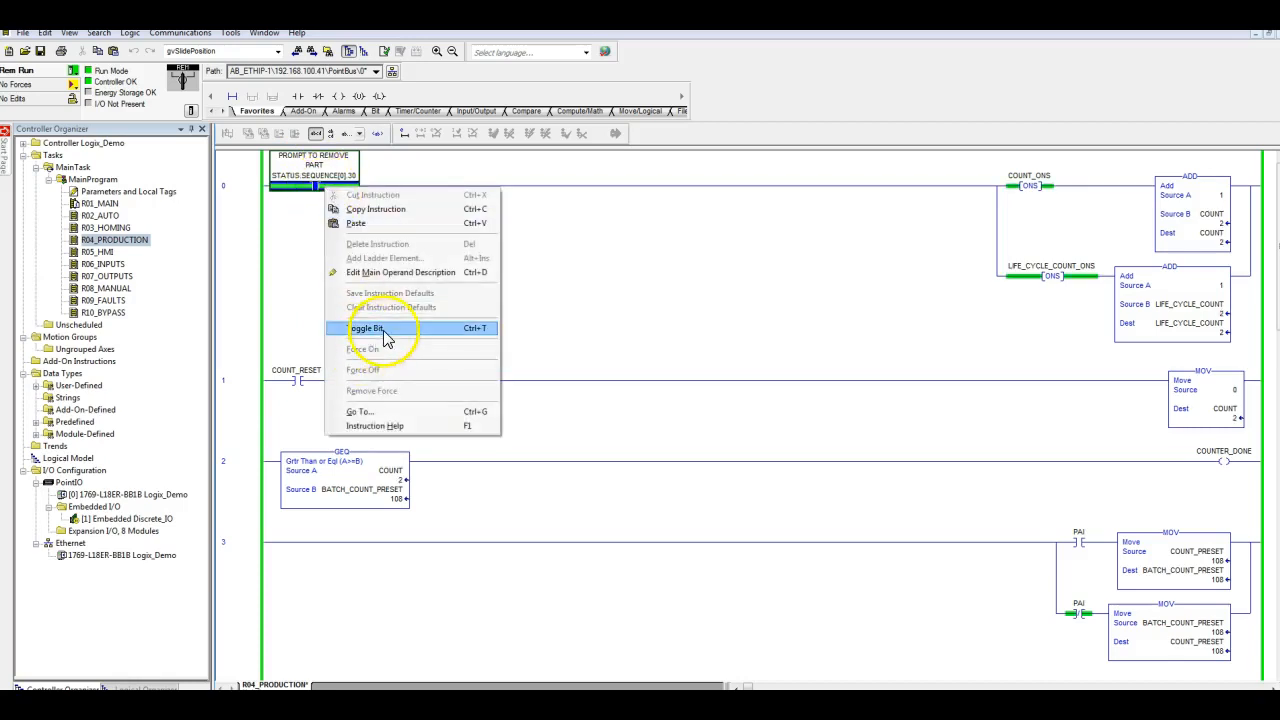
{"action": "left_click", "coordinate": [367, 328]}
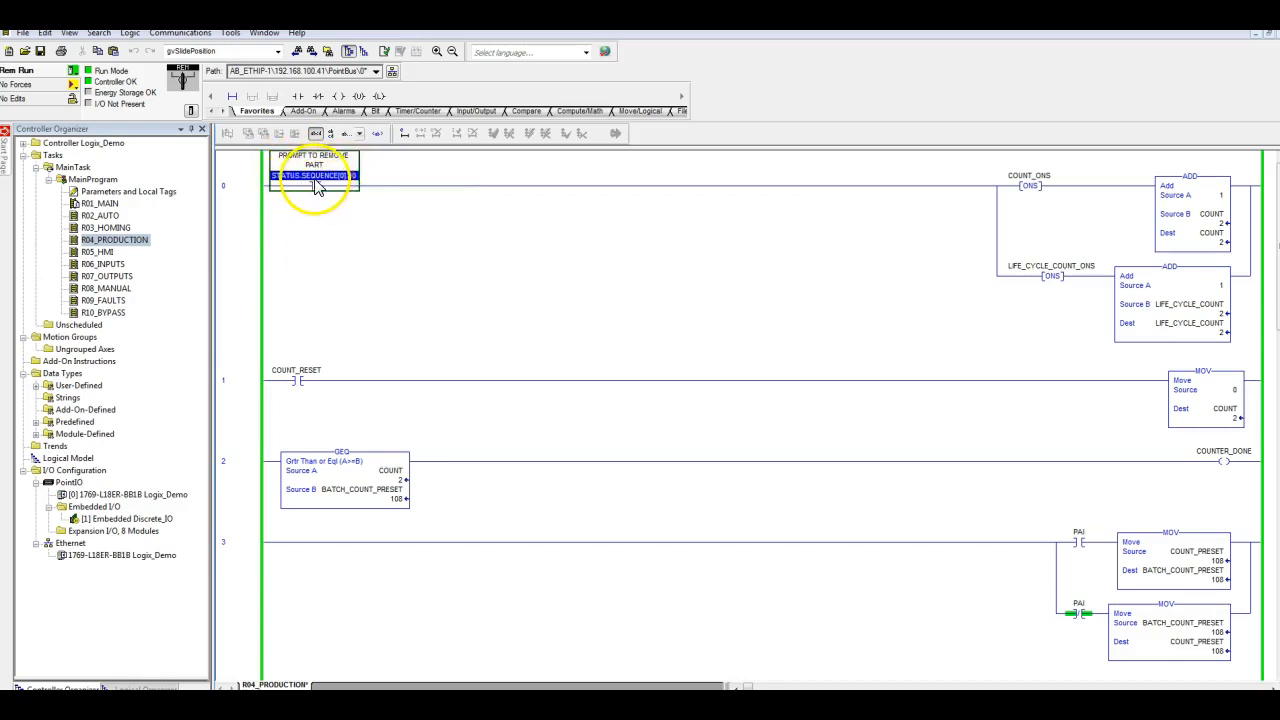
{"action": "mouse_move", "coordinate": [320, 180]}
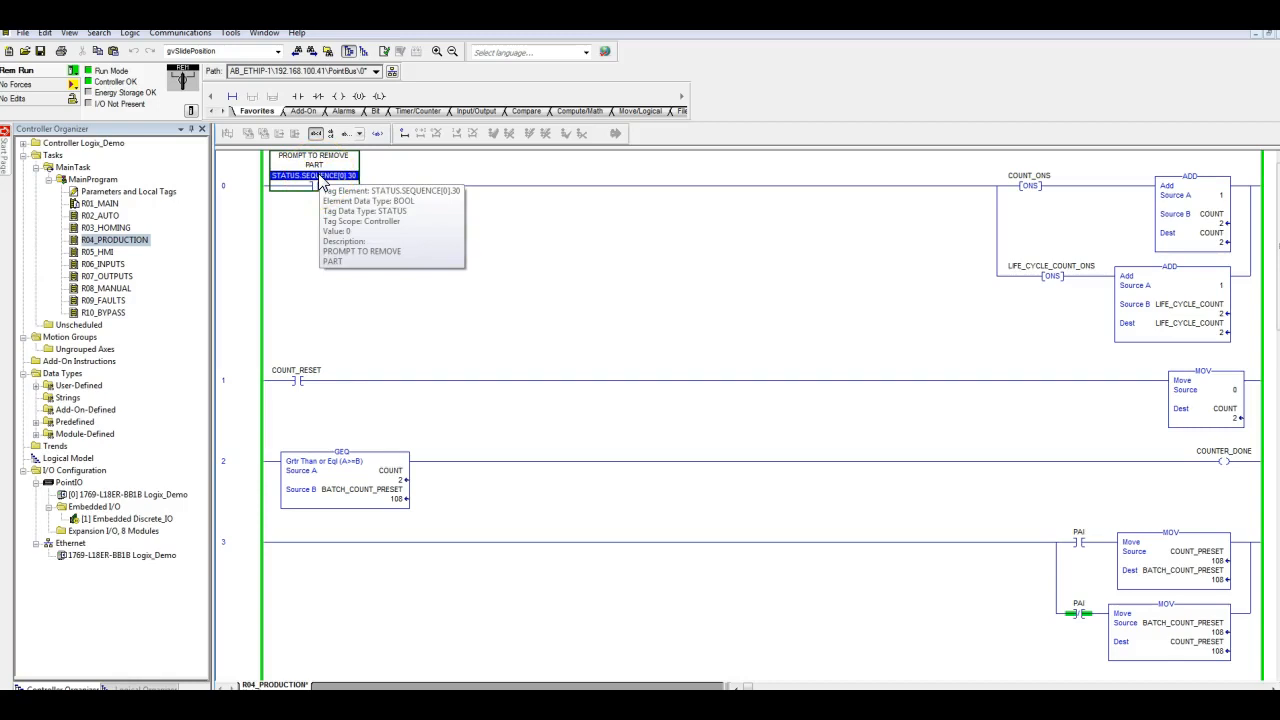
{"action": "right_click", "coordinate": [314, 175]}
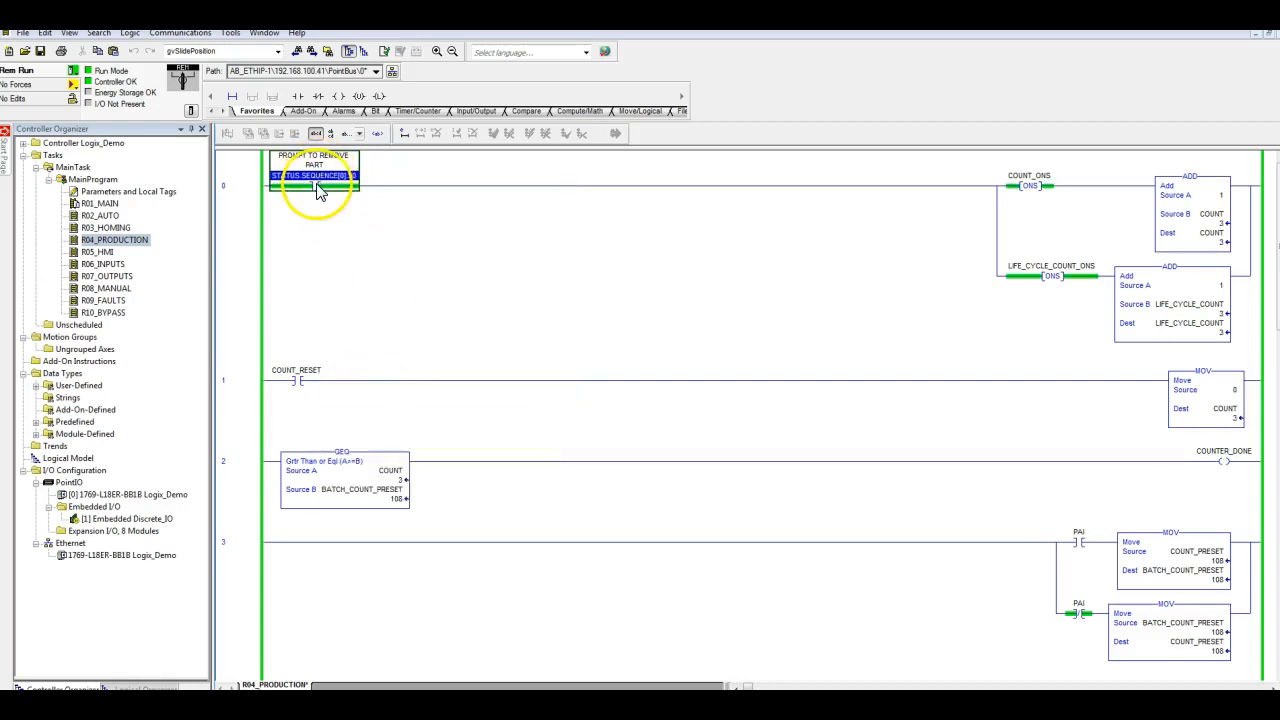
{"action": "right_click", "coordinate": [314, 175]}
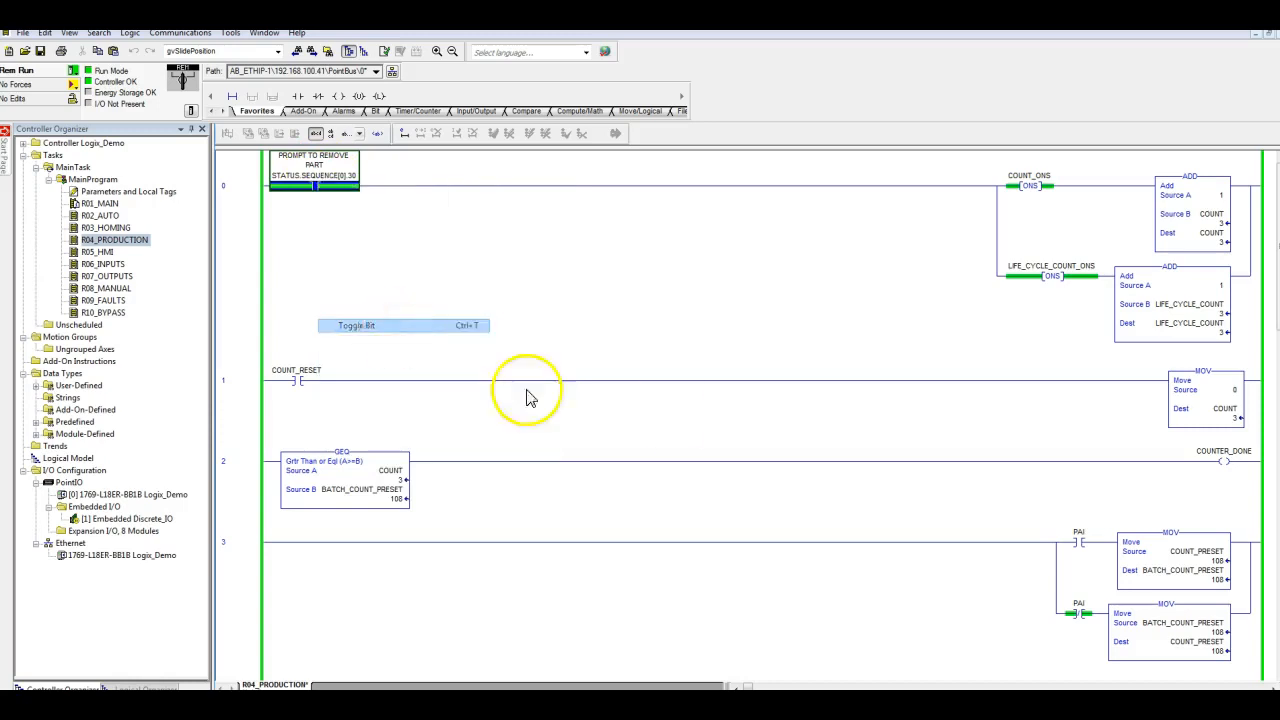
{"action": "mouse_move", "coordinate": [1185, 298]}
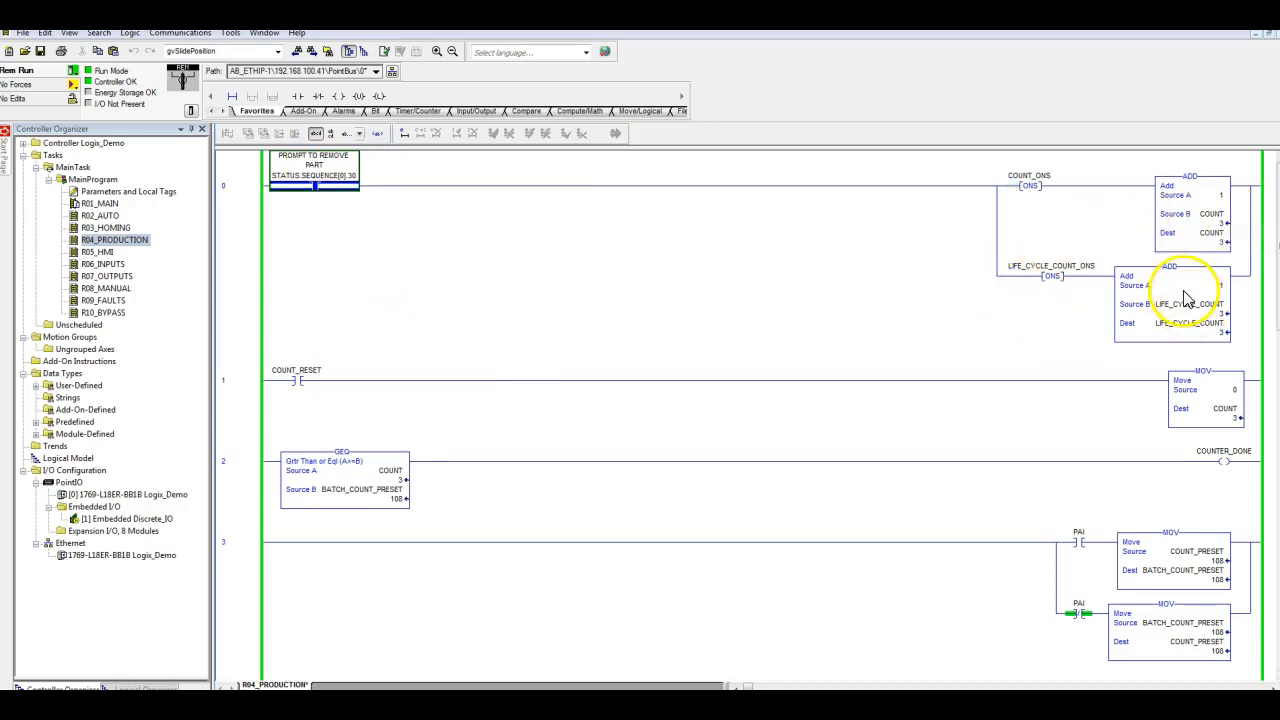
{"action": "mouse_move", "coordinate": [1215, 240]}
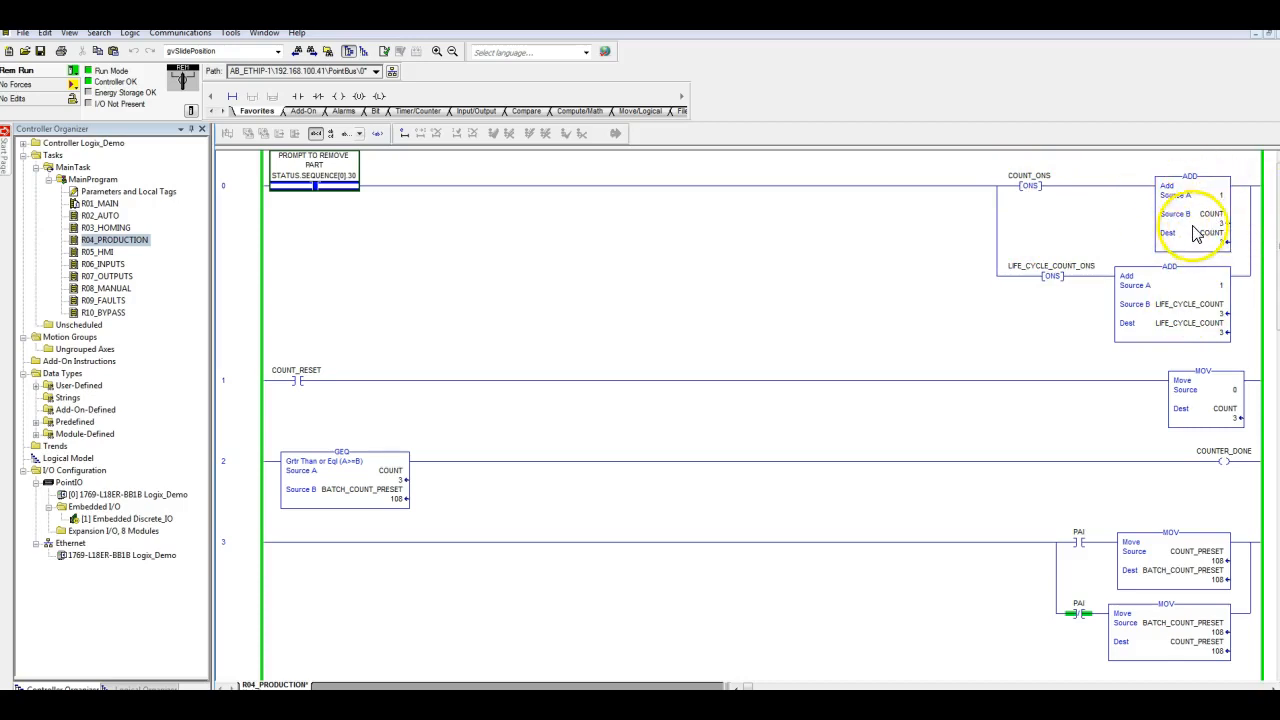
{"action": "mouse_move", "coordinate": [1215, 318]}
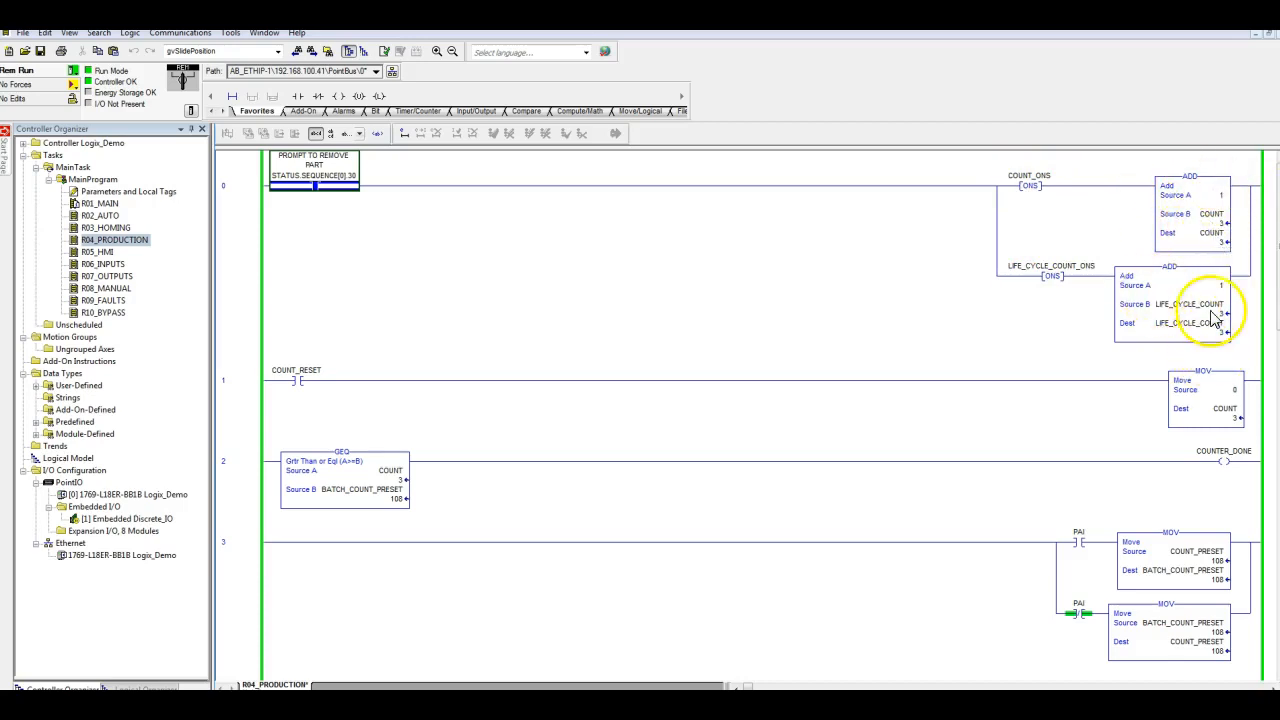
{"action": "mouse_move", "coordinate": [1125, 305]}
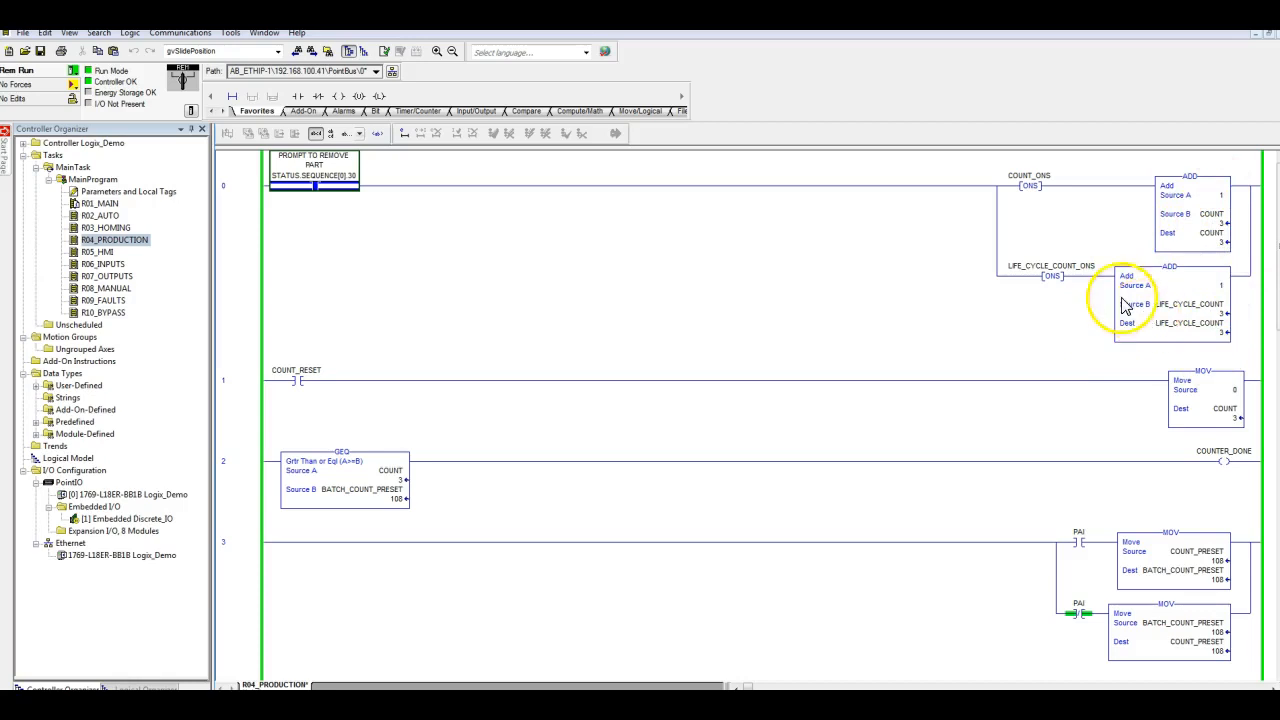
{"action": "mouse_move", "coordinate": [1075, 305]}
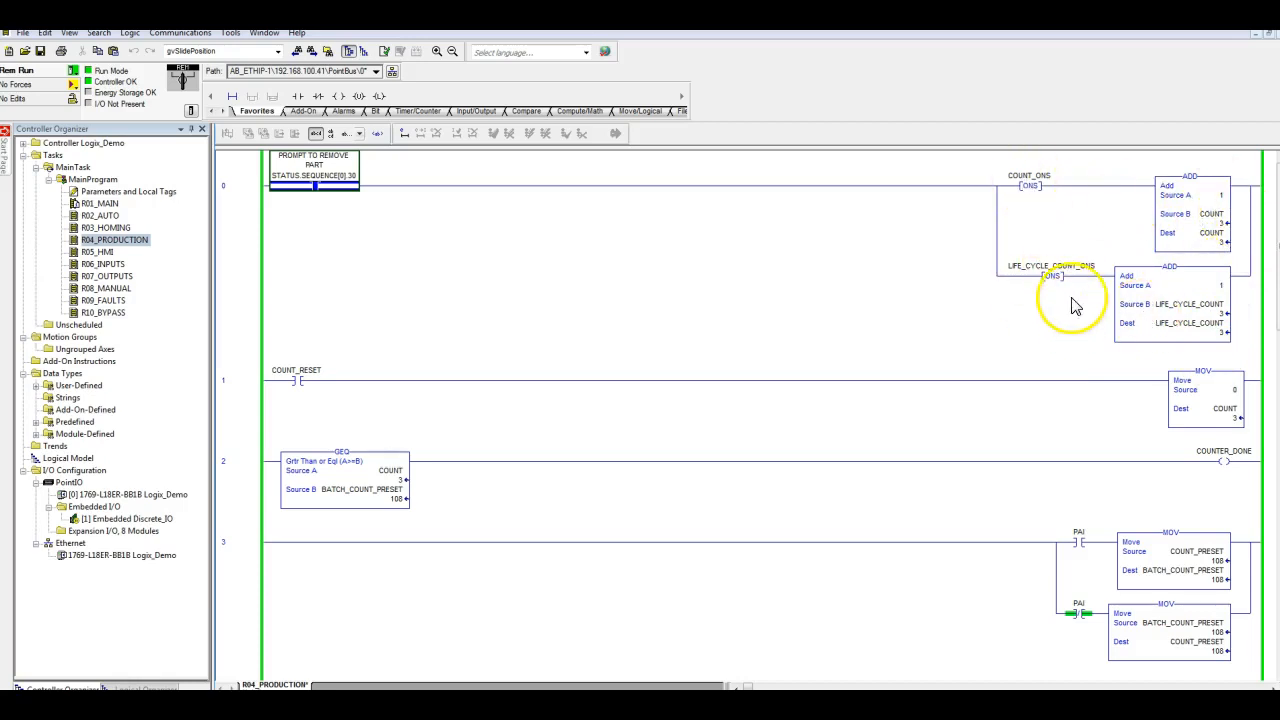
{"action": "mouse_move", "coordinate": [350, 400]}
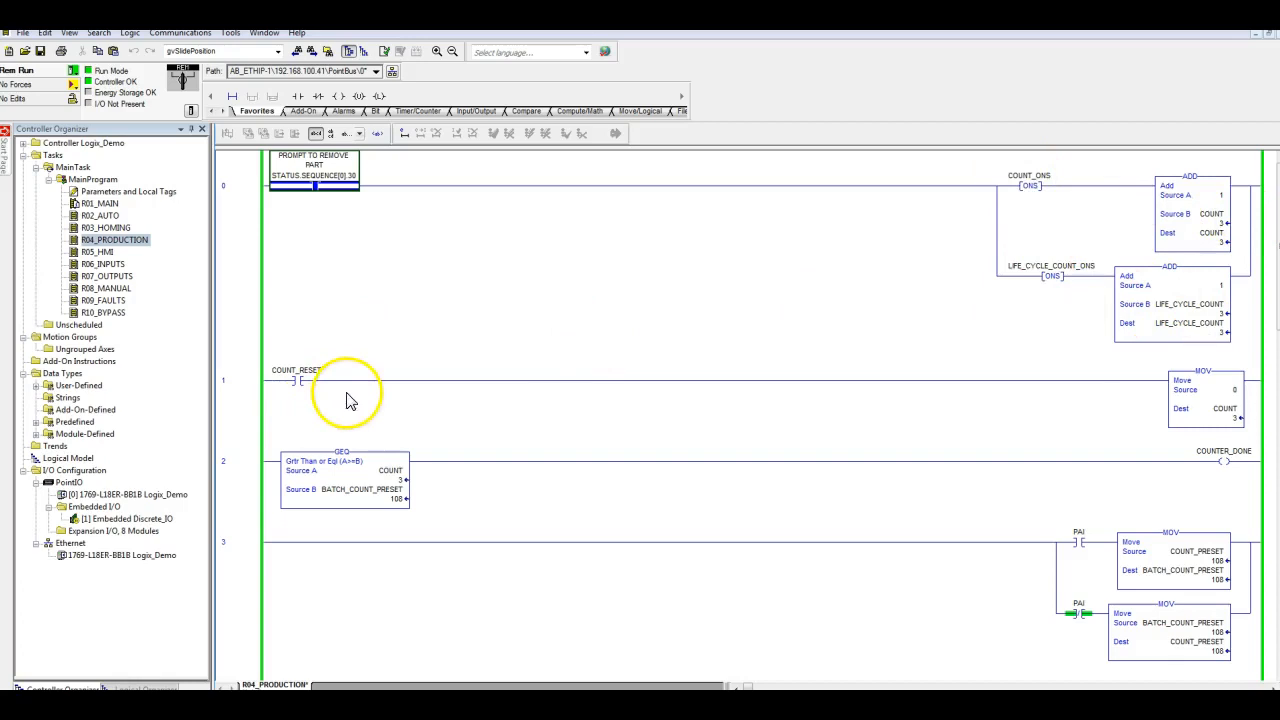
Step: Toggle COUNT_RESET on and off to zero COUNT, and pulse the part-removal prompt bit
{"action": "left_click", "coordinate": [297, 380]}
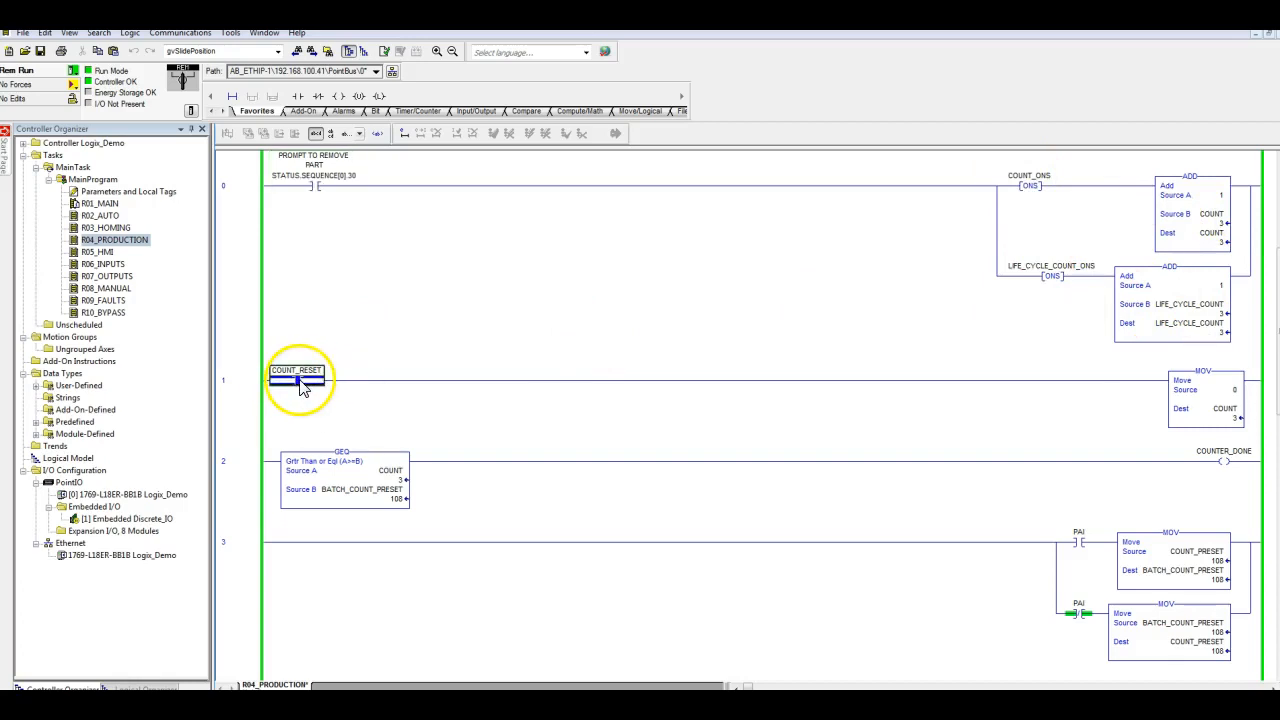
{"action": "right_click", "coordinate": [297, 380]}
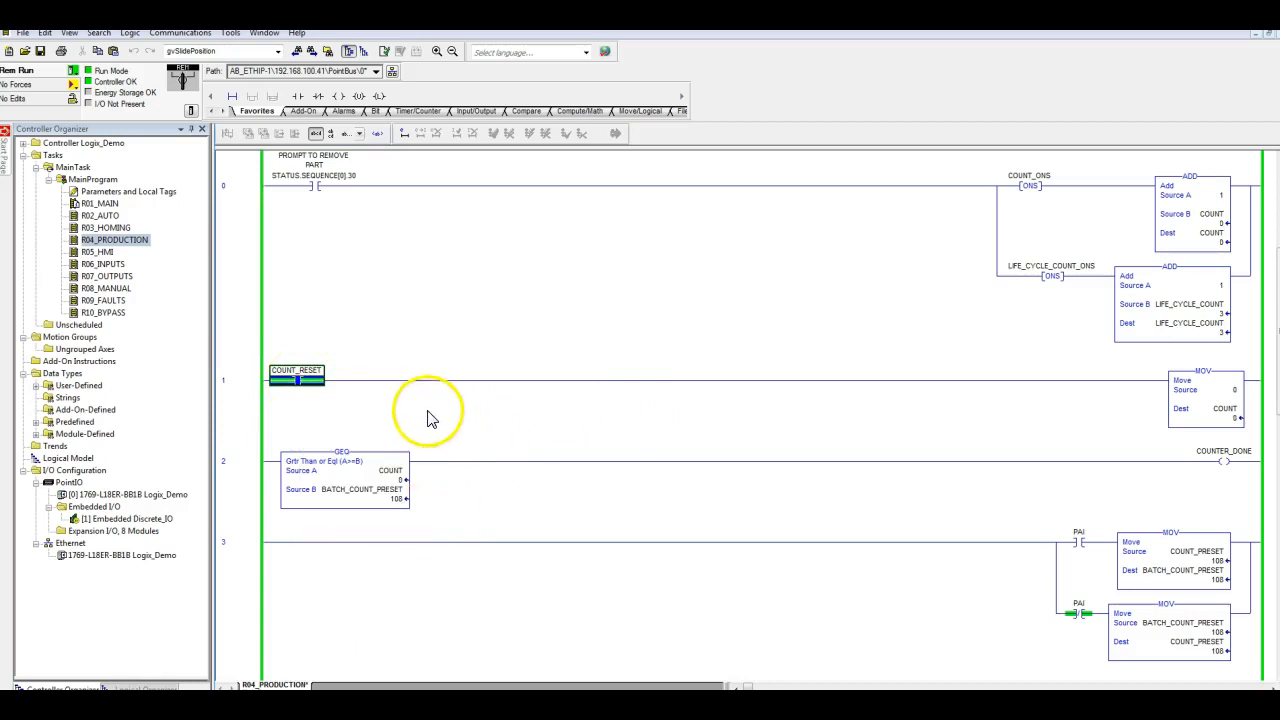
{"action": "right_click", "coordinate": [296, 378]}
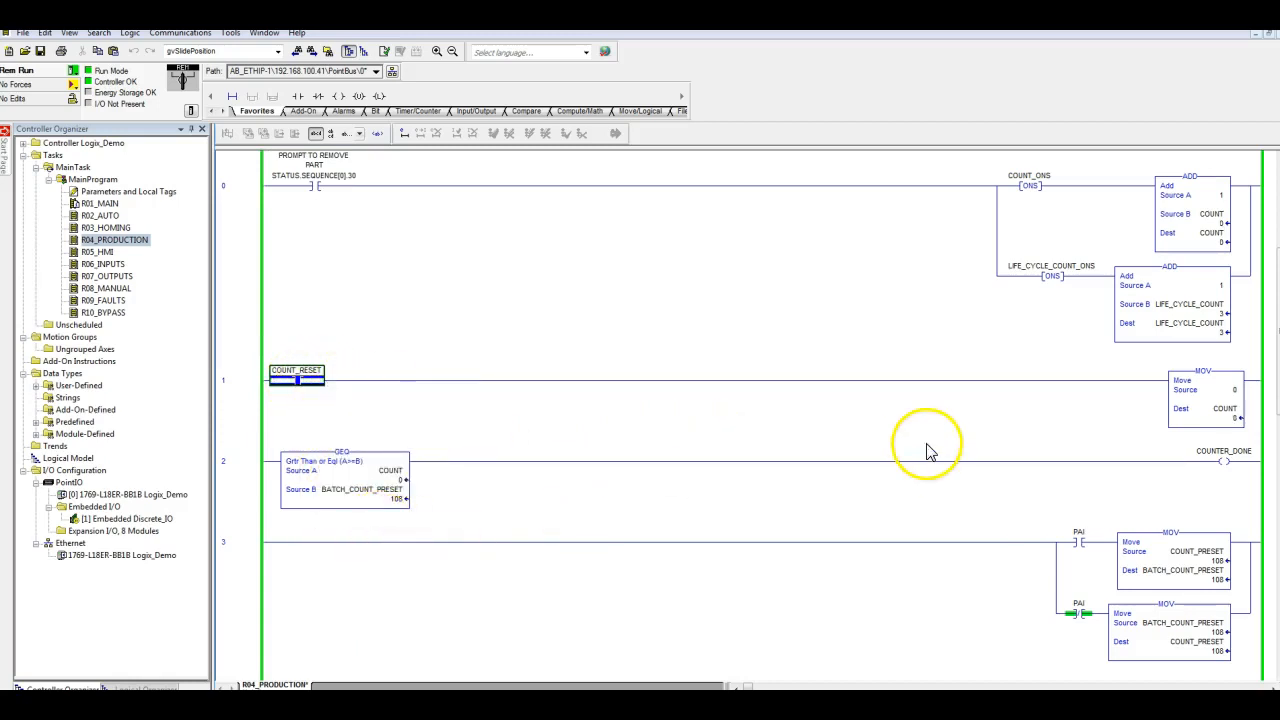
{"action": "mouse_move", "coordinate": [928, 445]}
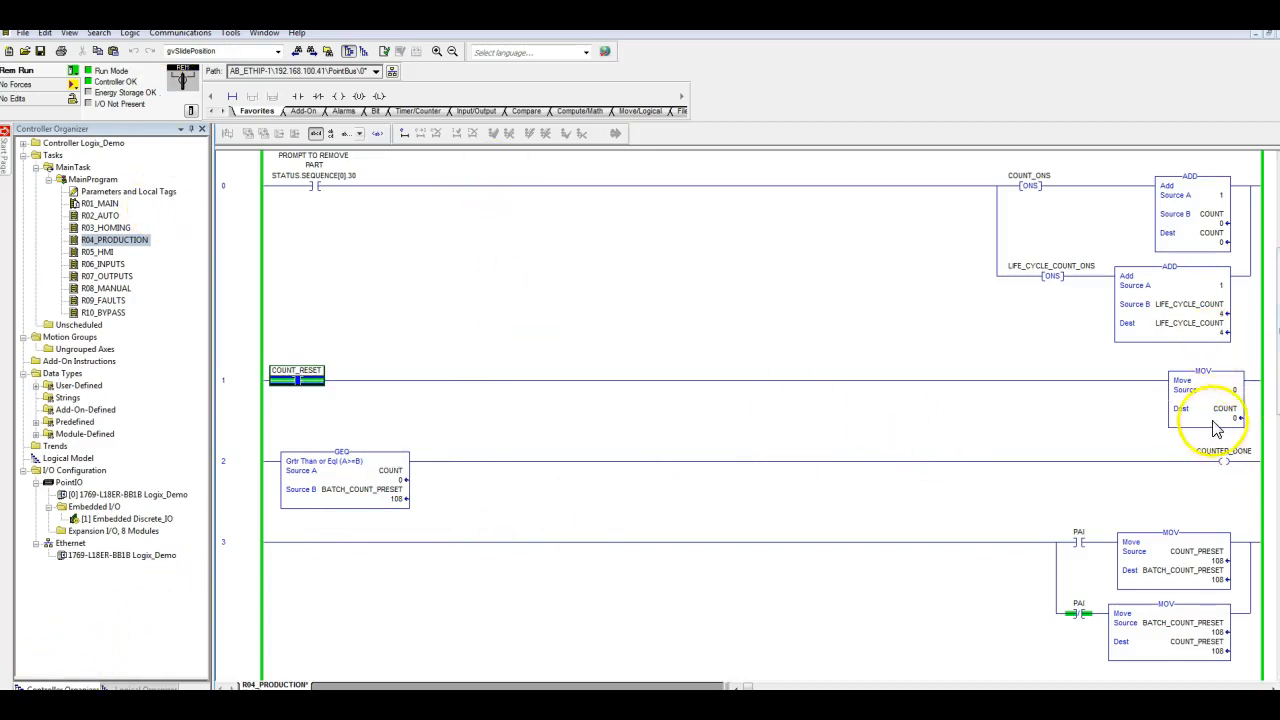
{"action": "mouse_move", "coordinate": [313, 390]}
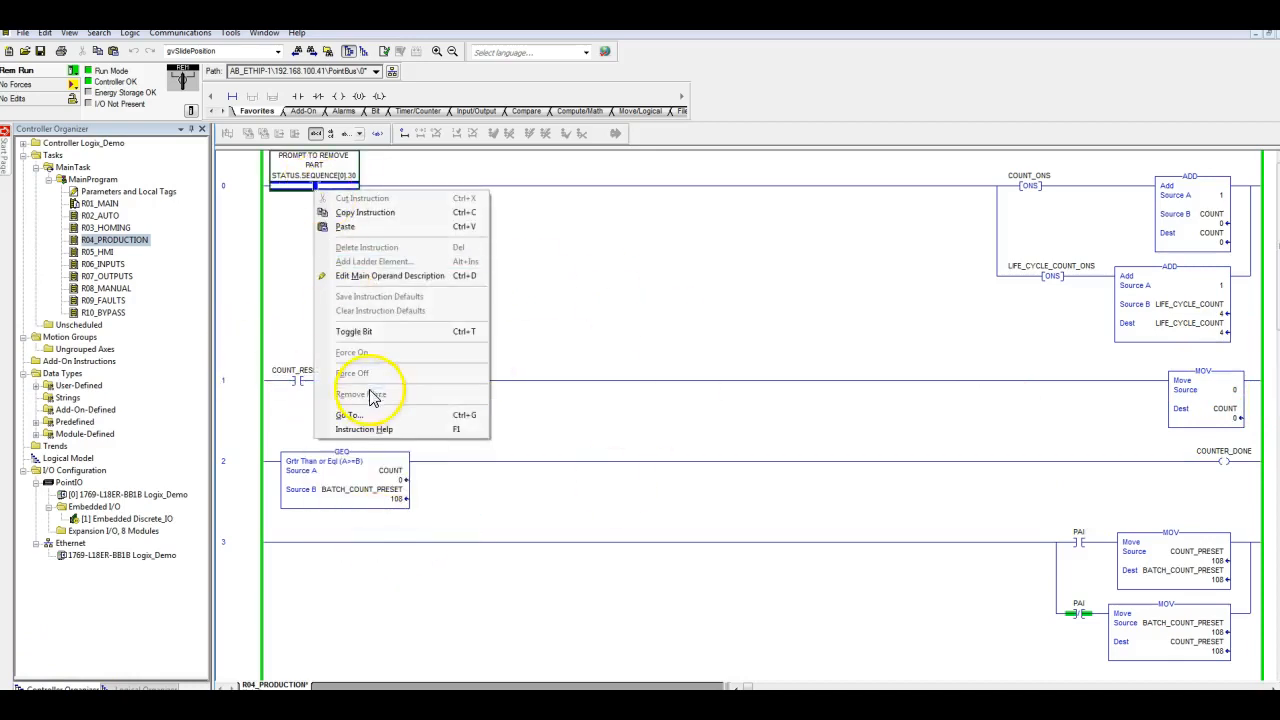
{"action": "mouse_move", "coordinate": [568, 335]}
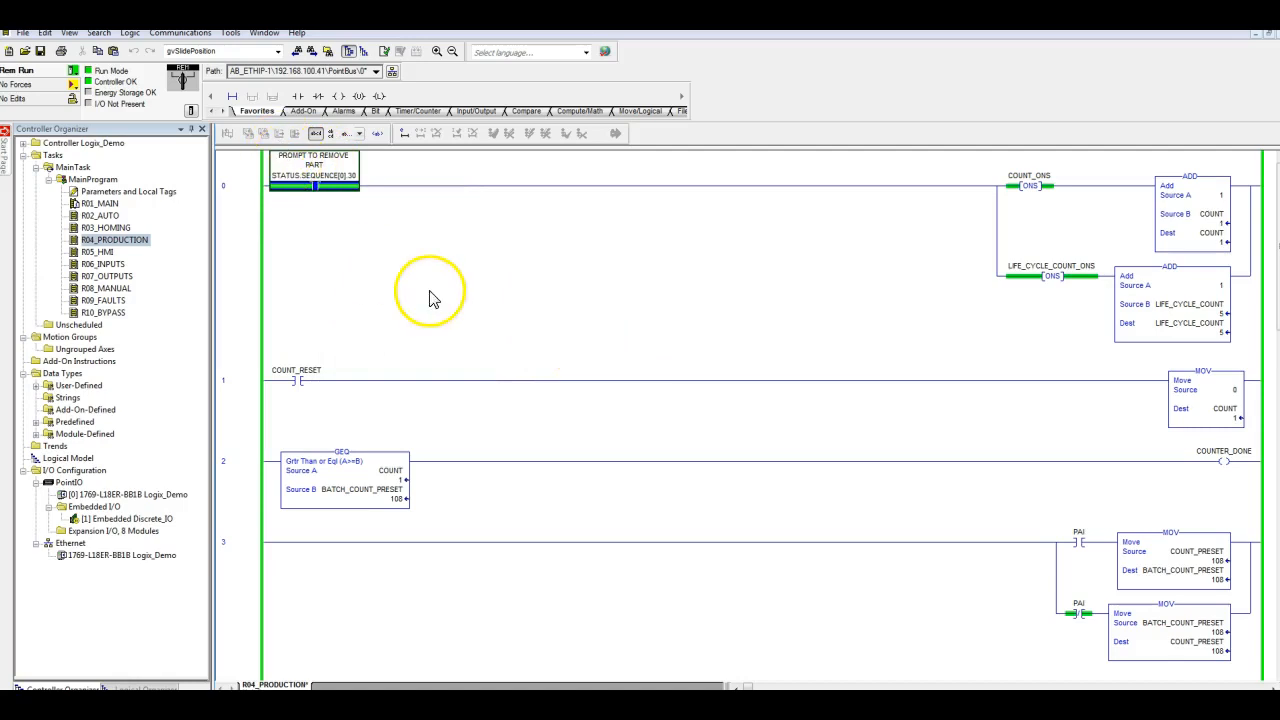
{"action": "right_click", "coordinate": [313, 185]}
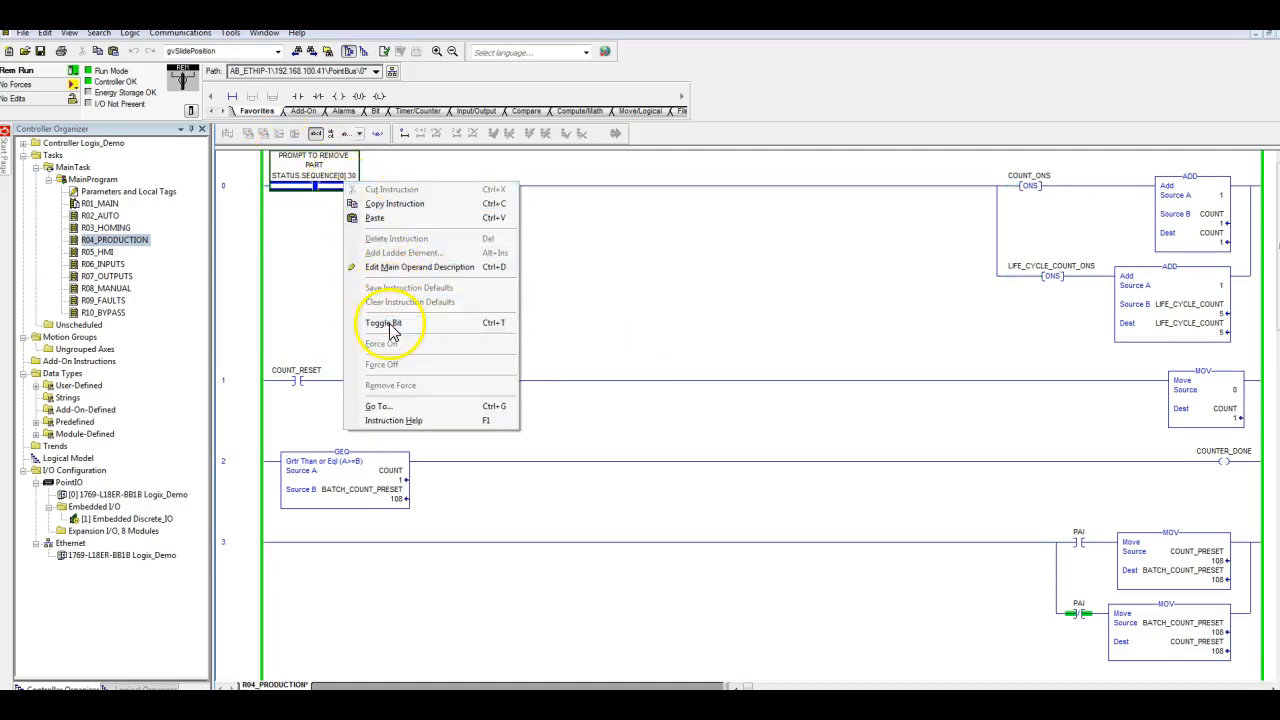
{"action": "mouse_move", "coordinate": [385, 325]}
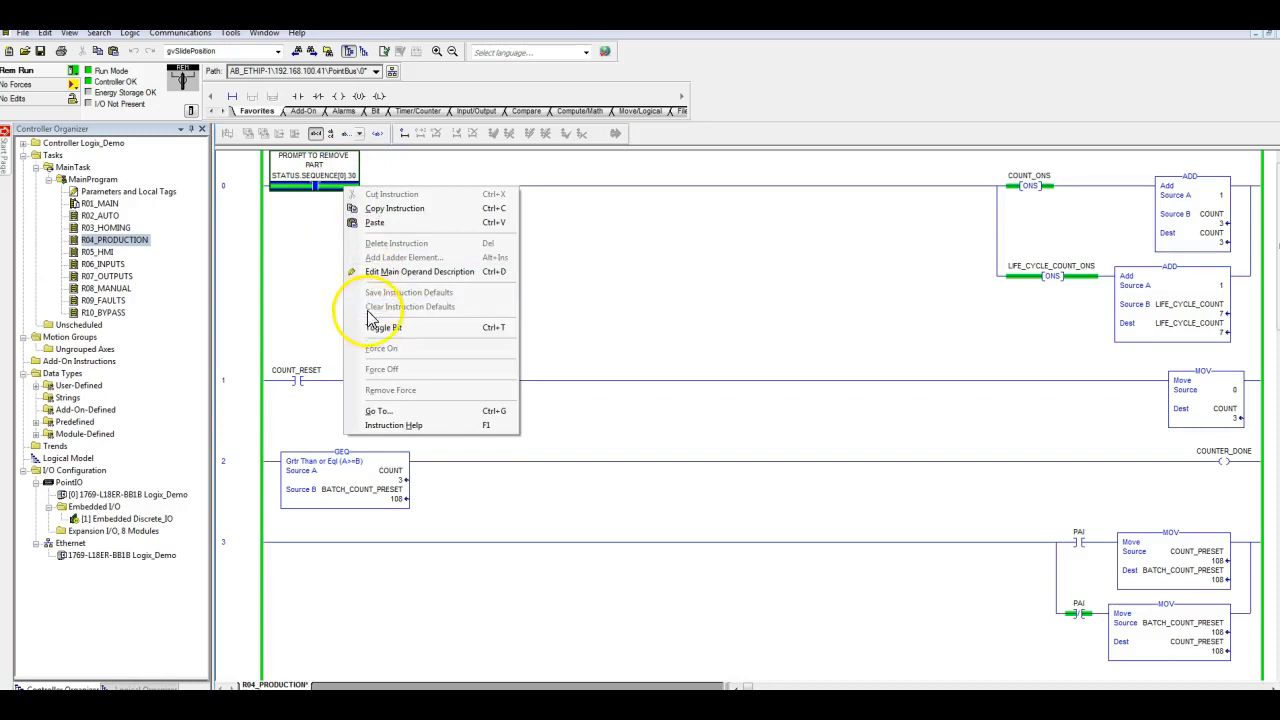
{"action": "right_click", "coordinate": [297, 380]}
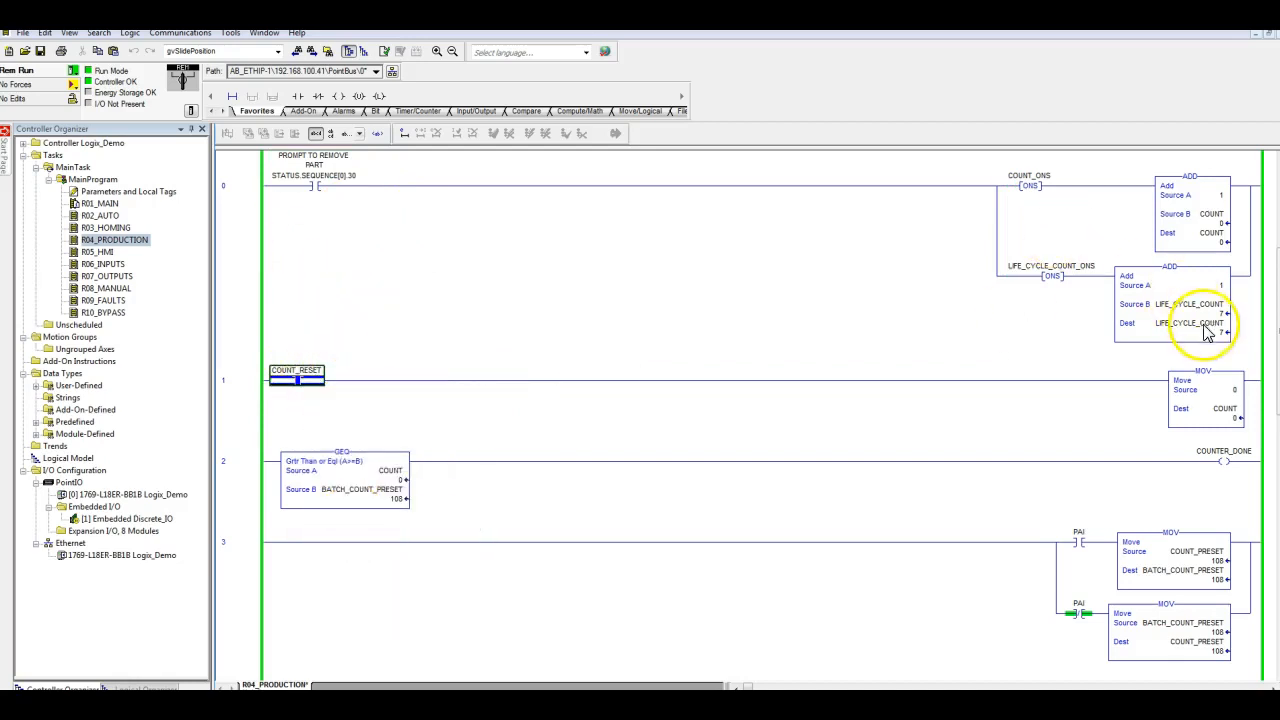
{"action": "mouse_move", "coordinate": [1047, 364]}
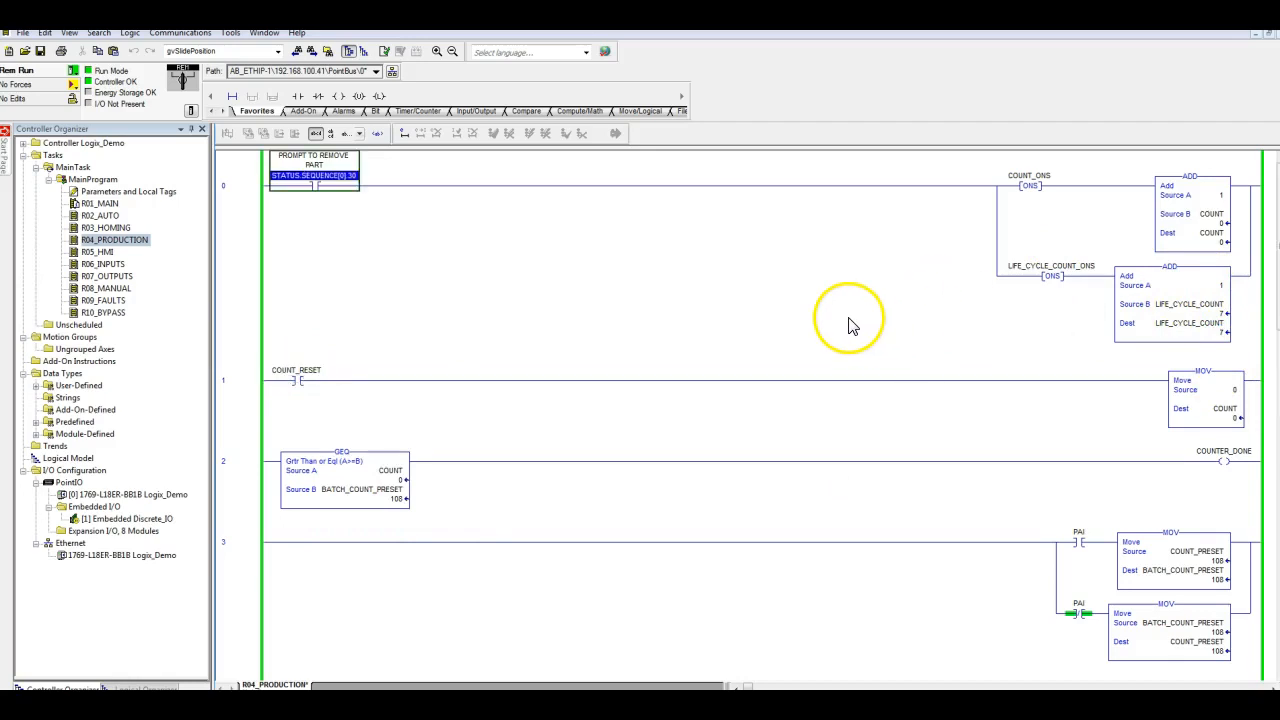
{"action": "scroll", "scroll_direction": "down", "scroll_amount": 3}
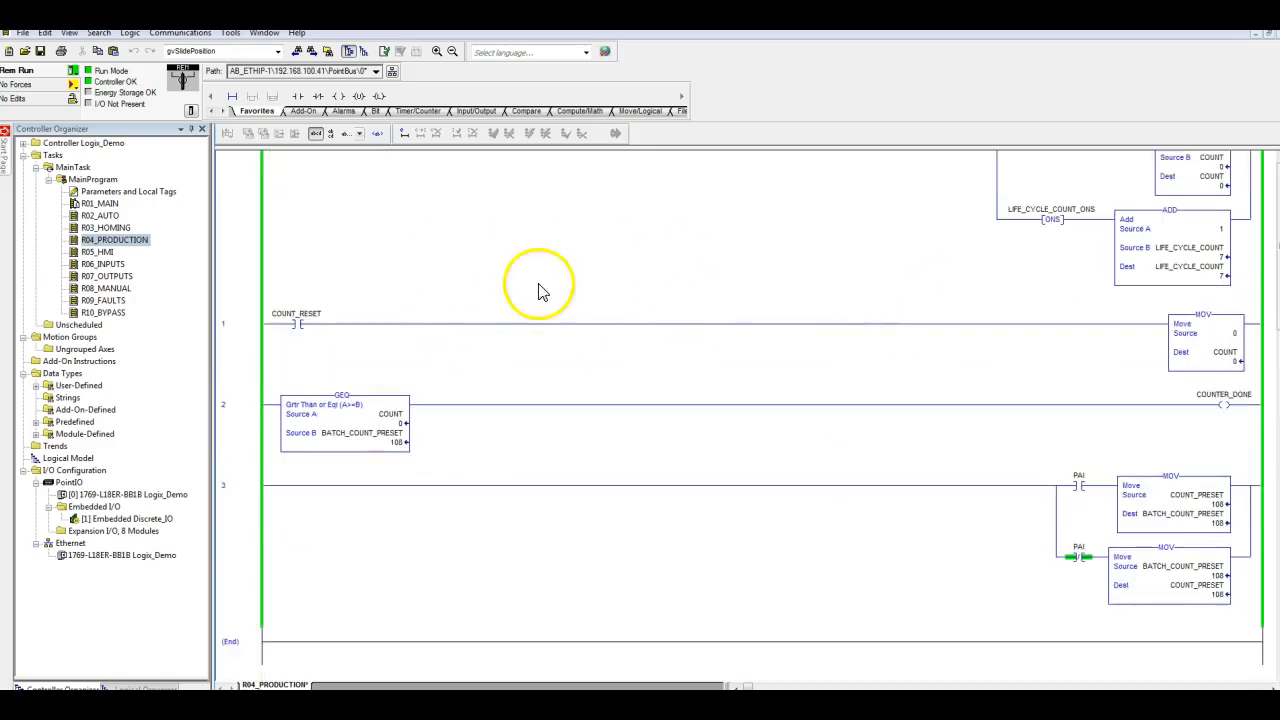
{"action": "mouse_move", "coordinate": [370, 420]}
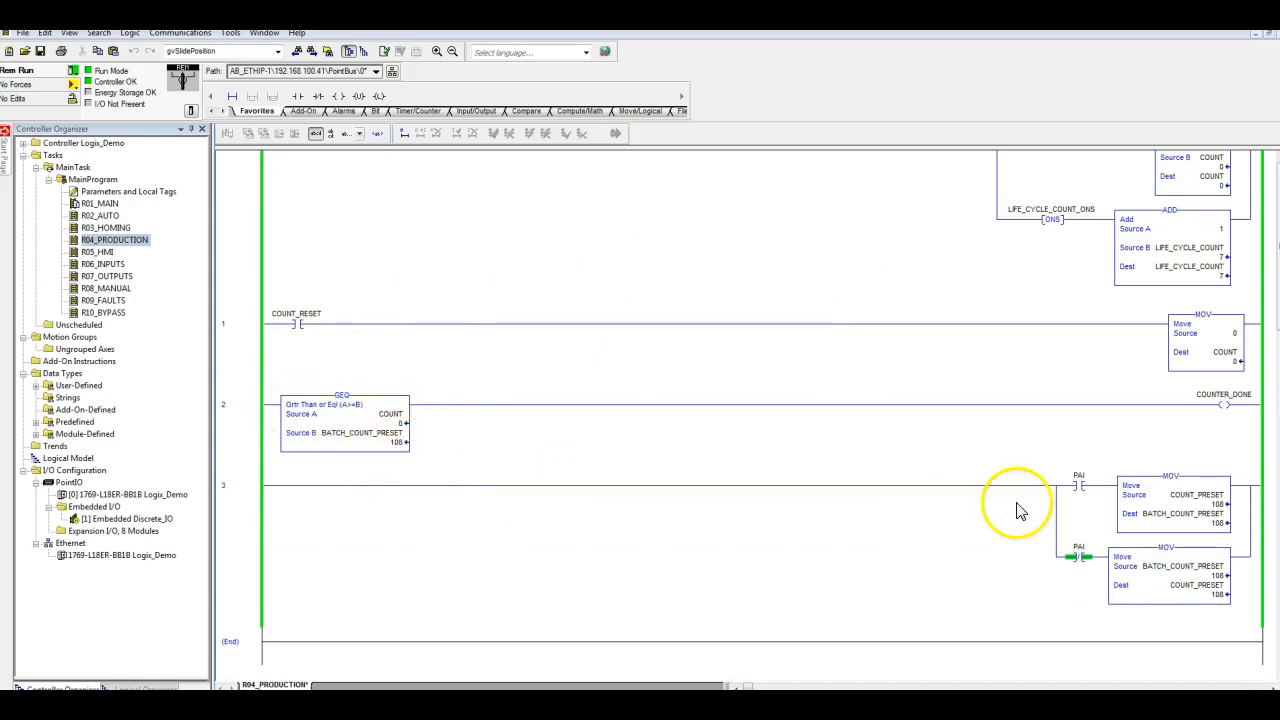
{"action": "mouse_move", "coordinate": [420, 452]}
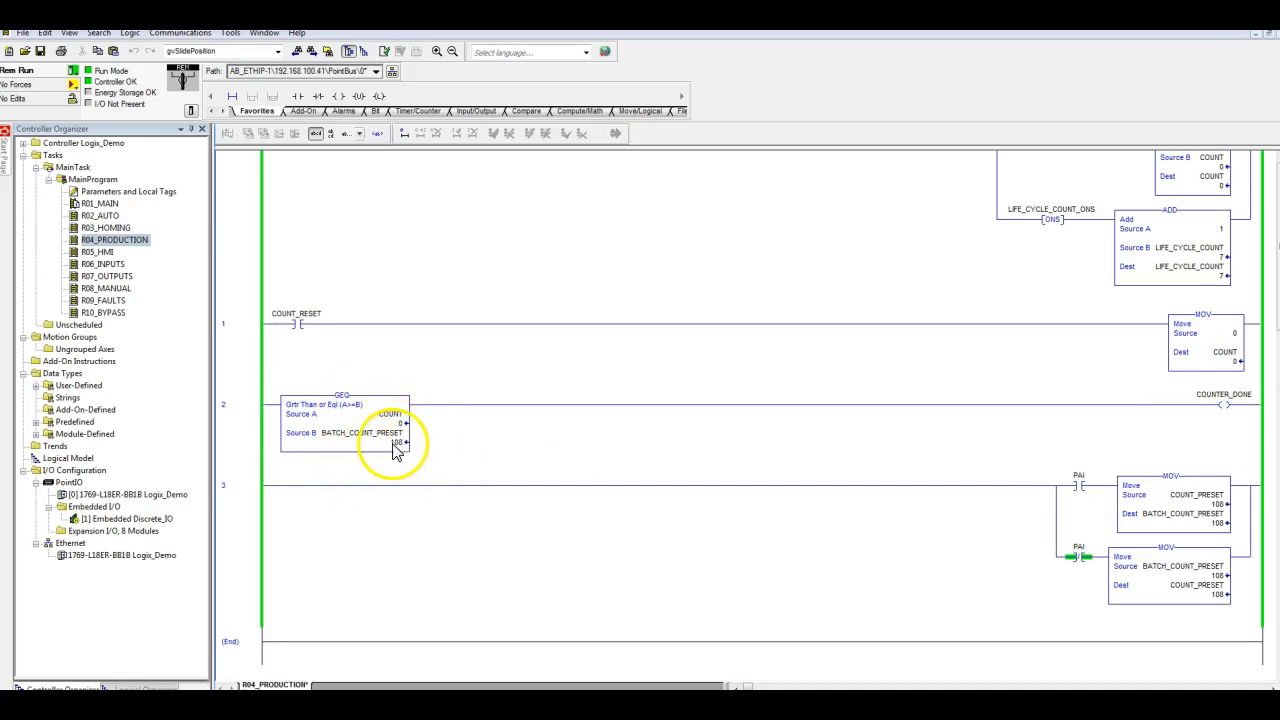
{"action": "mouse_move", "coordinate": [398, 448]}
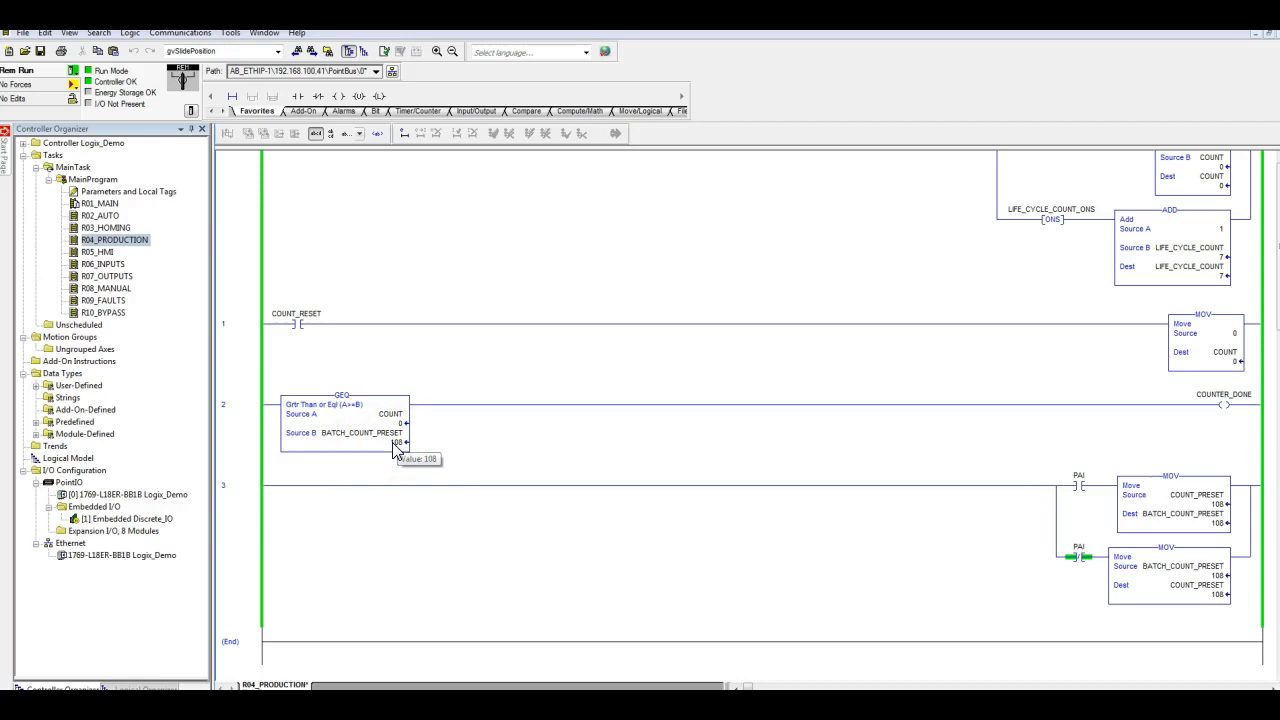
{"action": "scroll", "scroll_direction": "up", "scroll_amount": 3}
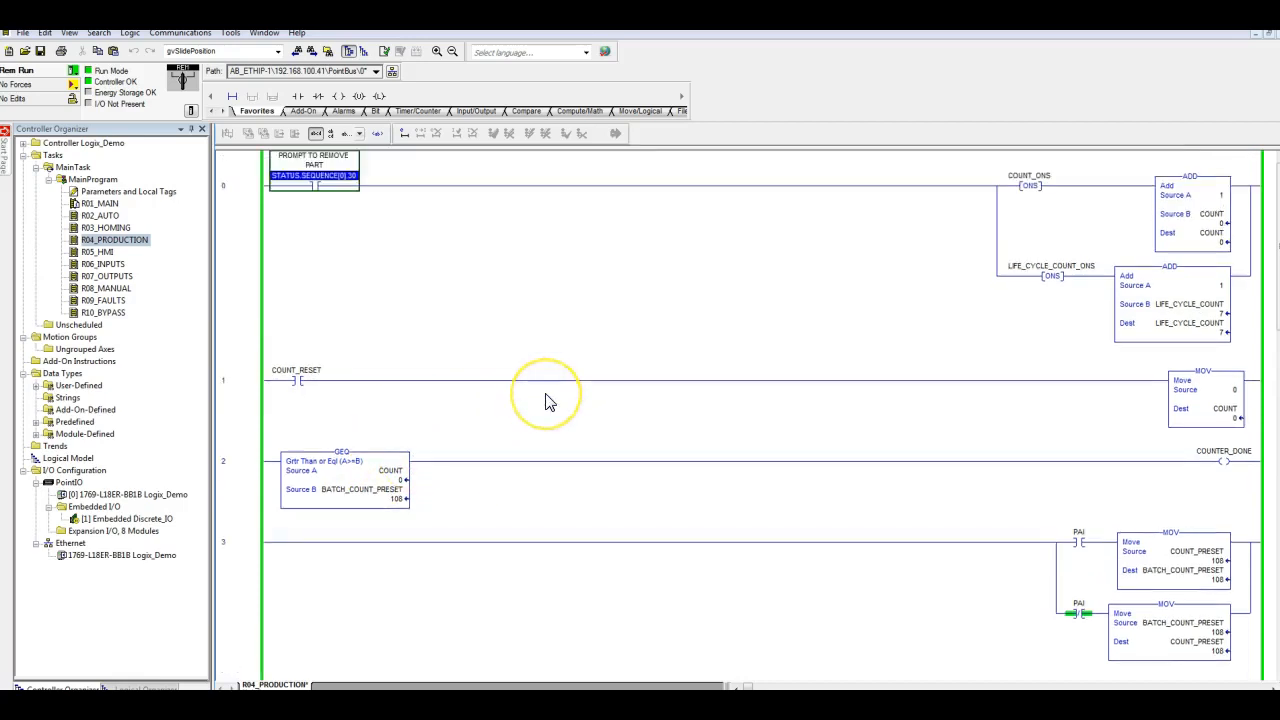
{"action": "mouse_move", "coordinate": [548, 402]}
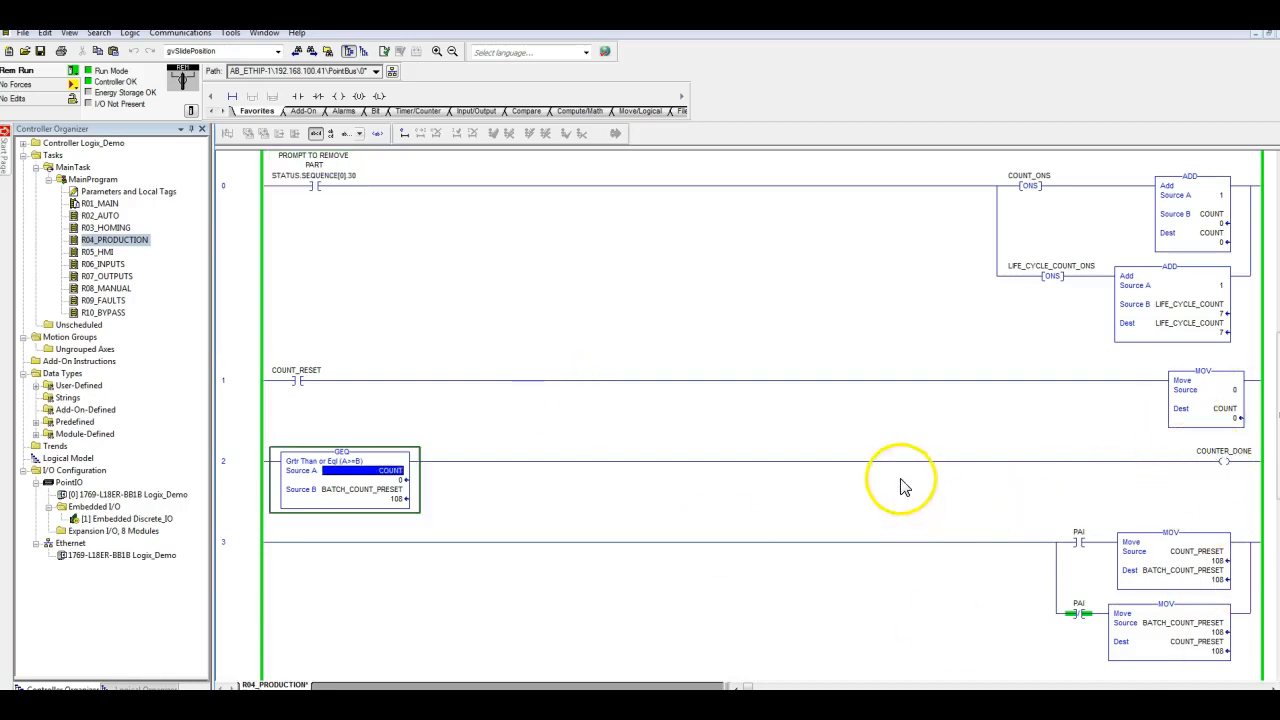
Step: Toggle the PAI bit on rung 3, loading 10 into BATCH_COUNT_PRESET
{"action": "scroll", "scroll_direction": "down", "scroll_amount": 3}
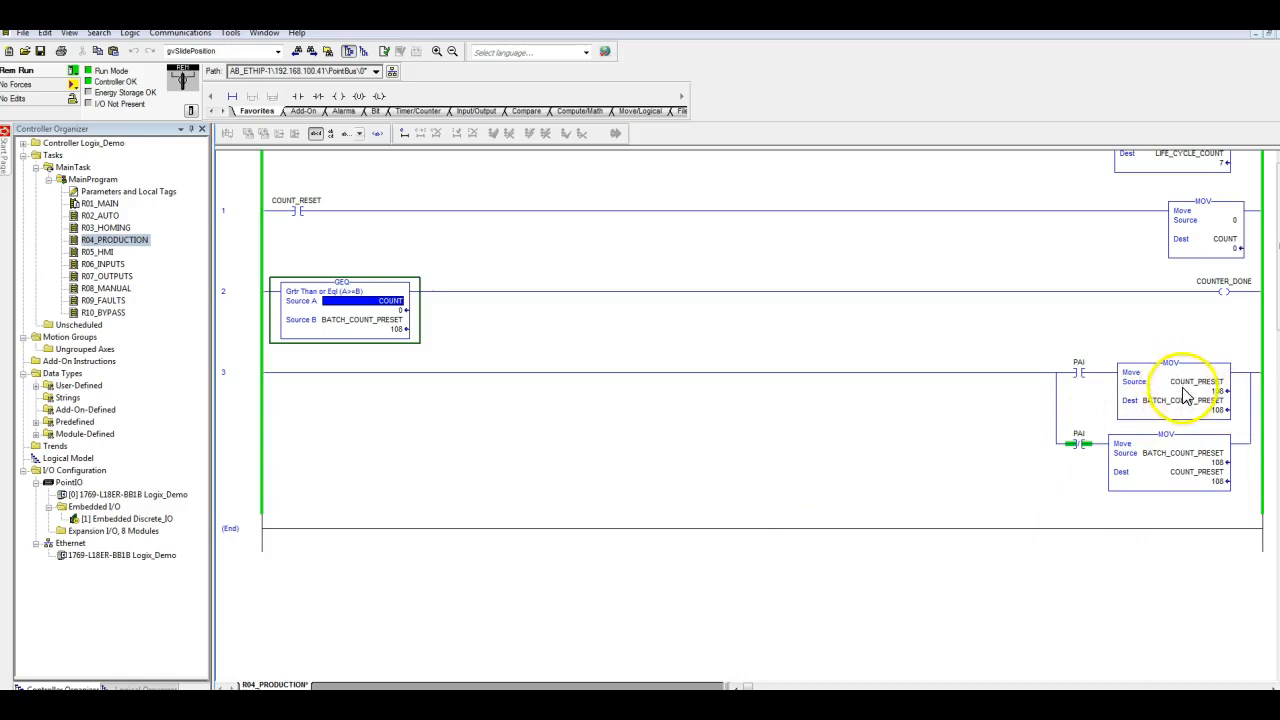
{"action": "mouse_move", "coordinate": [1117, 248]}
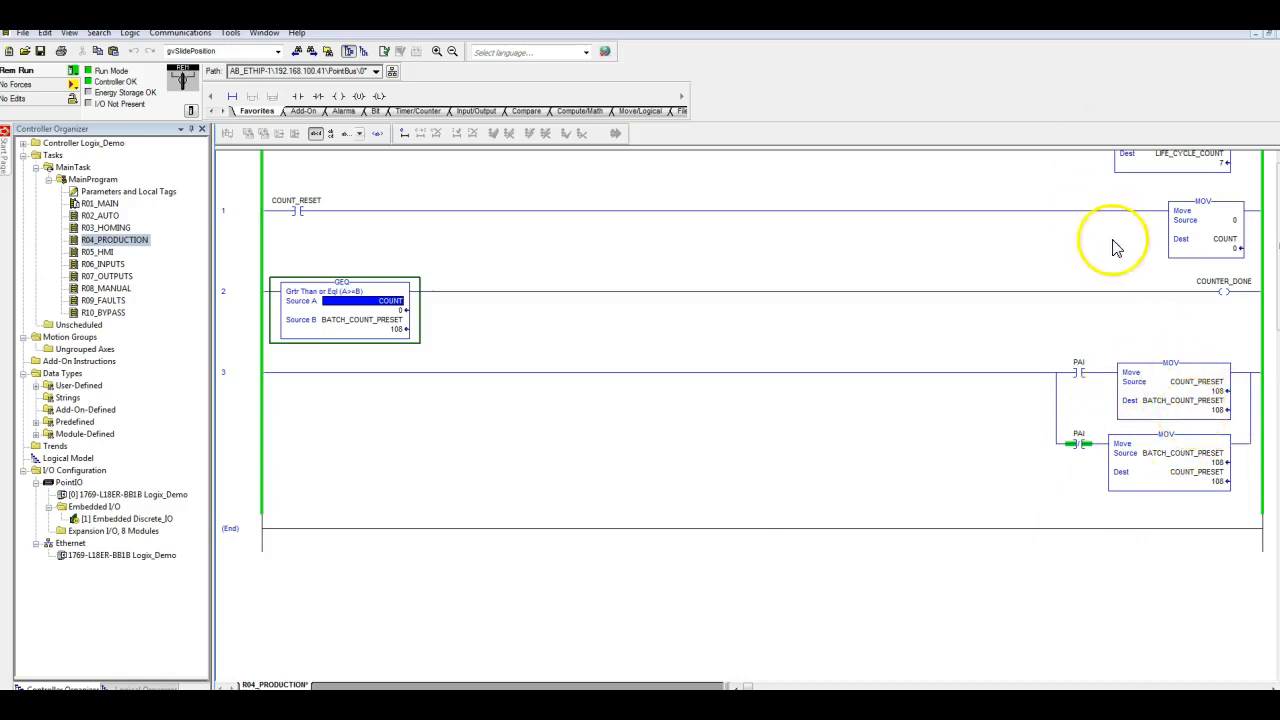
{"action": "mouse_move", "coordinate": [1065, 390]}
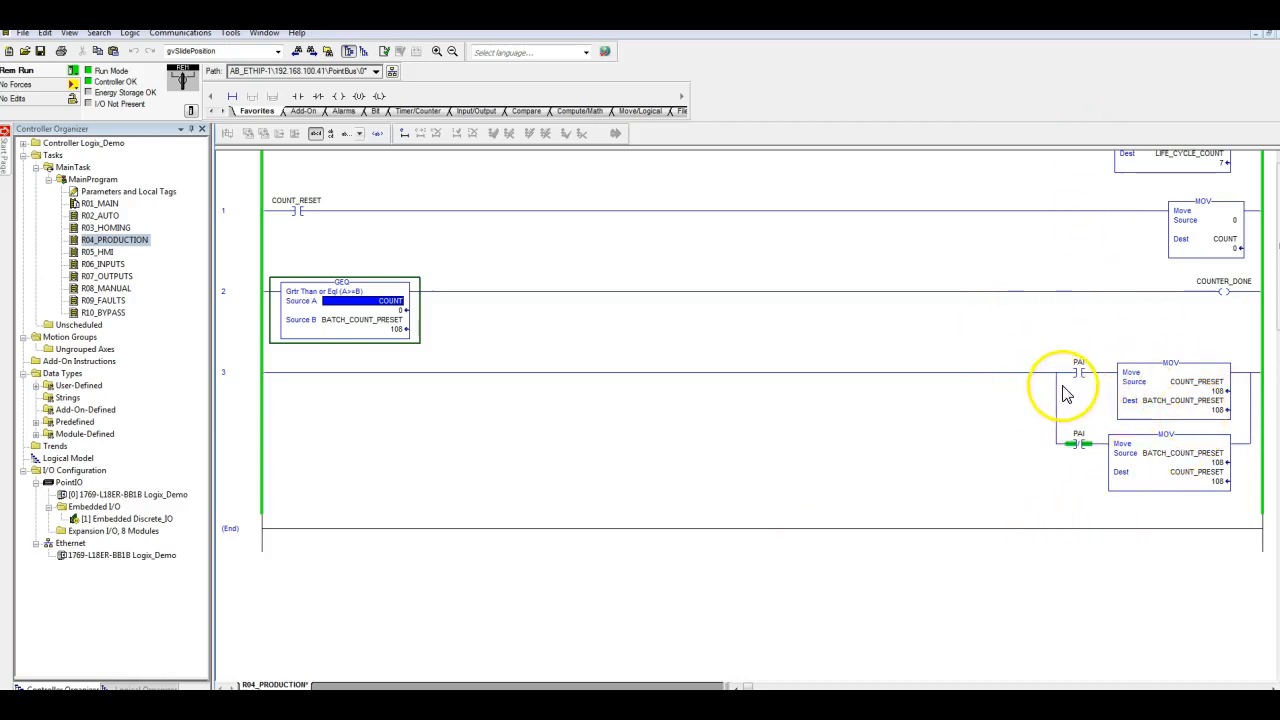
{"action": "mouse_move", "coordinate": [1085, 385]}
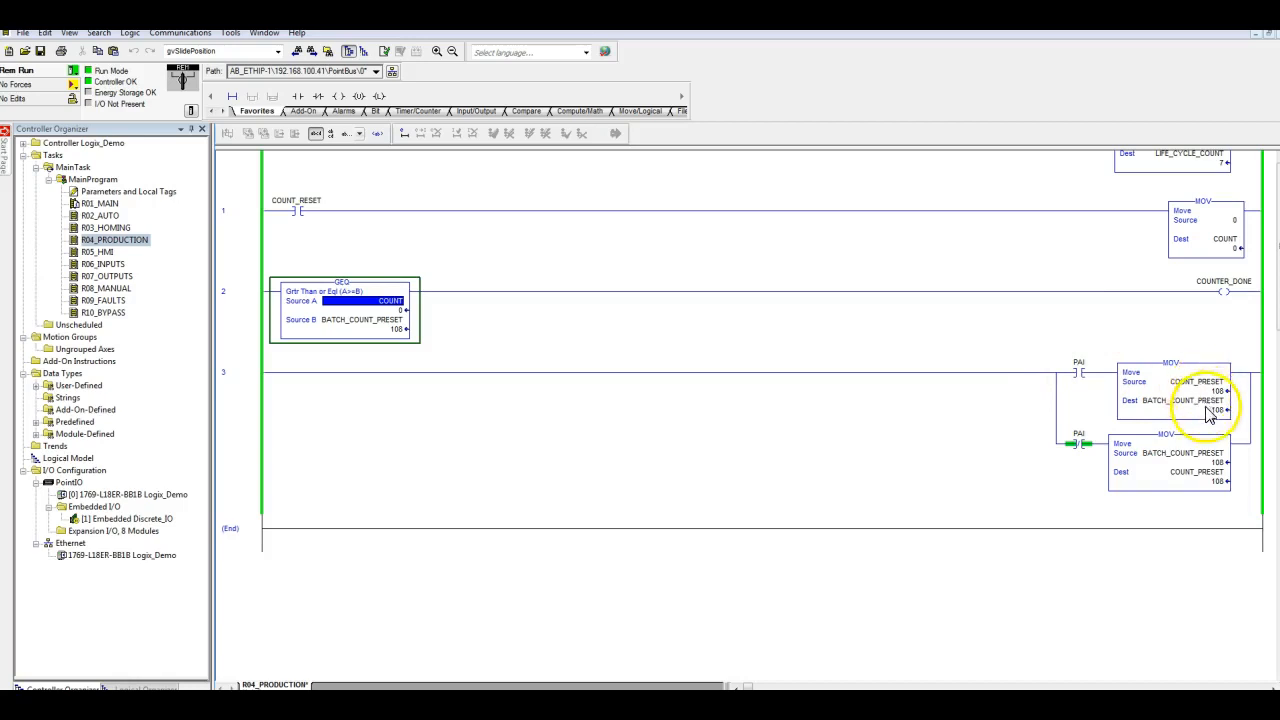
{"action": "mouse_move", "coordinate": [572, 305]}
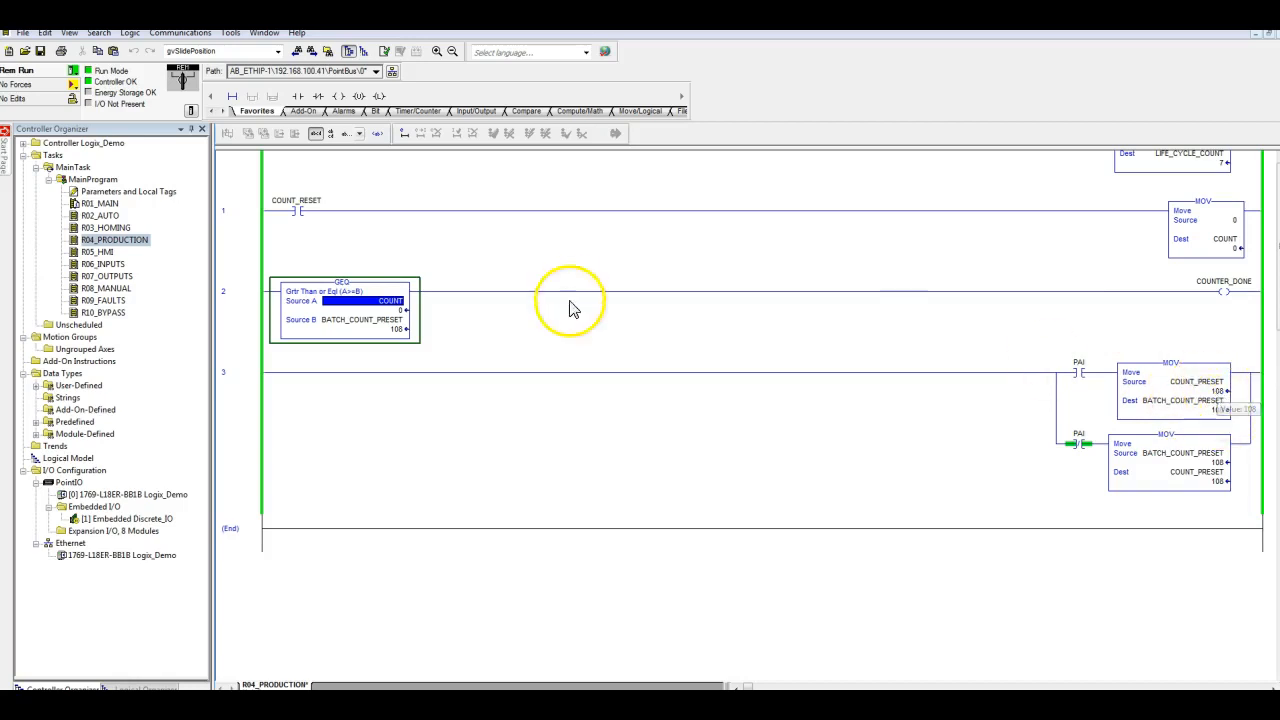
{"action": "mouse_move", "coordinate": [1100, 388]}
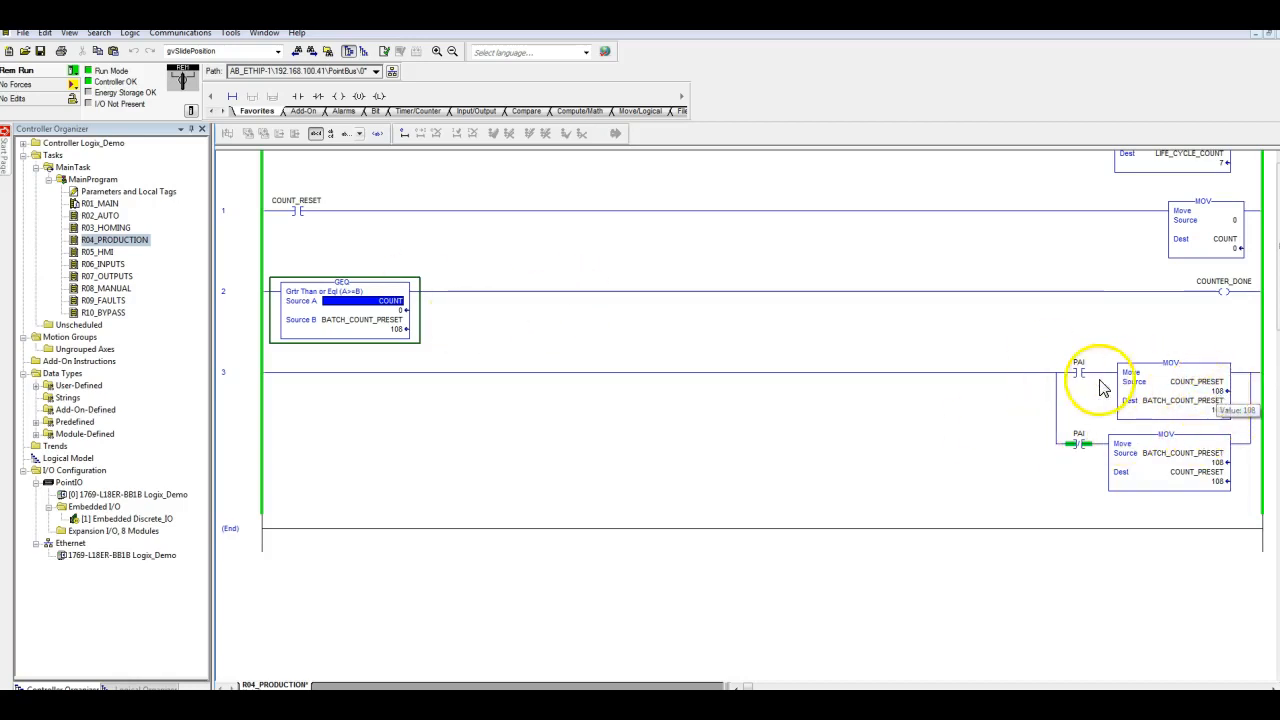
{"action": "right_click", "coordinate": [1080, 362]}
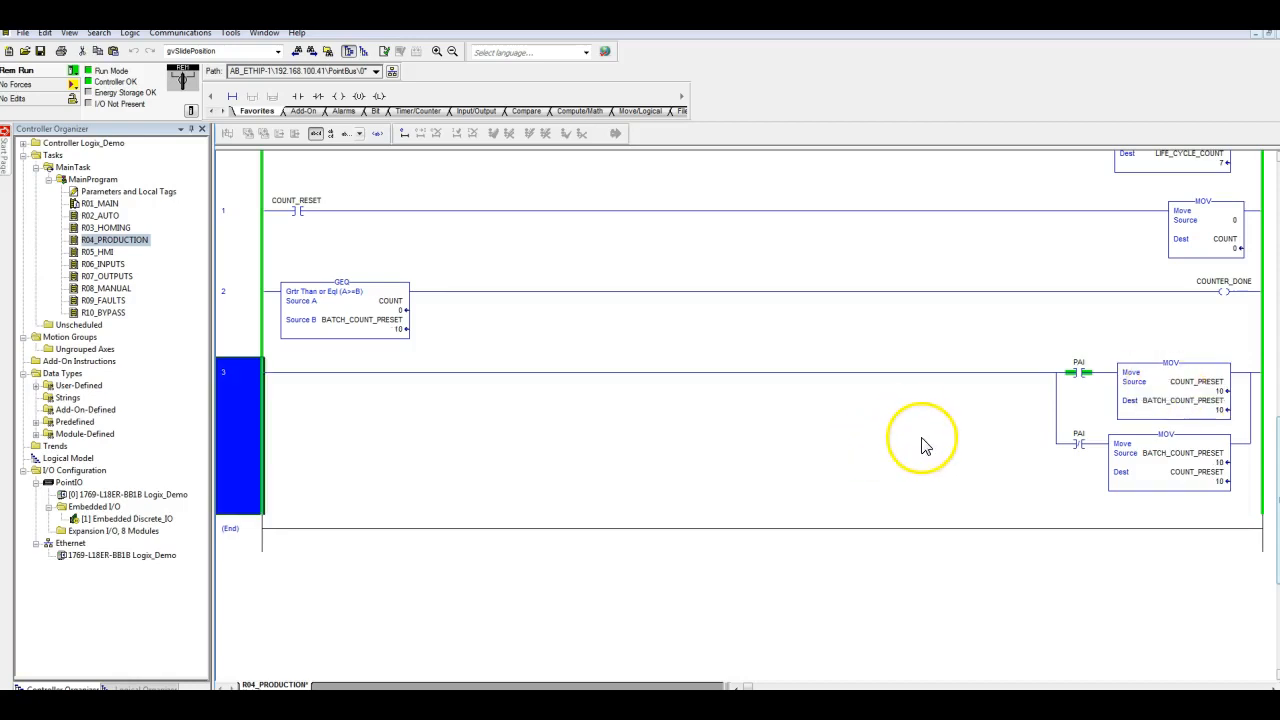
{"action": "scroll", "scroll_direction": "up", "scroll_amount": 3}
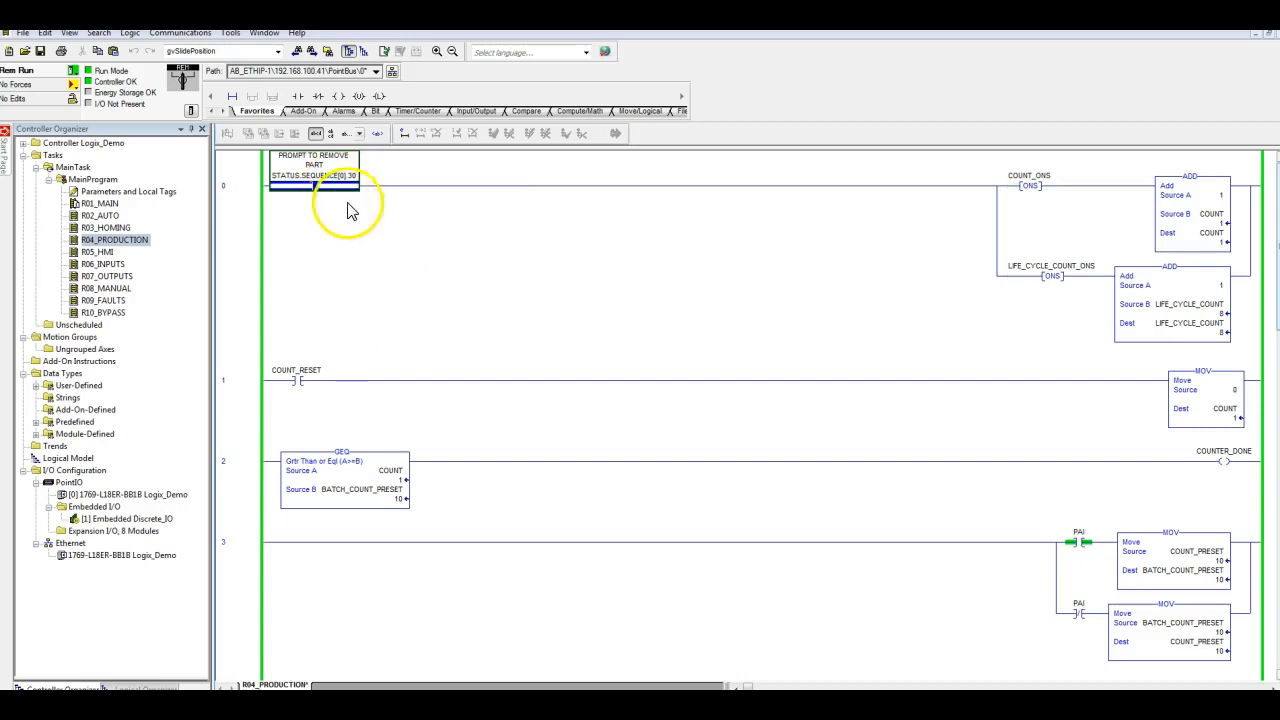
Step: Pulse the part-removal prompt bit until COUNT reaches 11 and COUNTER_DONE energizes
{"action": "right_click", "coordinate": [313, 185]}
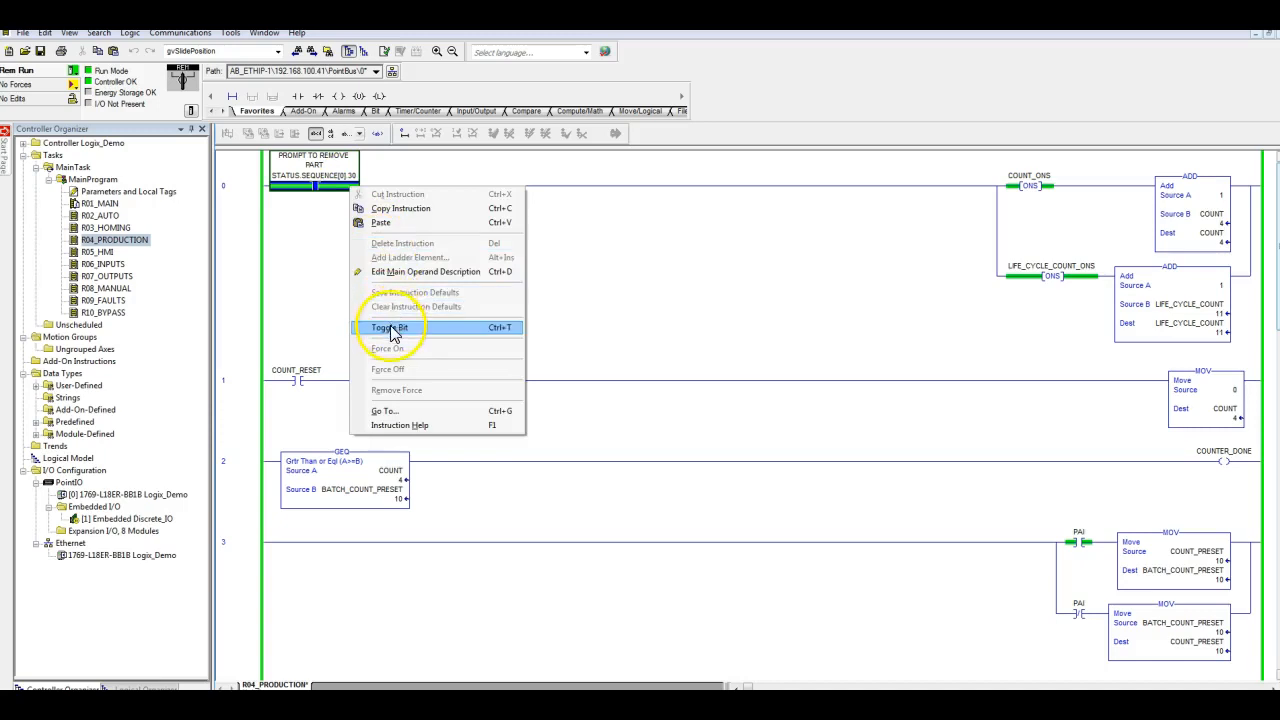
{"action": "left_click", "coordinate": [389, 328]}
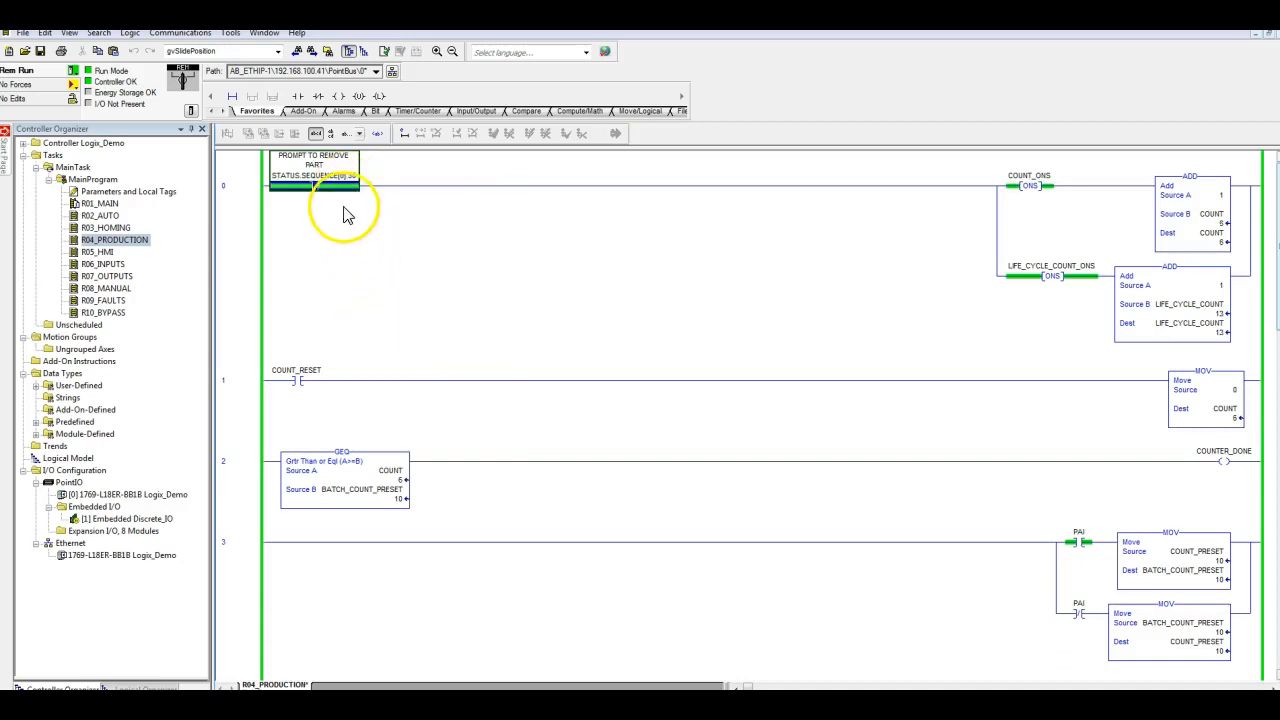
{"action": "right_click", "coordinate": [313, 185]}
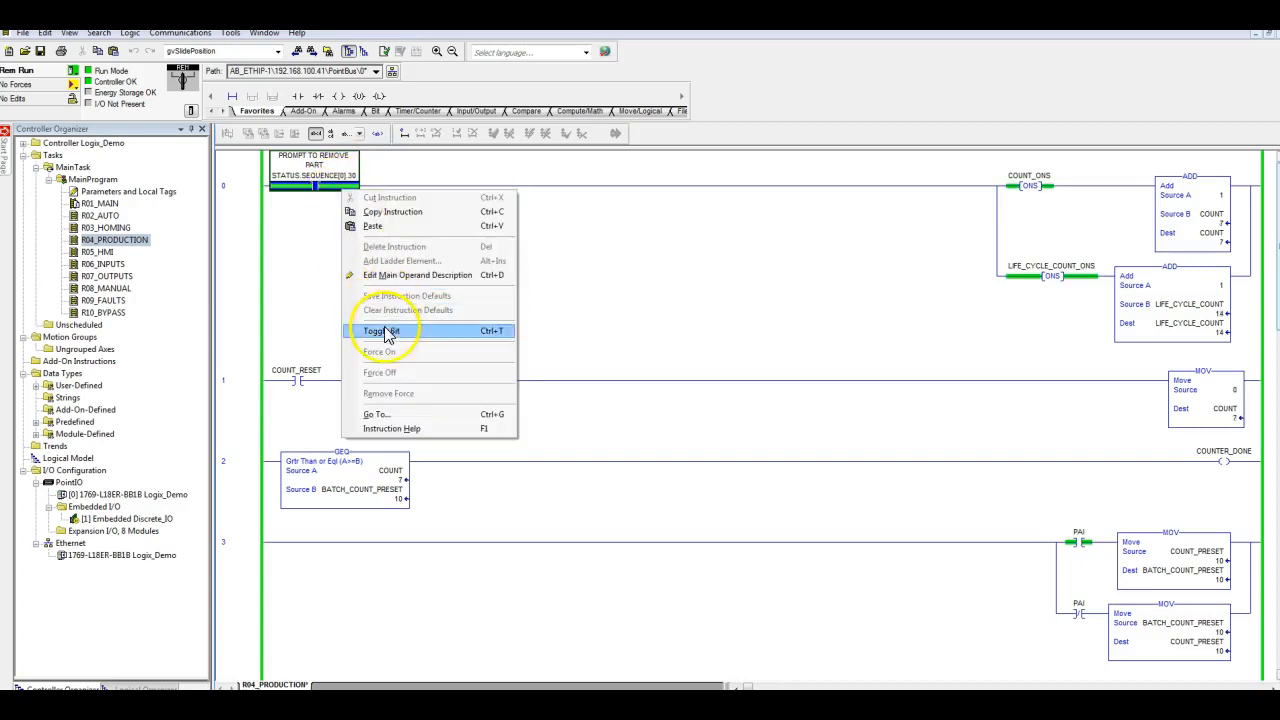
{"action": "mouse_move", "coordinate": [388, 330]}
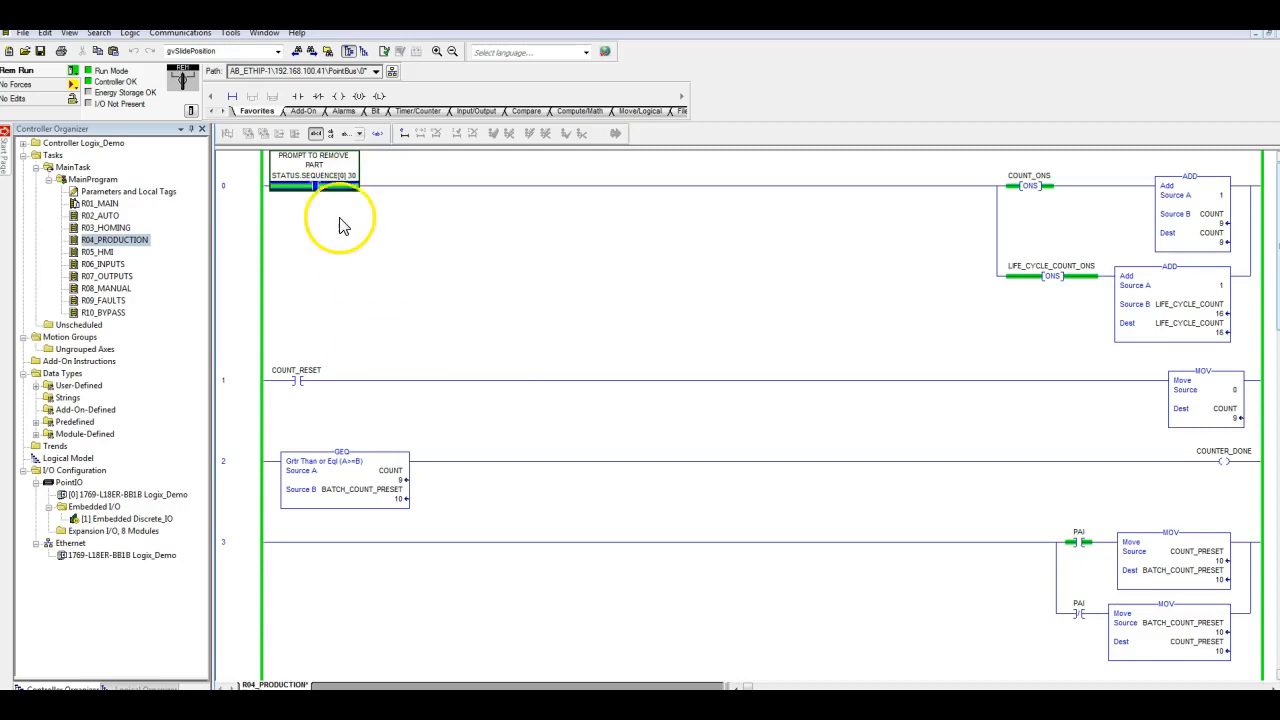
{"action": "right_click", "coordinate": [315, 185]}
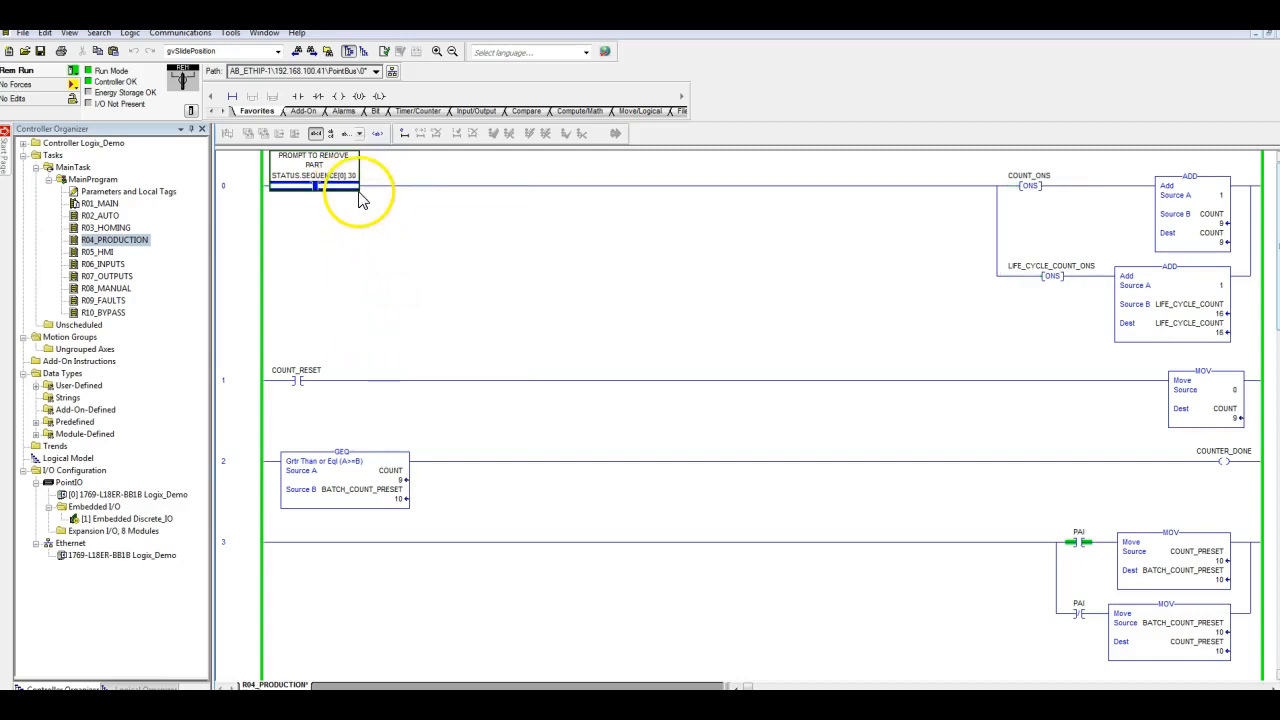
{"action": "right_click", "coordinate": [345, 185]}
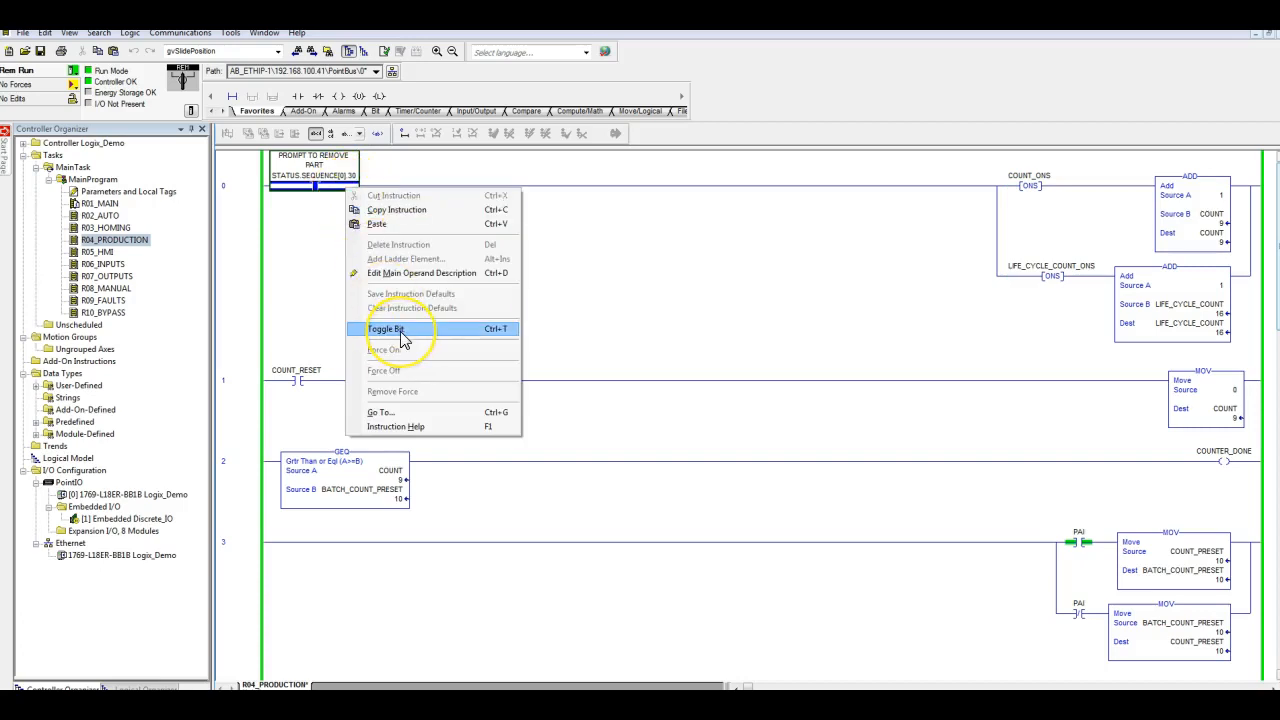
{"action": "left_click", "coordinate": [386, 329]}
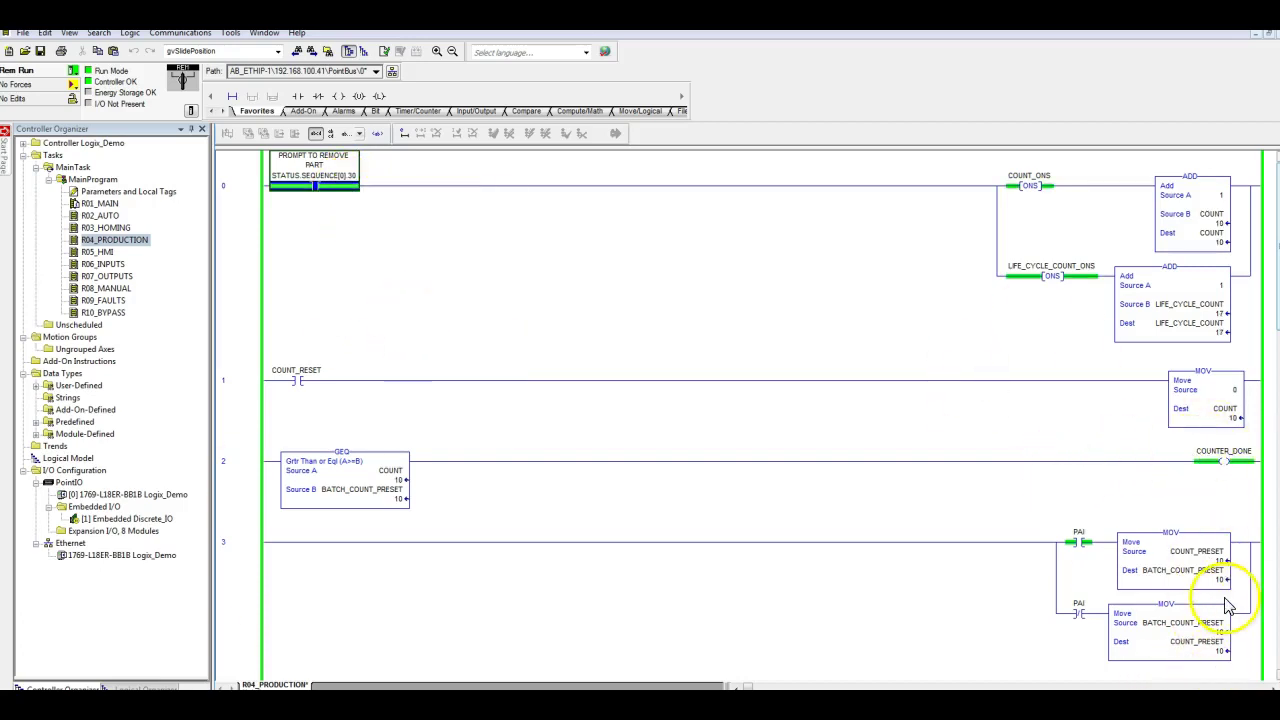
{"action": "mouse_move", "coordinate": [1218, 430]}
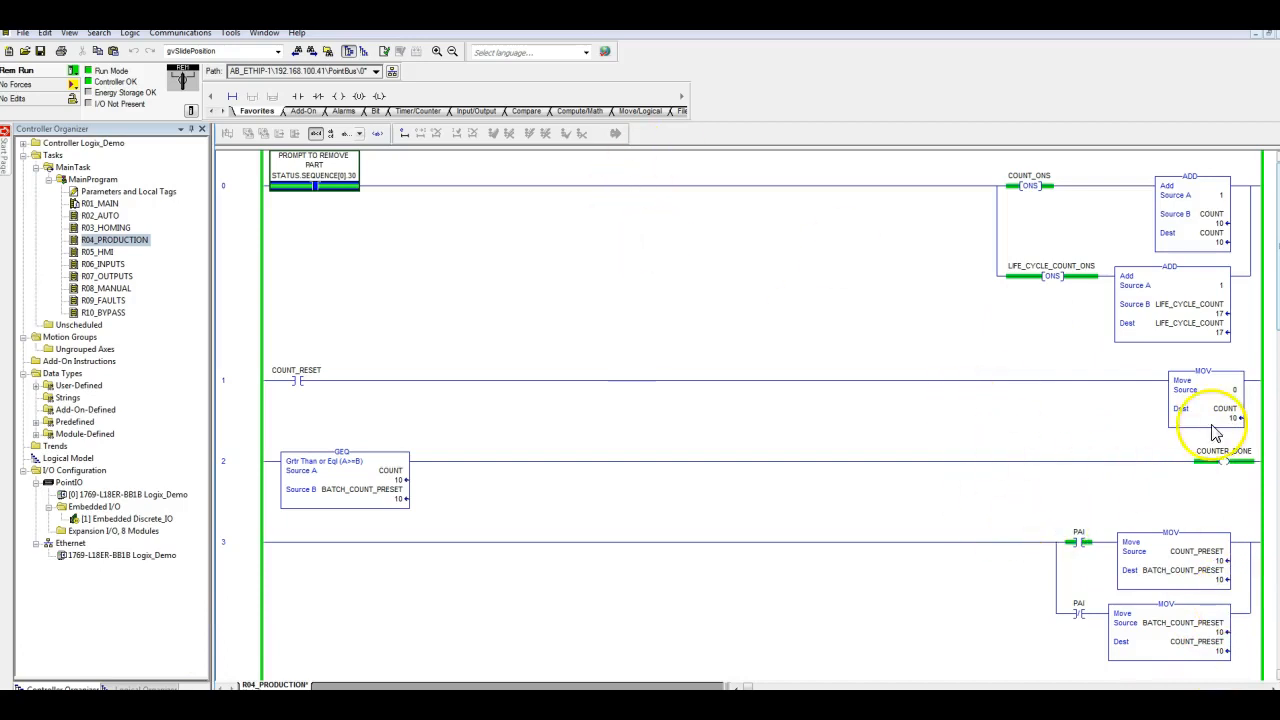
{"action": "right_click", "coordinate": [313, 165]}
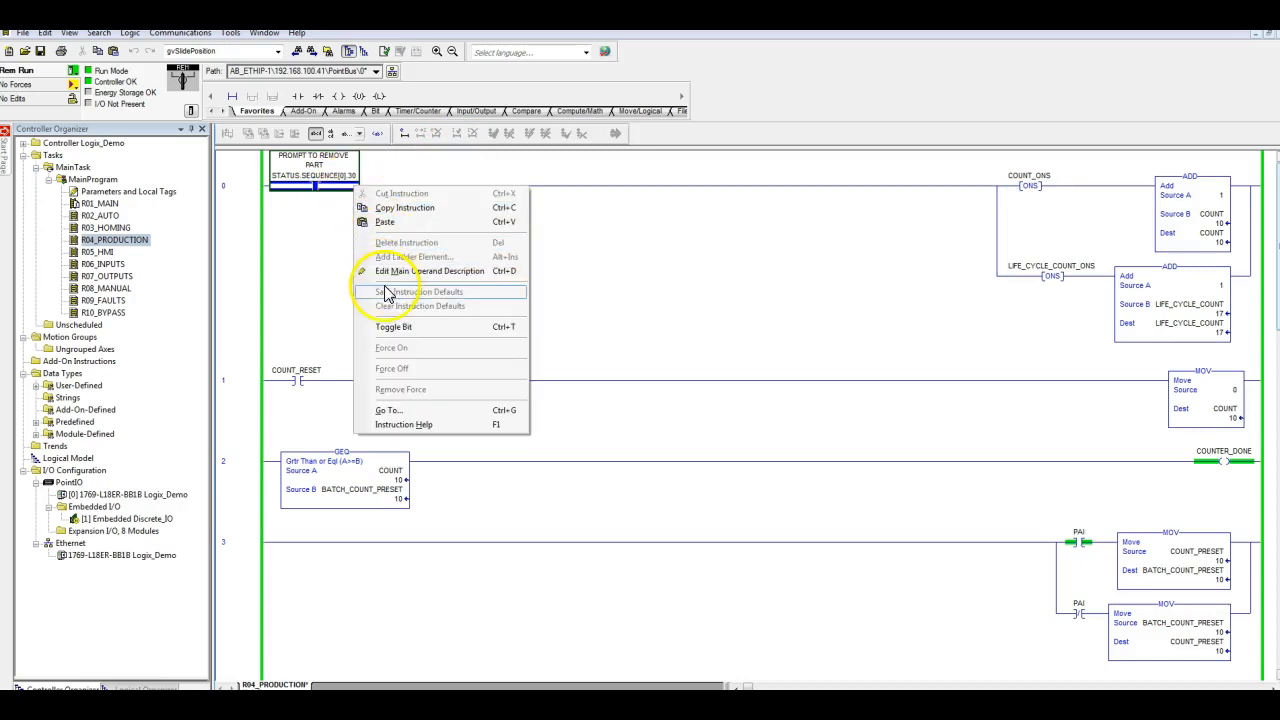
{"action": "left_click", "coordinate": [995, 470]}
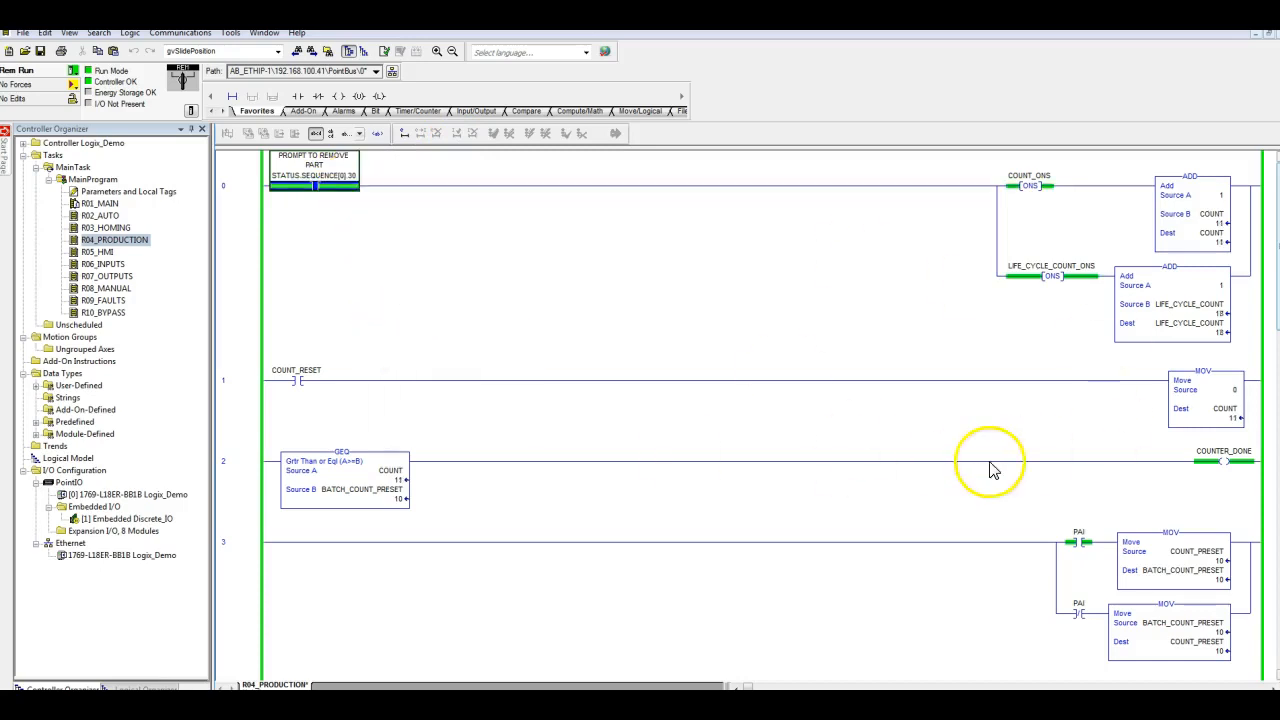
{"action": "mouse_move", "coordinate": [1133, 503]}
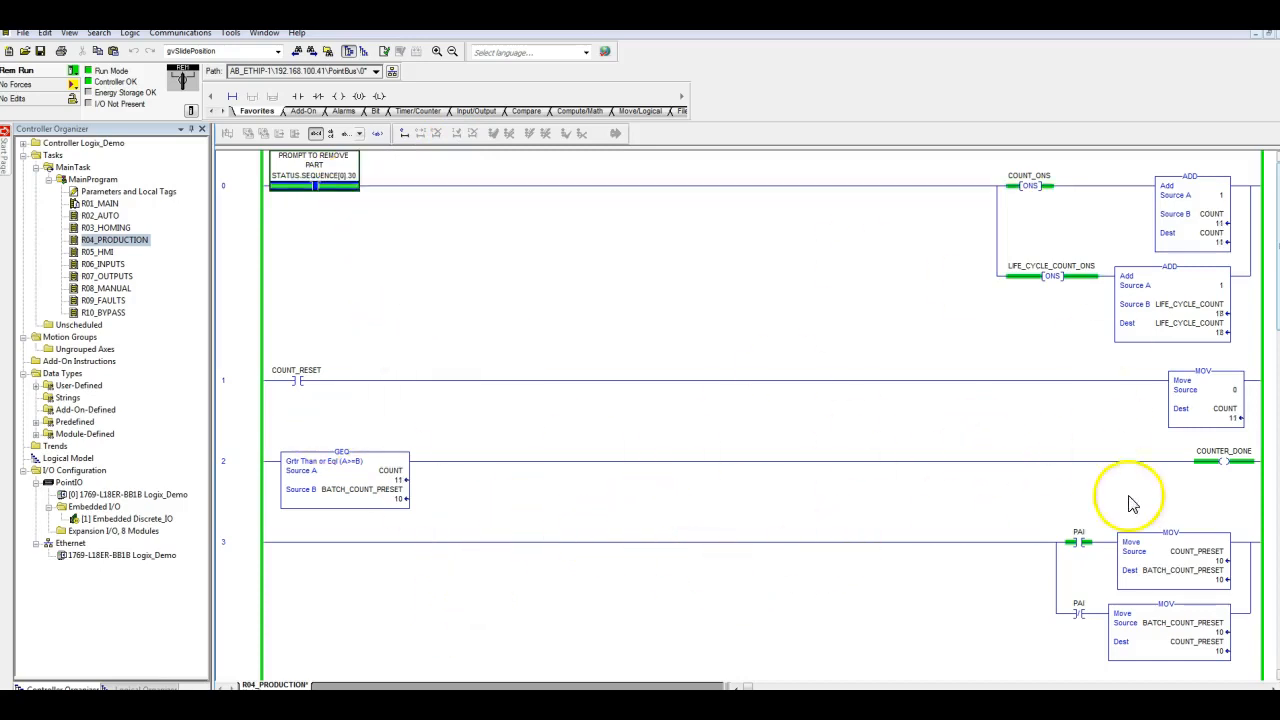
{"action": "mouse_move", "coordinate": [703, 290]}
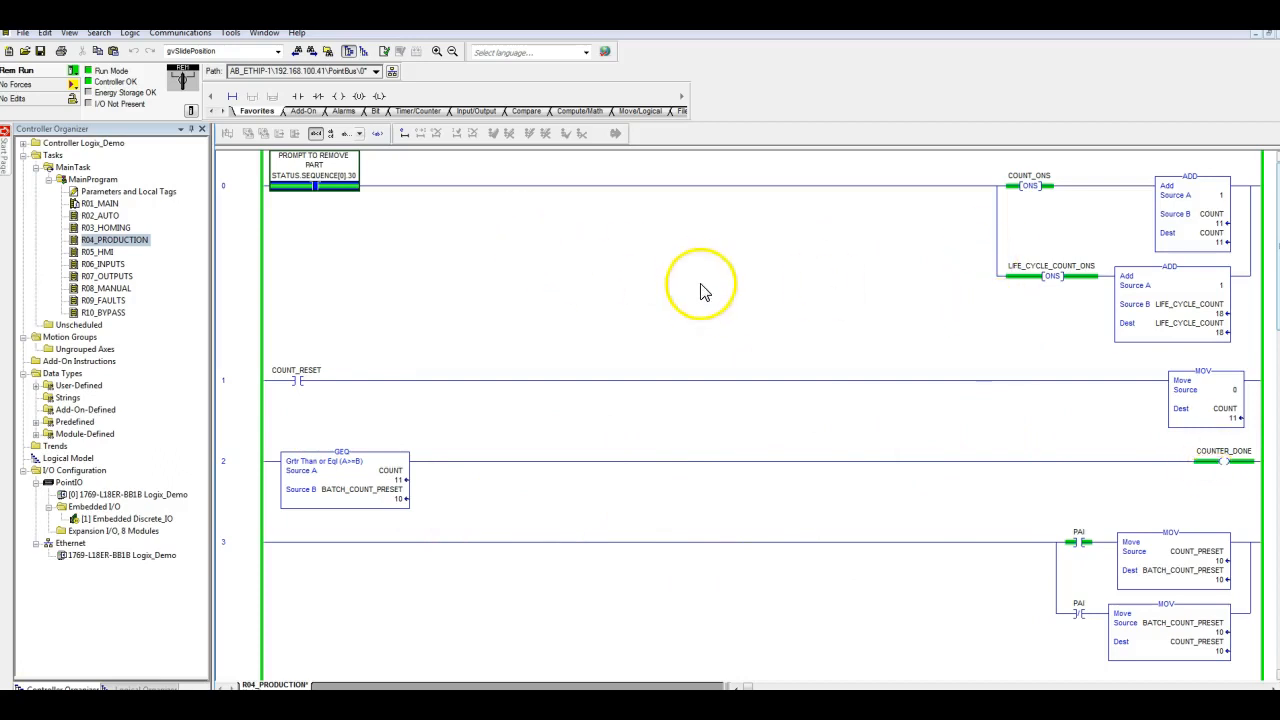
{"action": "mouse_move", "coordinate": [1227, 263]}
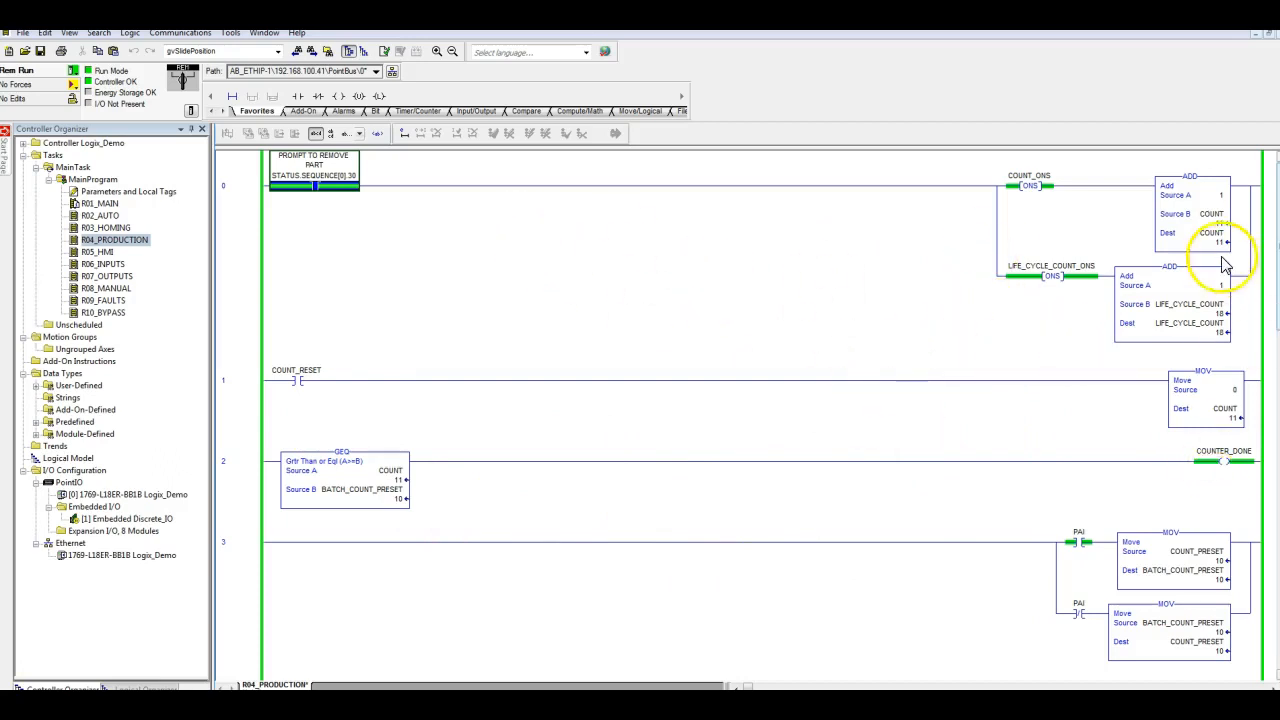
{"action": "mouse_move", "coordinate": [1190, 618]}
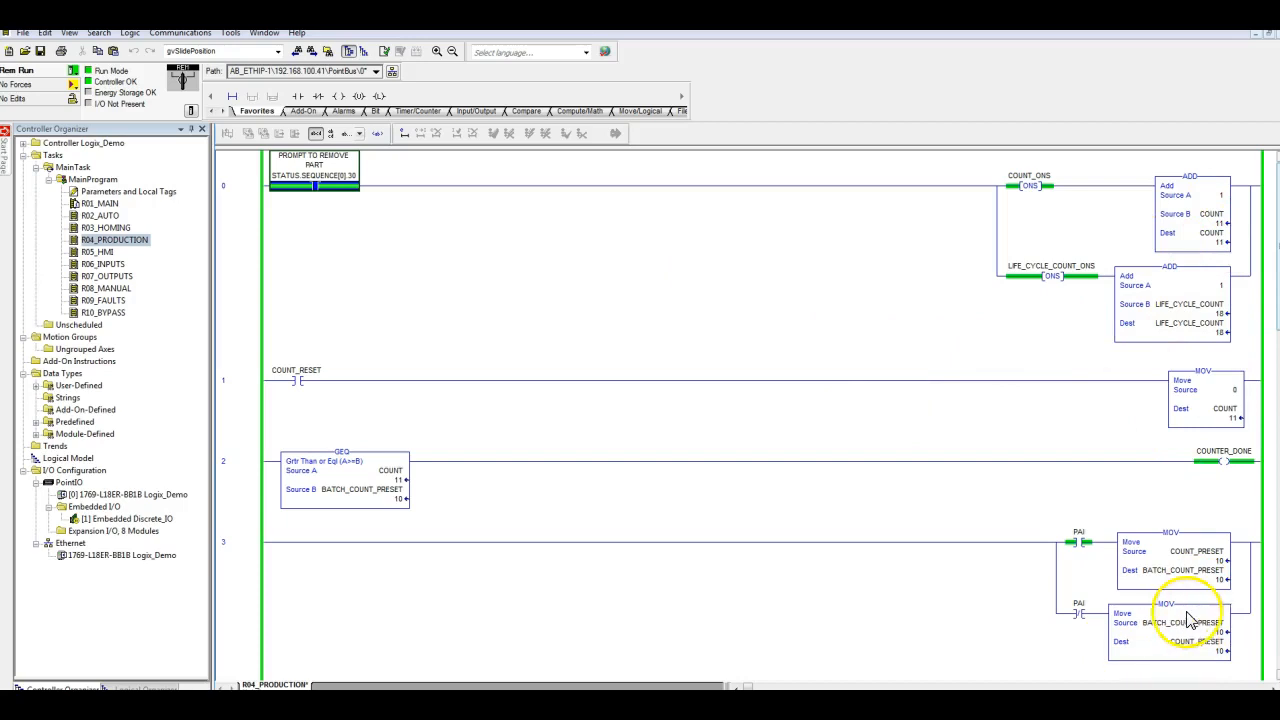
{"action": "mouse_move", "coordinate": [718, 200]}
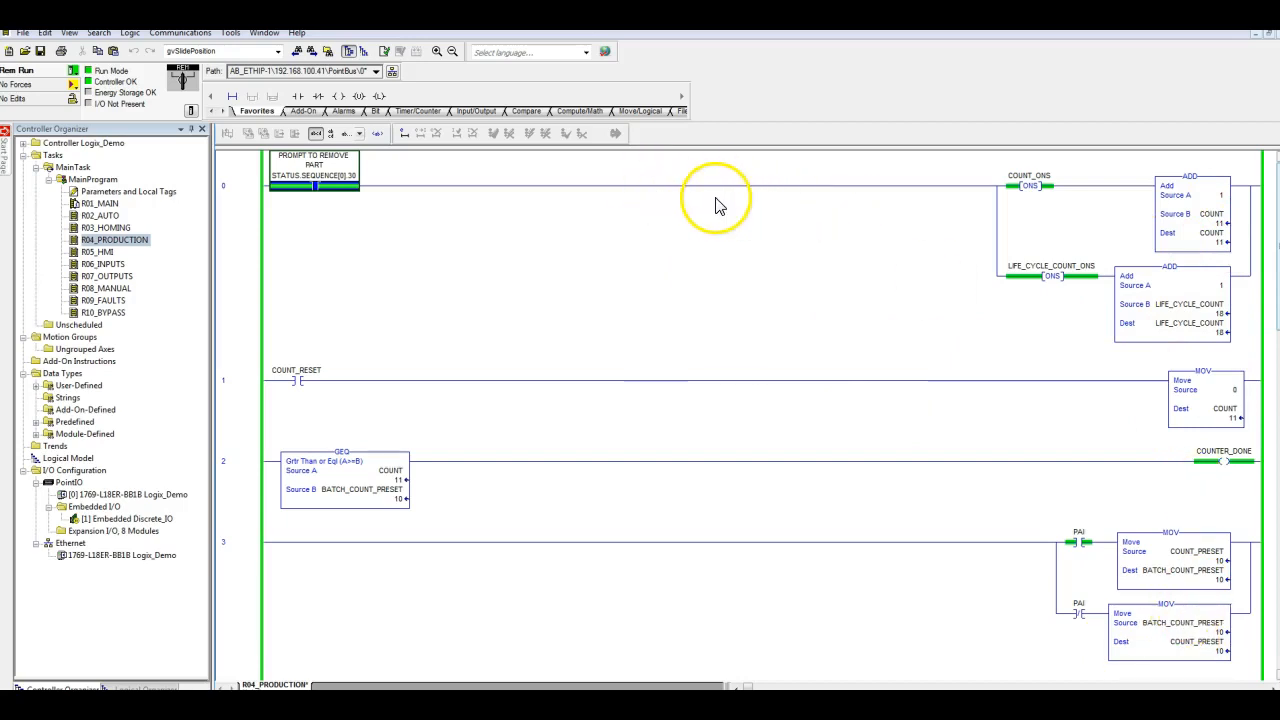
{"action": "mouse_move", "coordinate": [463, 225]}
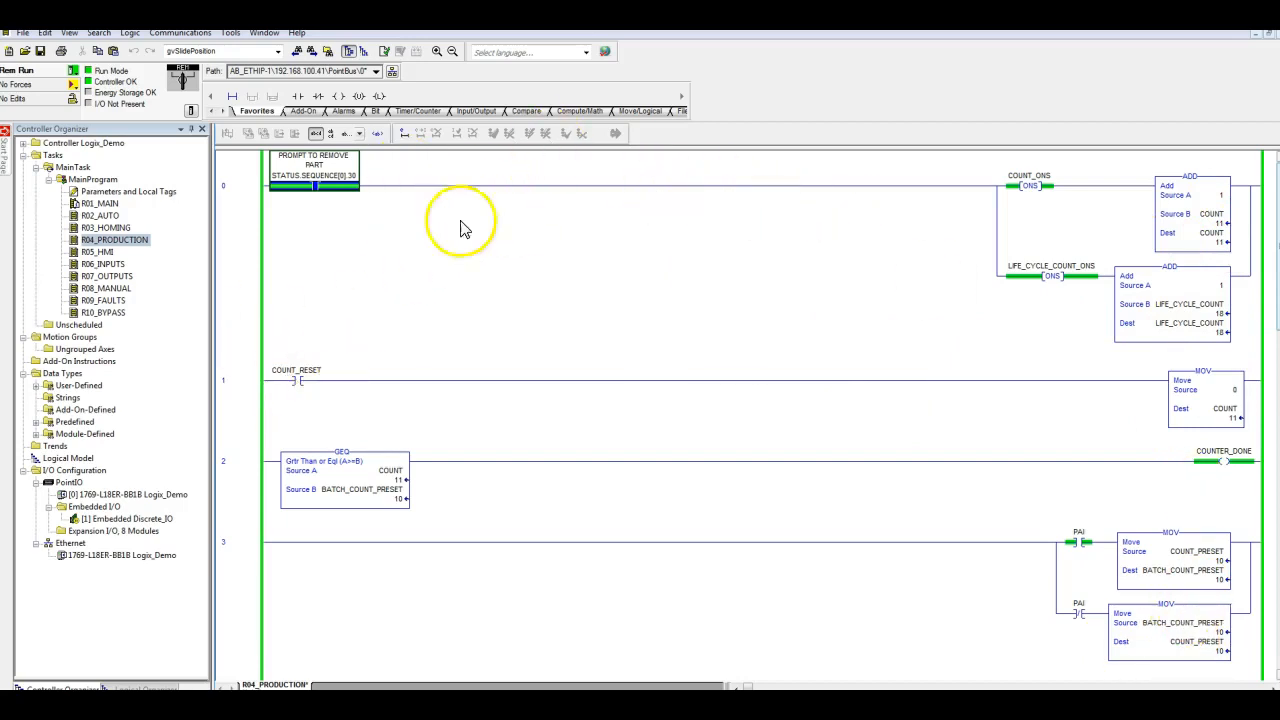
{"action": "mouse_move", "coordinate": [720, 357]}
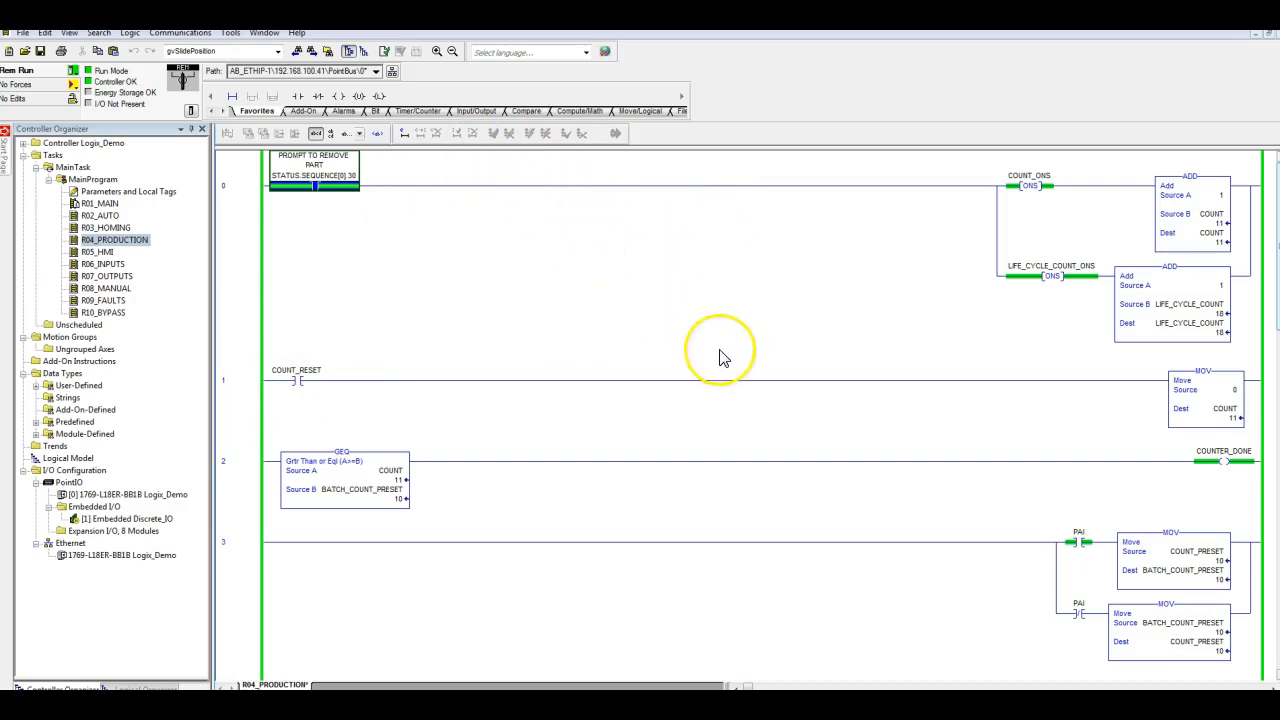
{"action": "mouse_move", "coordinate": [723, 358]}
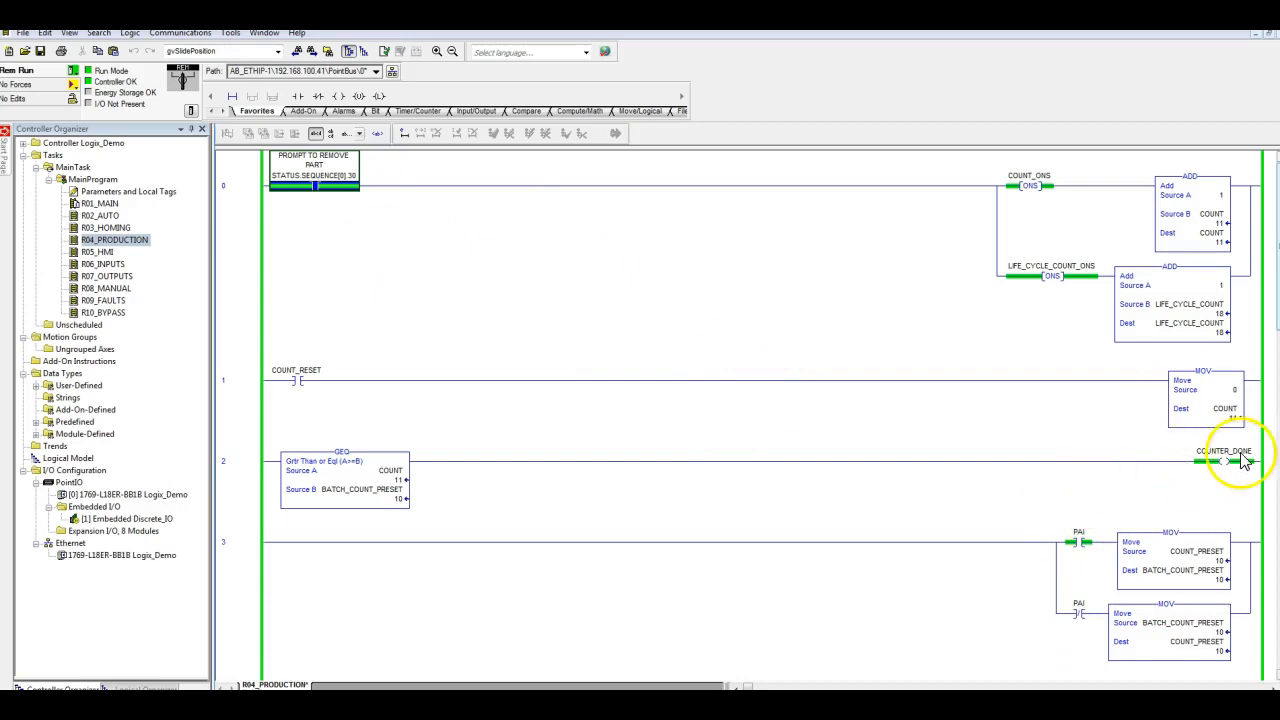
{"action": "mouse_move", "coordinate": [1220, 620]}
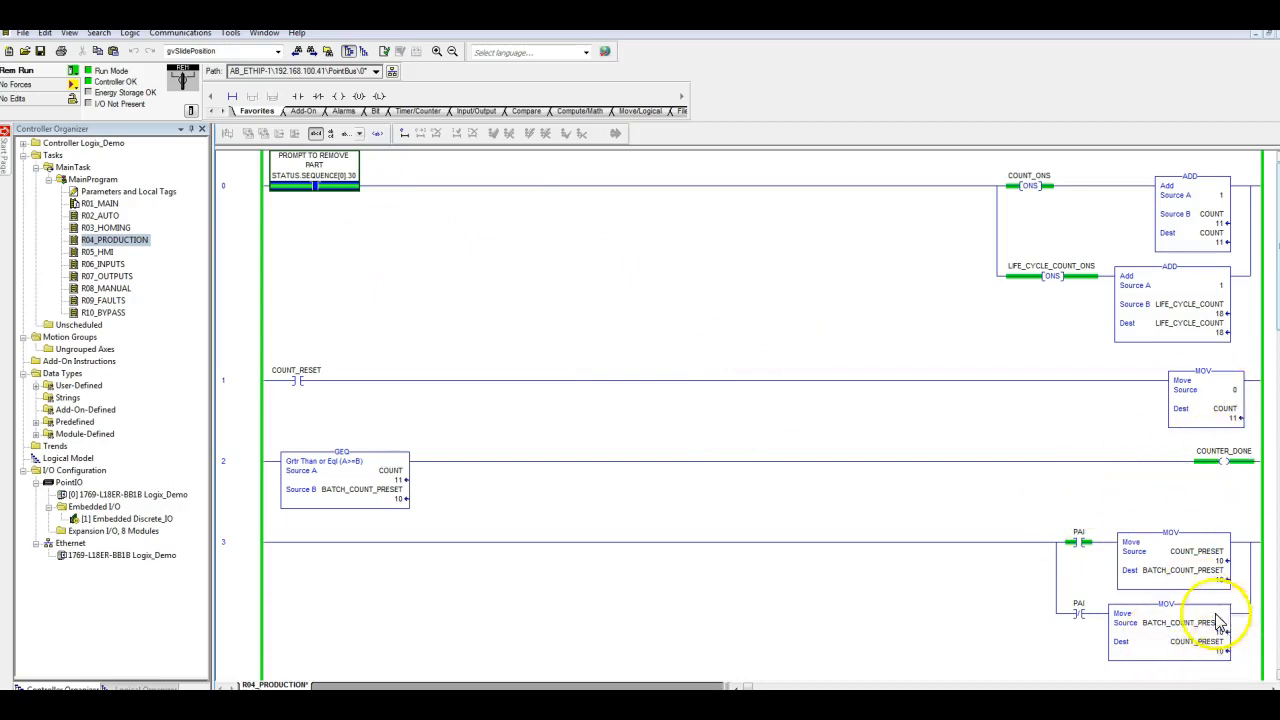
{"action": "mouse_move", "coordinate": [313, 410]}
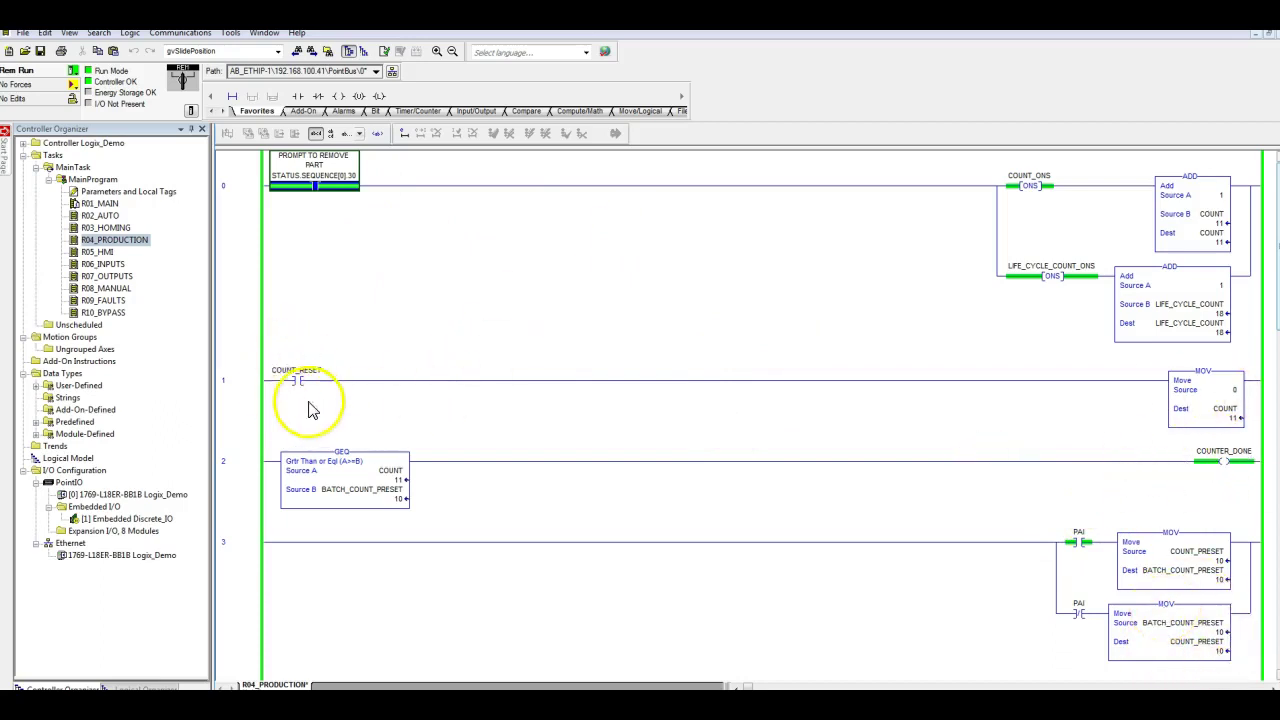
Step: Toggle COUNT_RESET on rung 1 on then off, zeroing COUNT and de-energizing COUNTER_DONE
{"action": "left_click", "coordinate": [298, 382]}
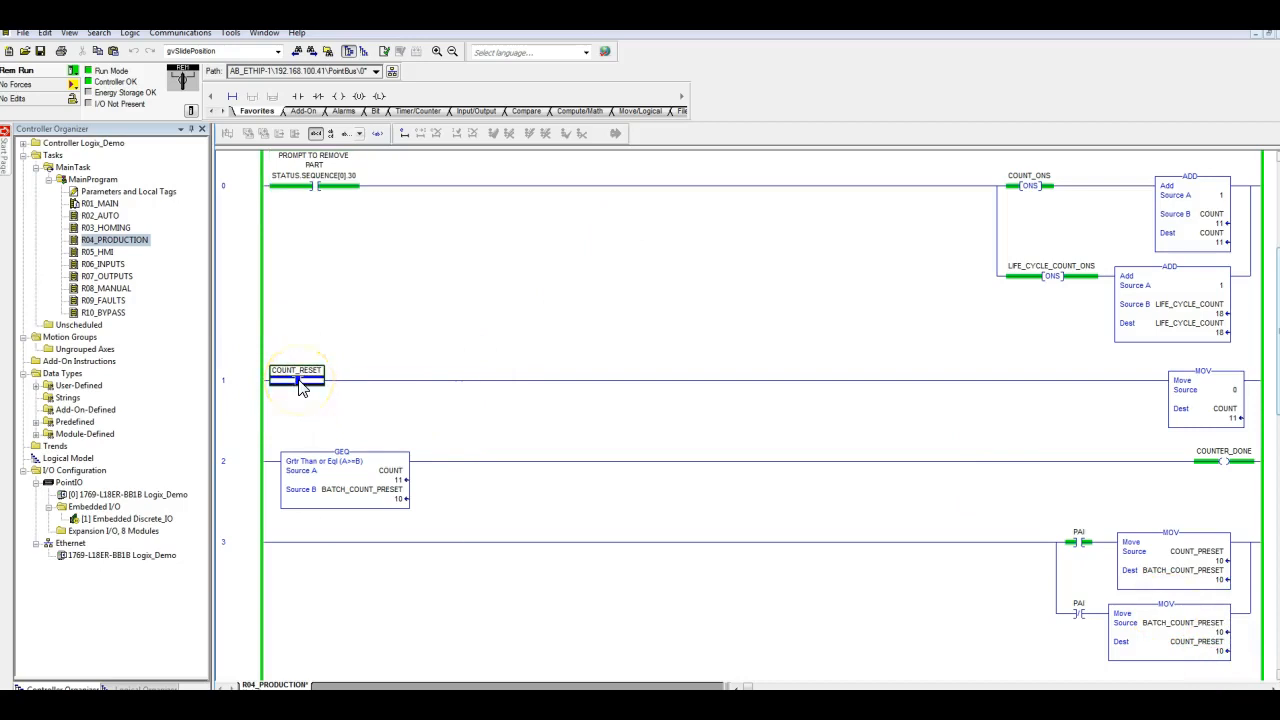
{"action": "right_click", "coordinate": [297, 380]}
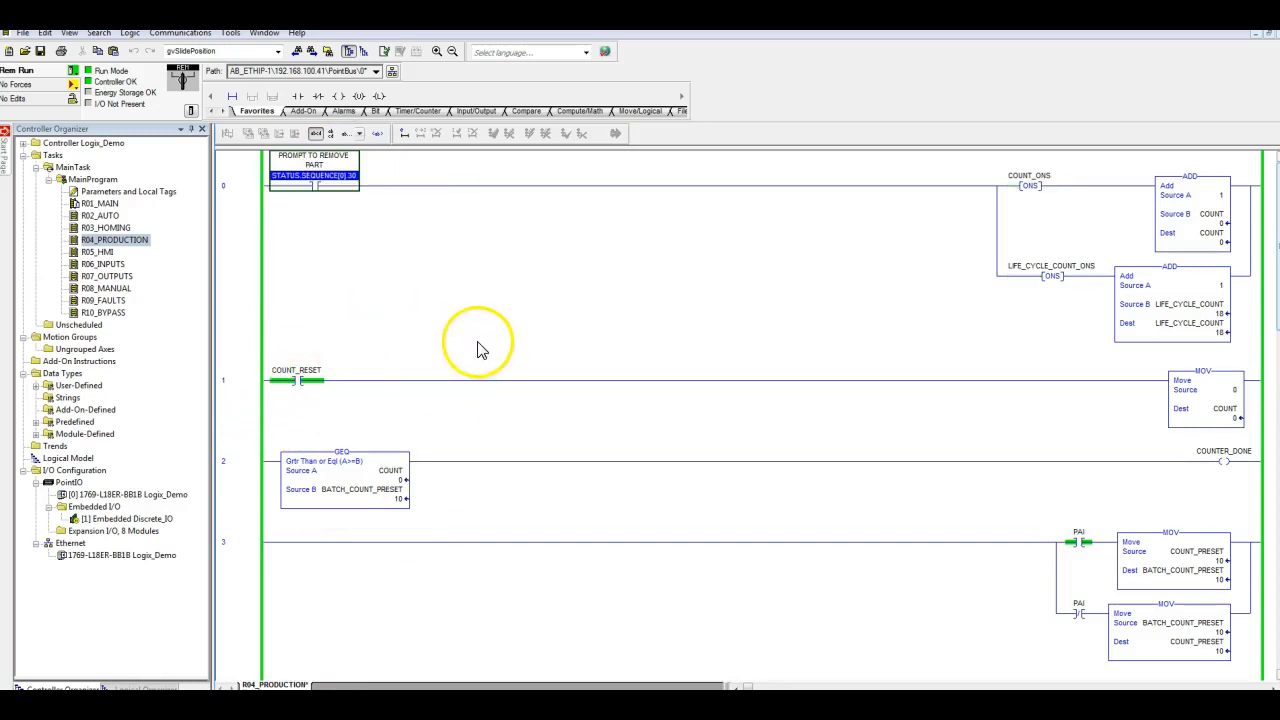
{"action": "mouse_move", "coordinate": [297, 383]}
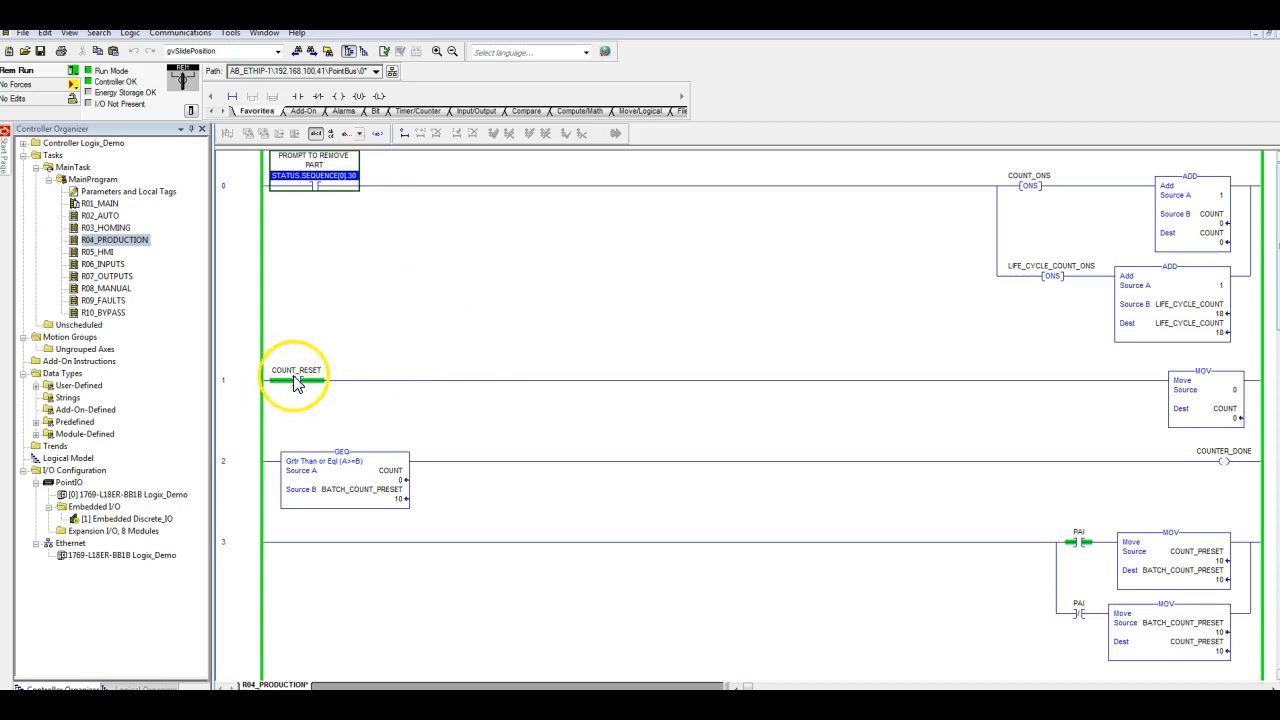
{"action": "left_click", "coordinate": [296, 380]}
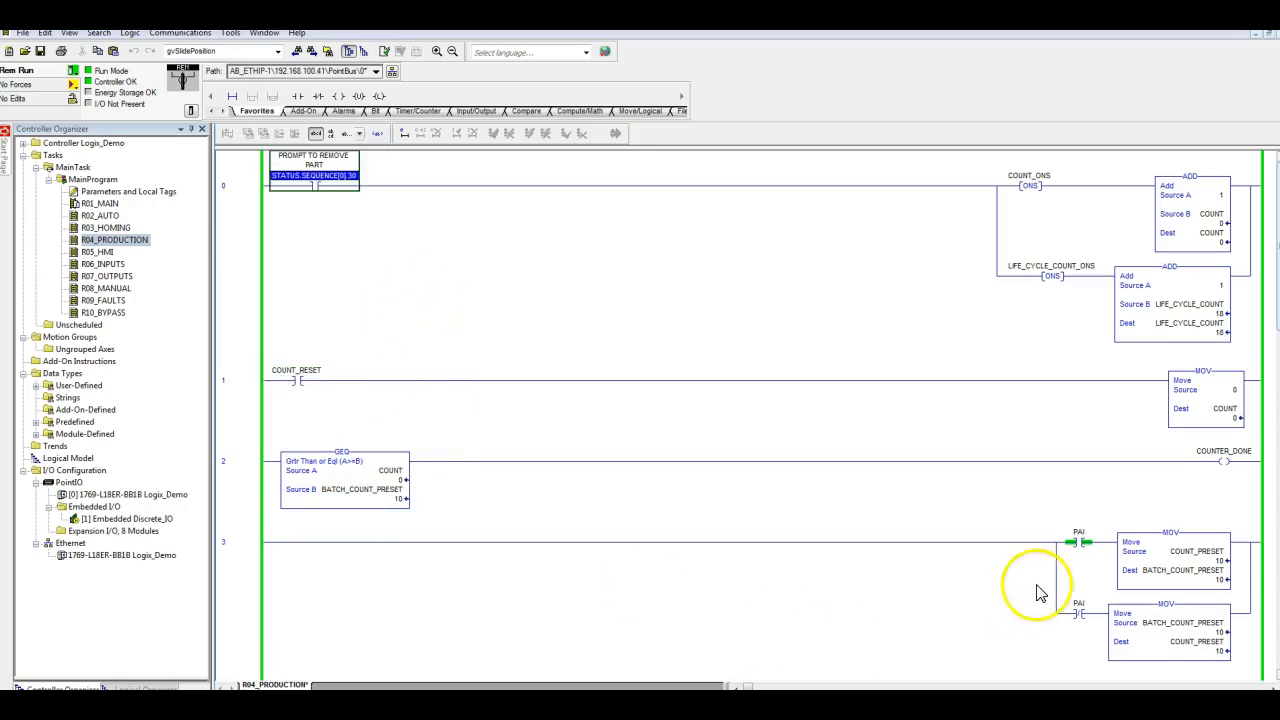
{"action": "mouse_move", "coordinate": [1200, 502]}
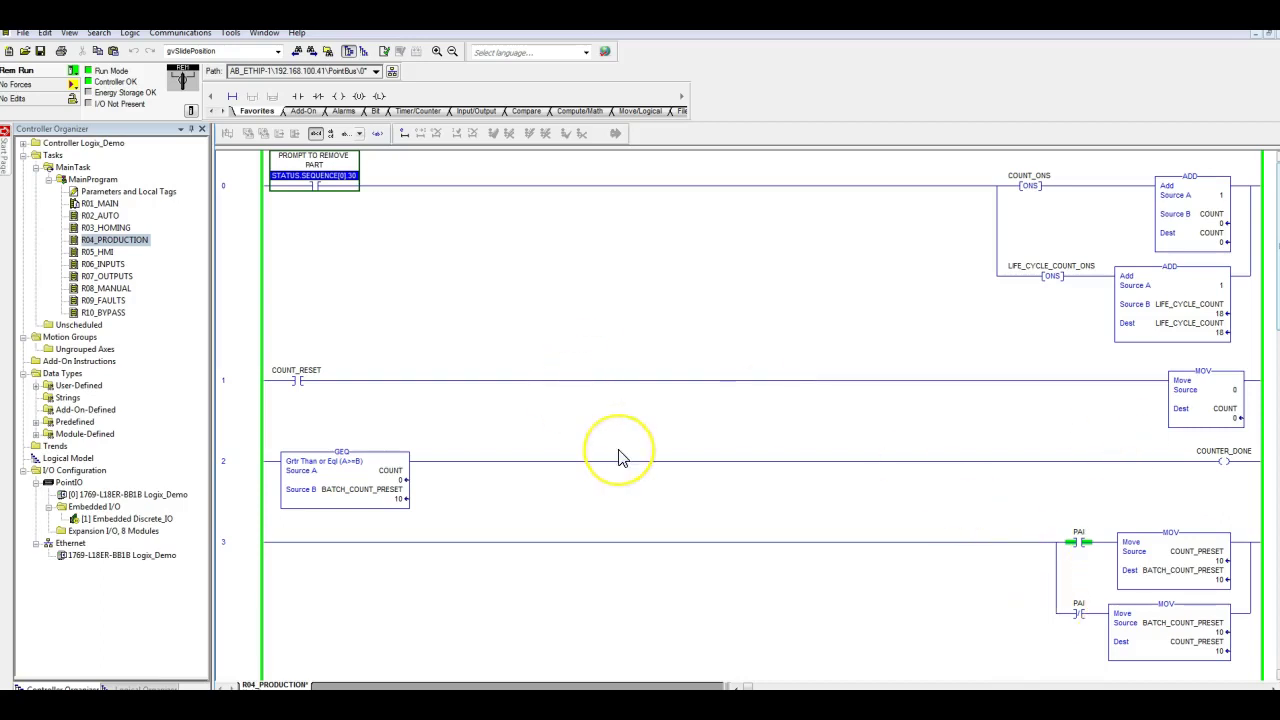
{"action": "mouse_move", "coordinate": [620, 458]}
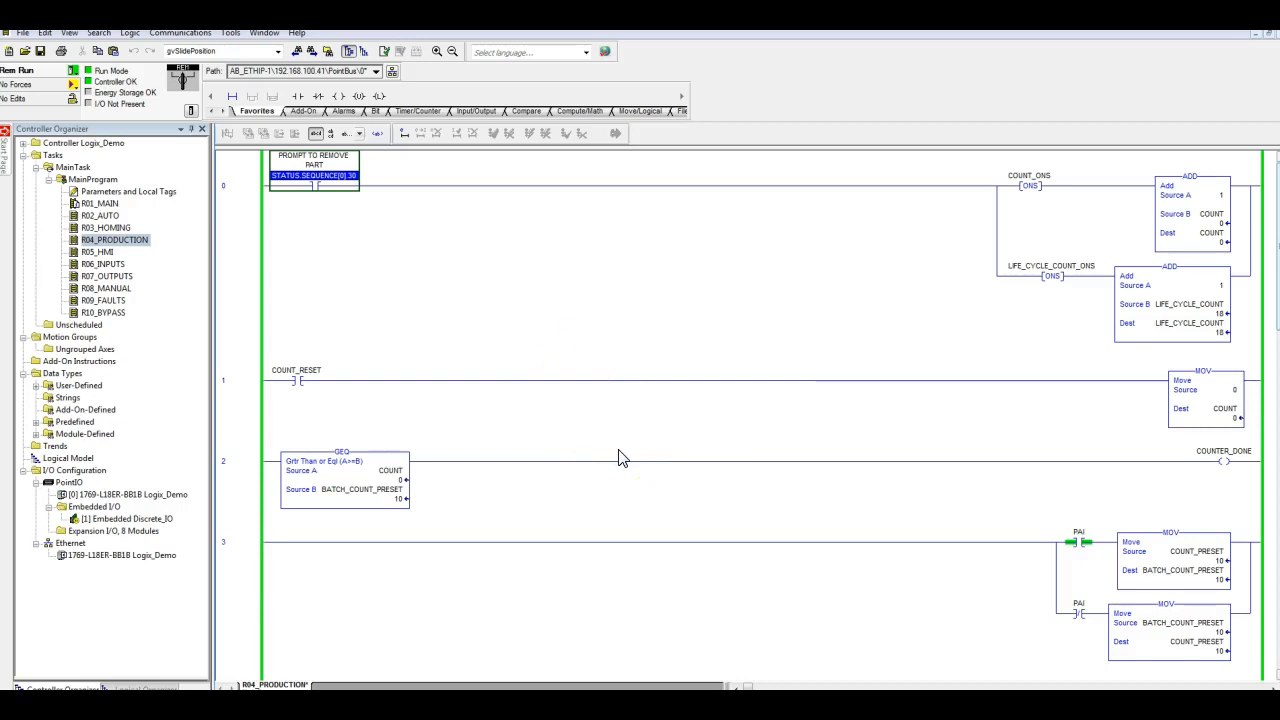
{"action": "mouse_move", "coordinate": [977, 330]}
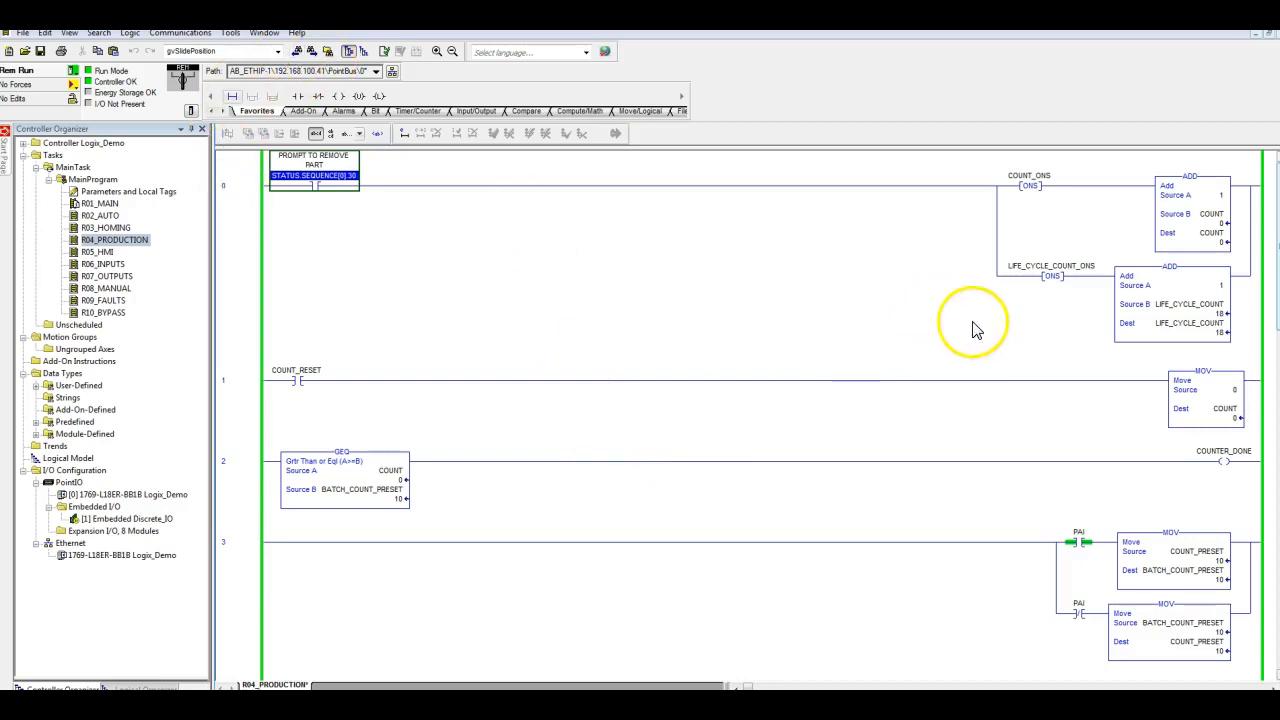
{"action": "mouse_move", "coordinate": [965, 348]}
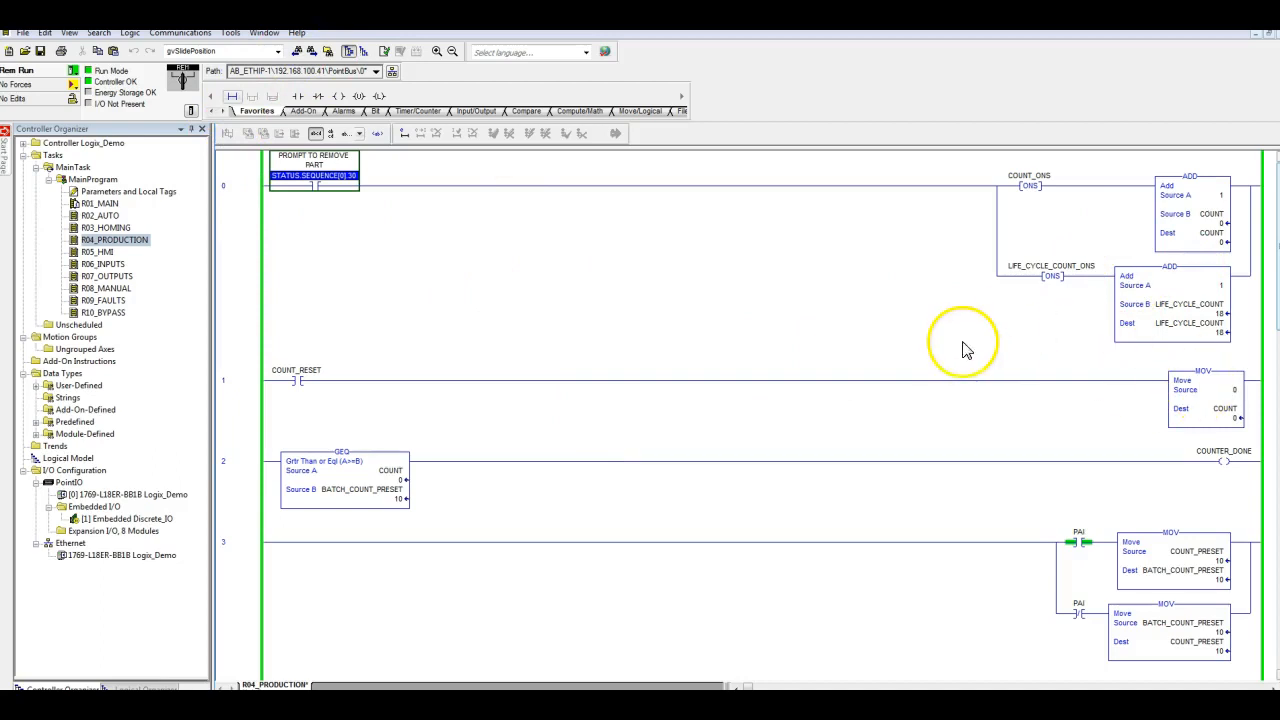
{"action": "mouse_move", "coordinate": [556, 282]}
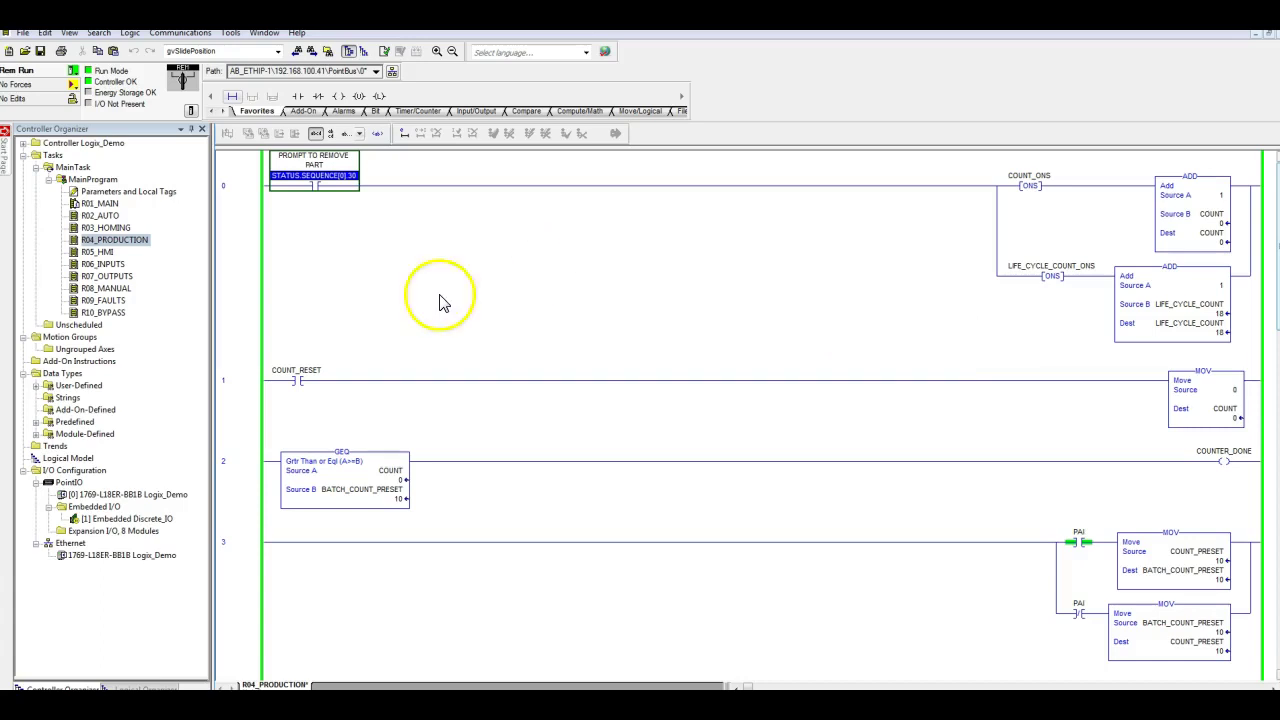
{"action": "mouse_move", "coordinate": [623, 358]}
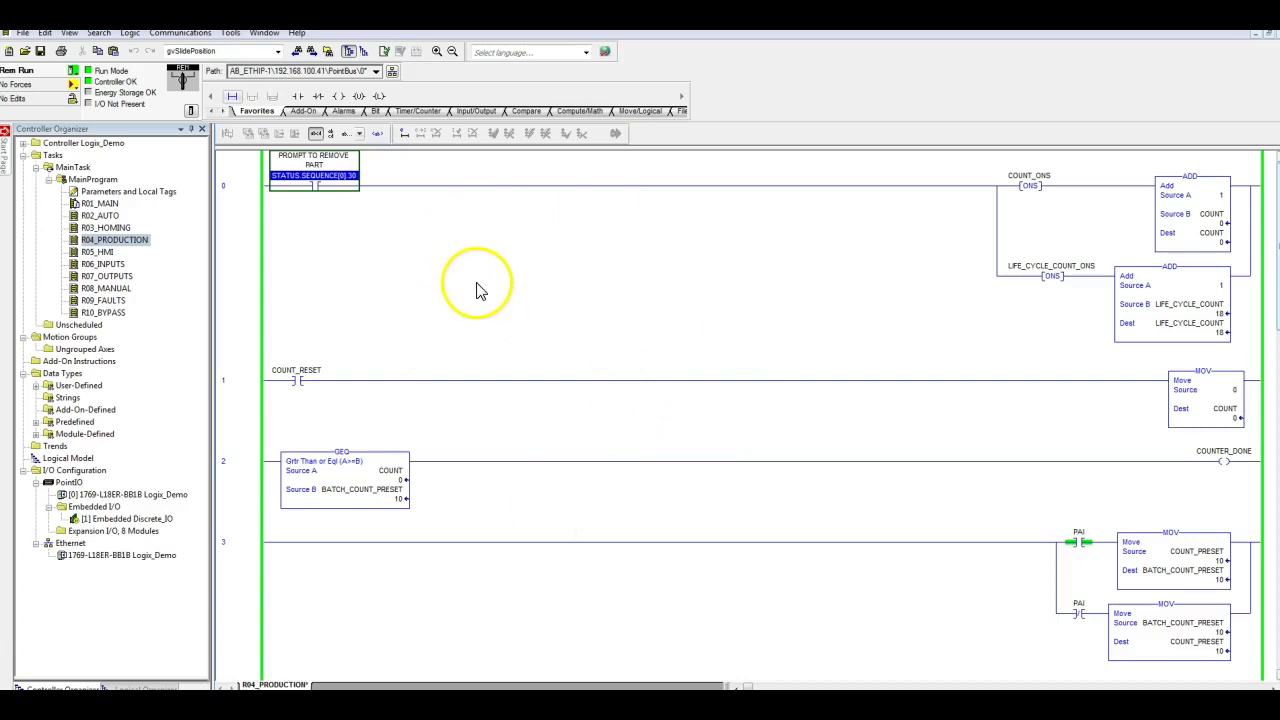
{"action": "mouse_move", "coordinate": [453, 351]}
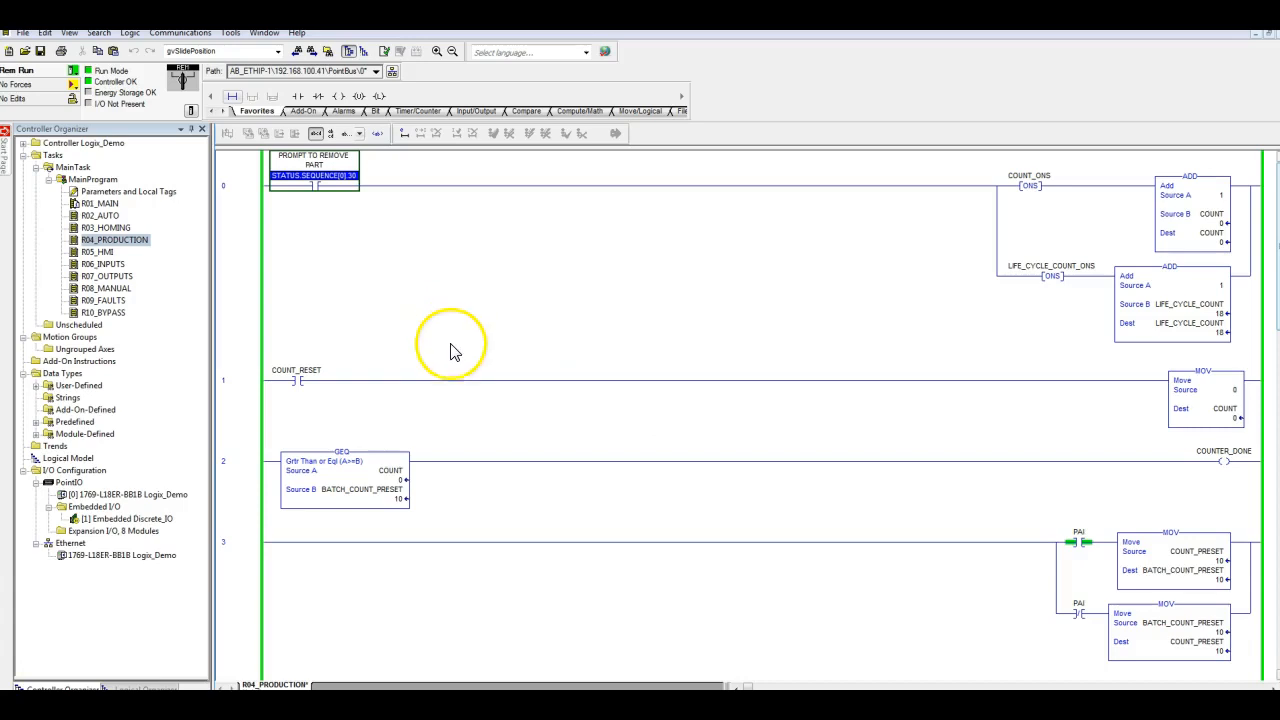